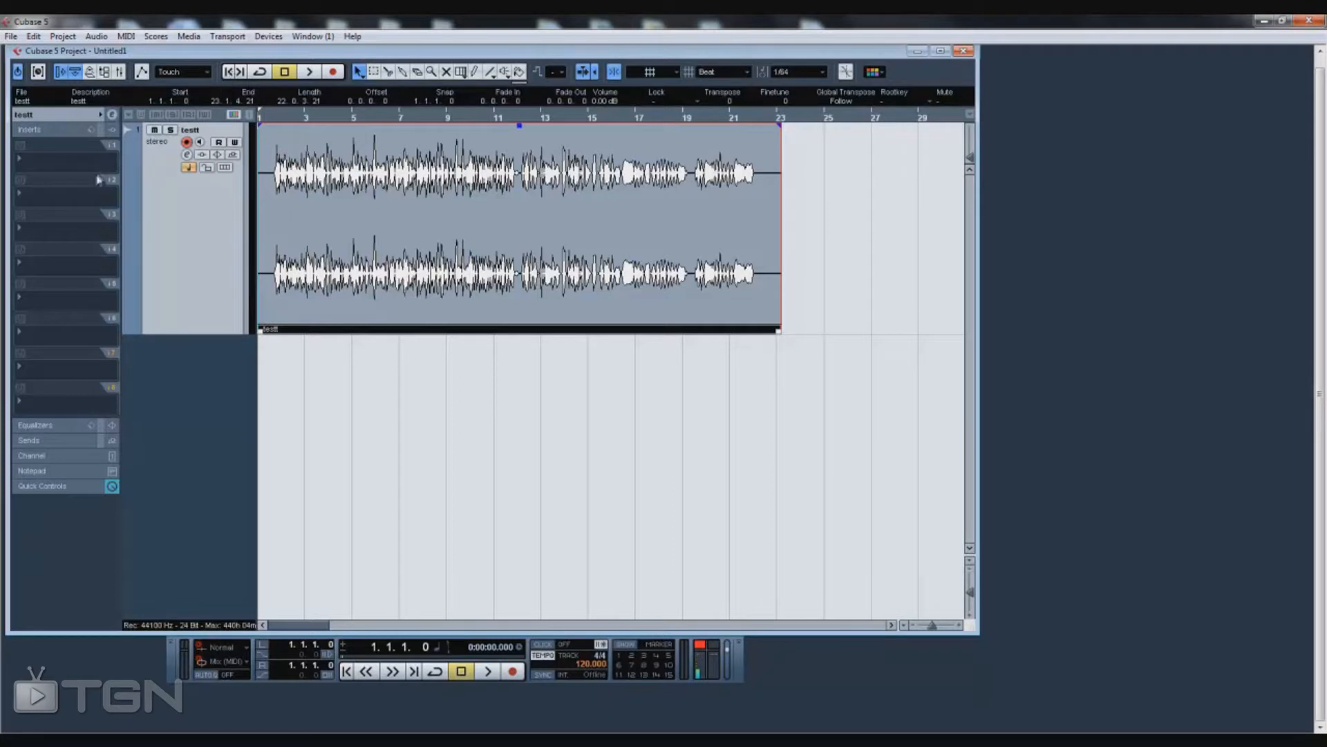
mouse_move(93, 181)
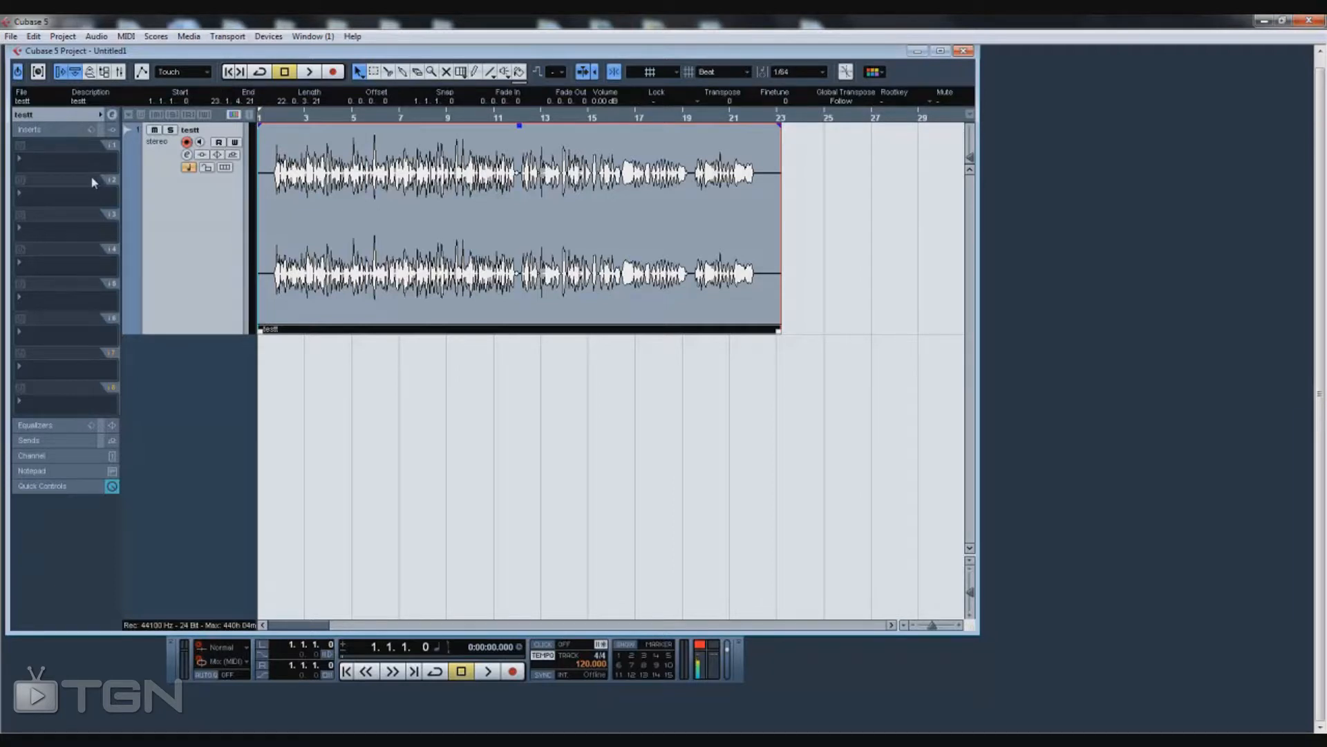
mouse_move(286, 239)
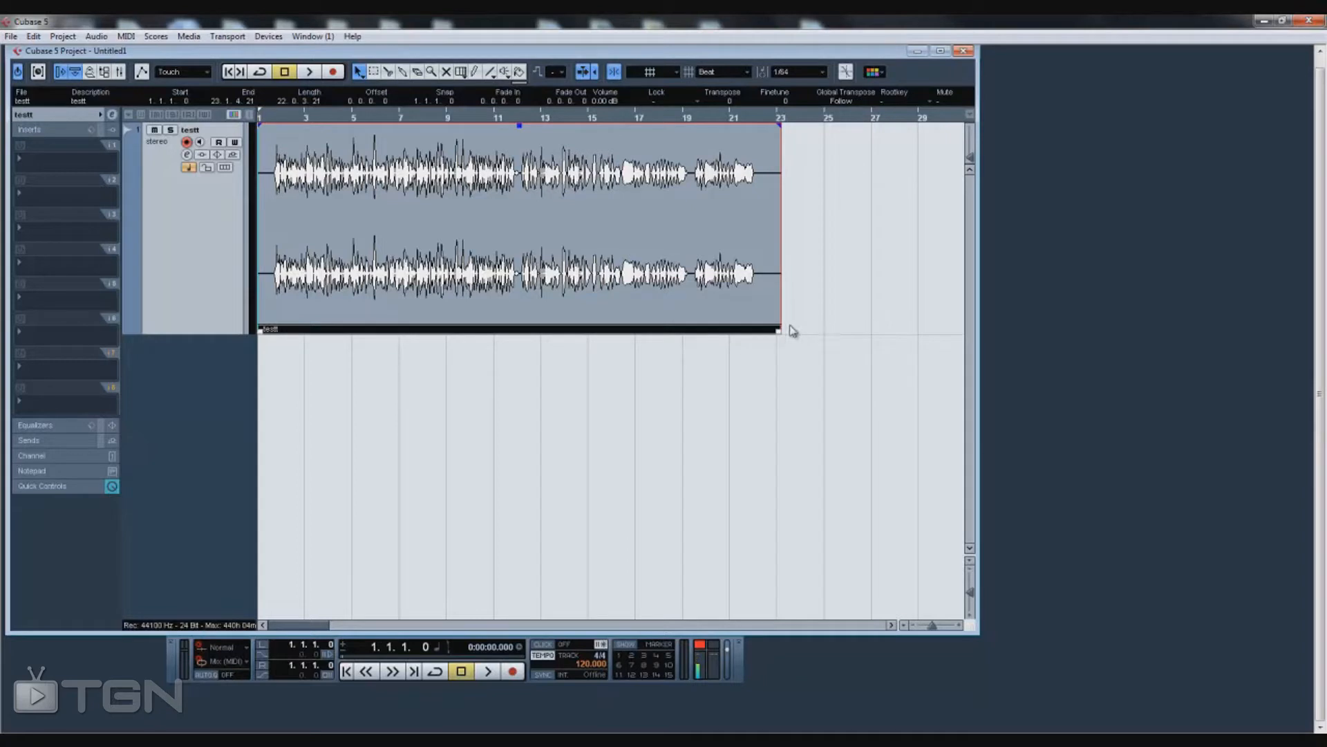
mouse_move(774, 330)
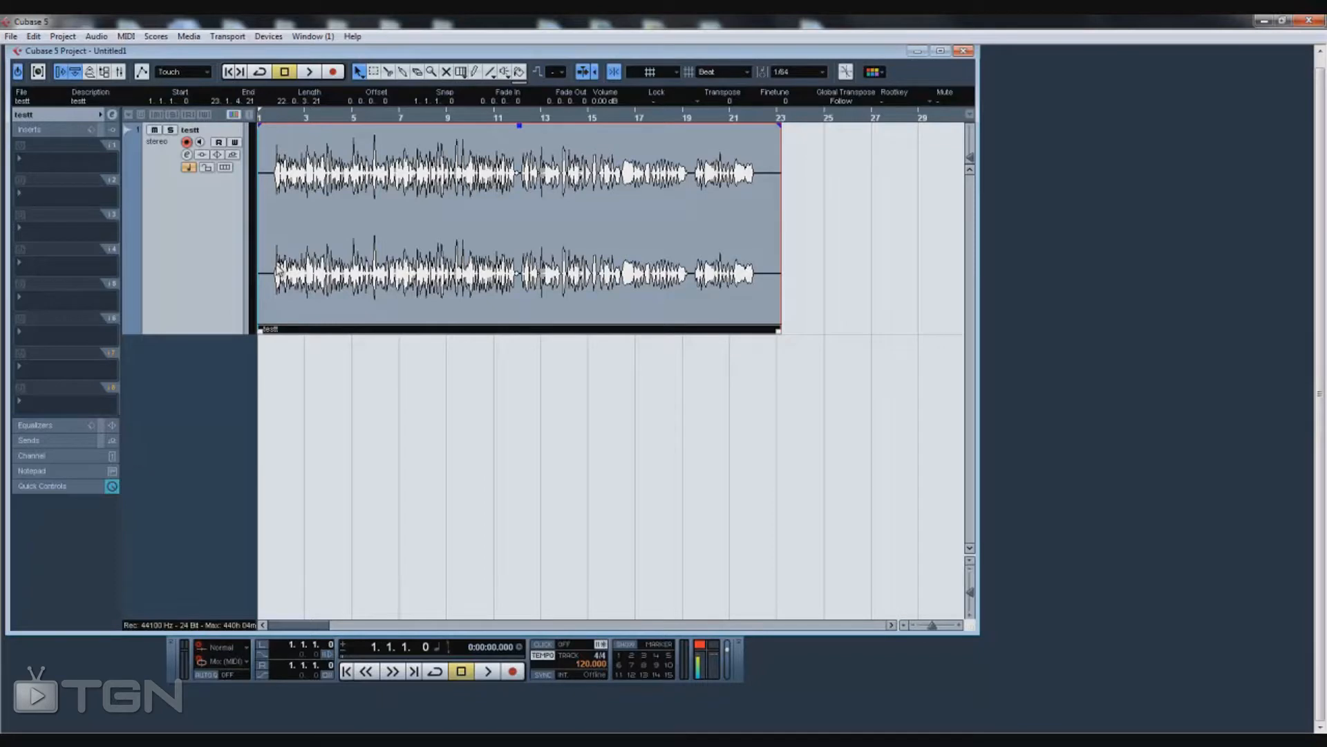
- Open the testt take in the Sample Editor, select its silent lead-in, and browse processes
double_click(516, 220)
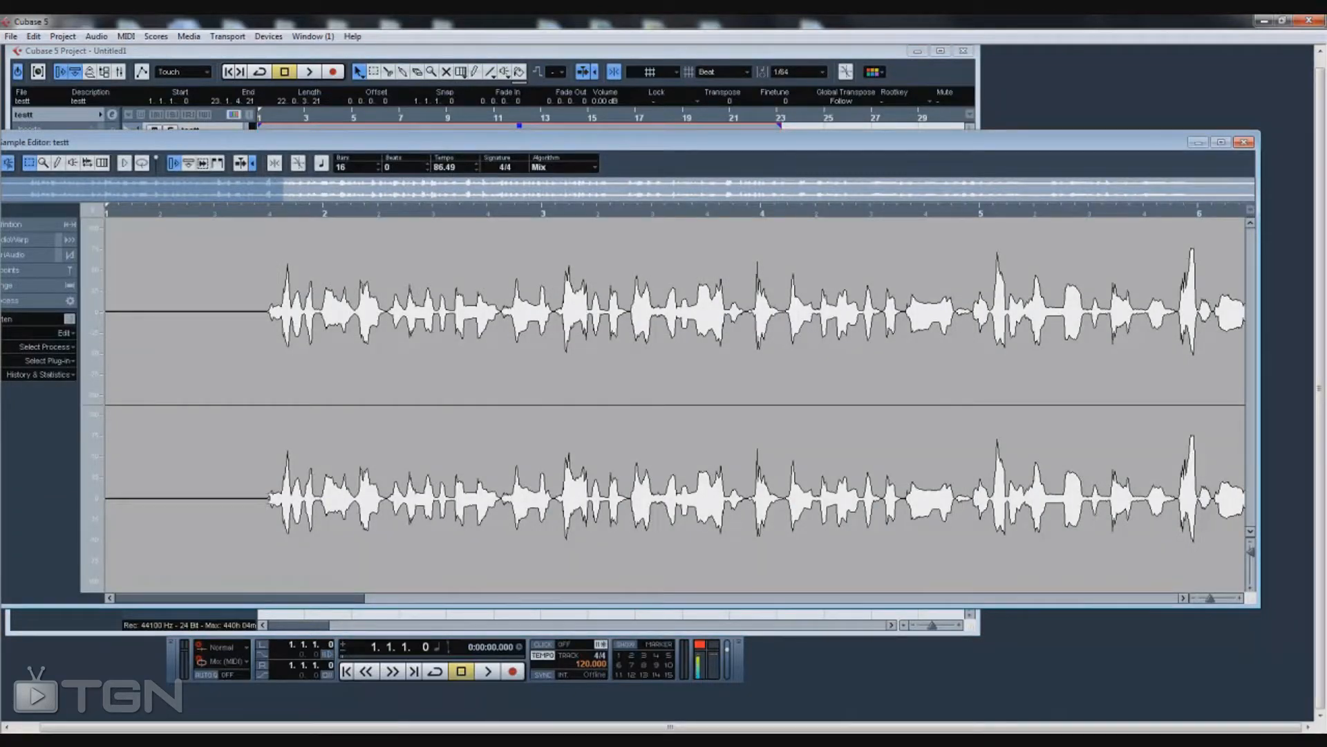
left_click_drag(106, 381, 267, 381)
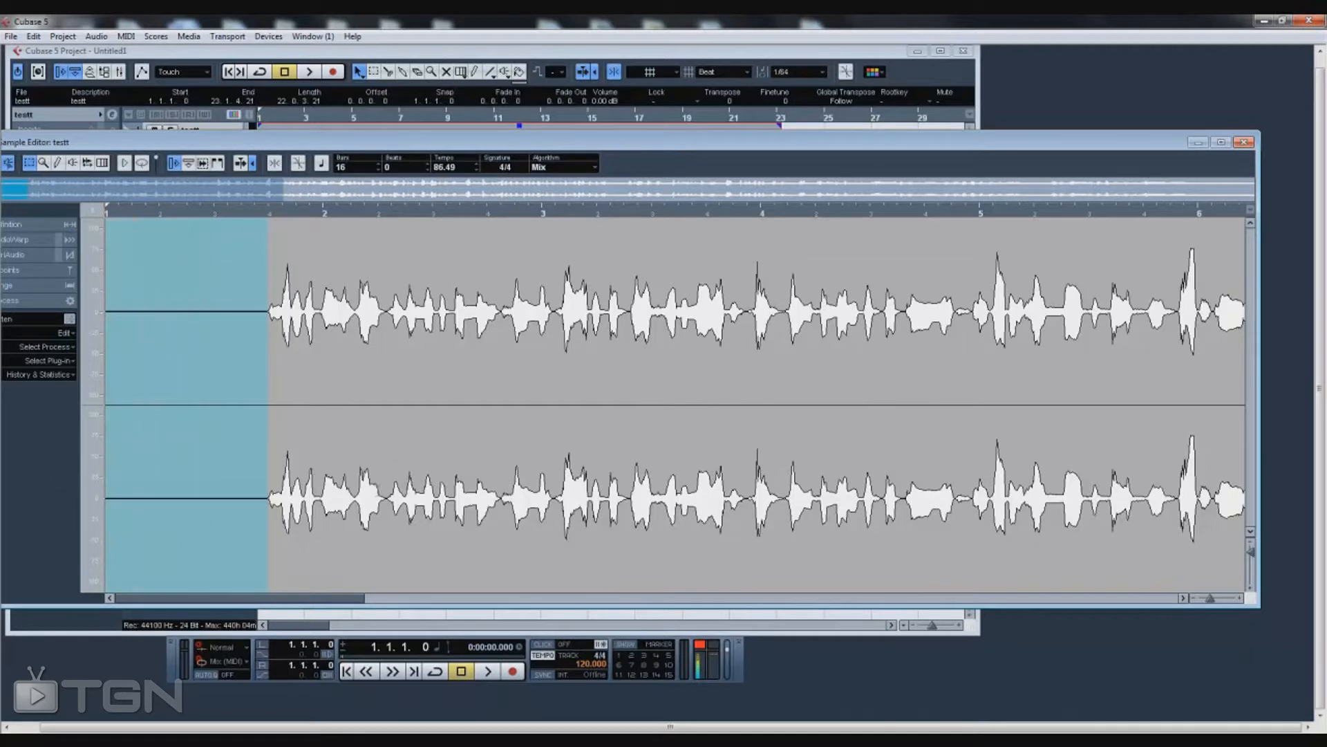
left_click(44, 347)
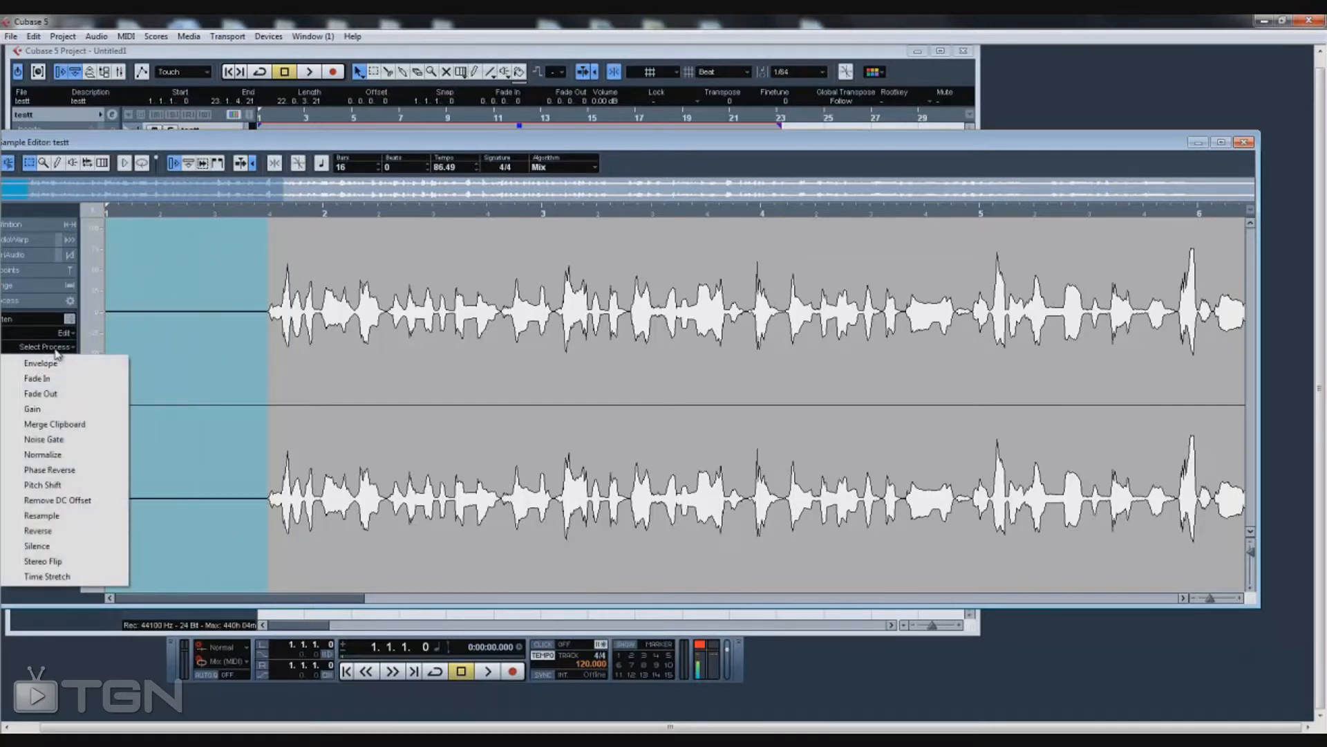
left_click(56, 556)
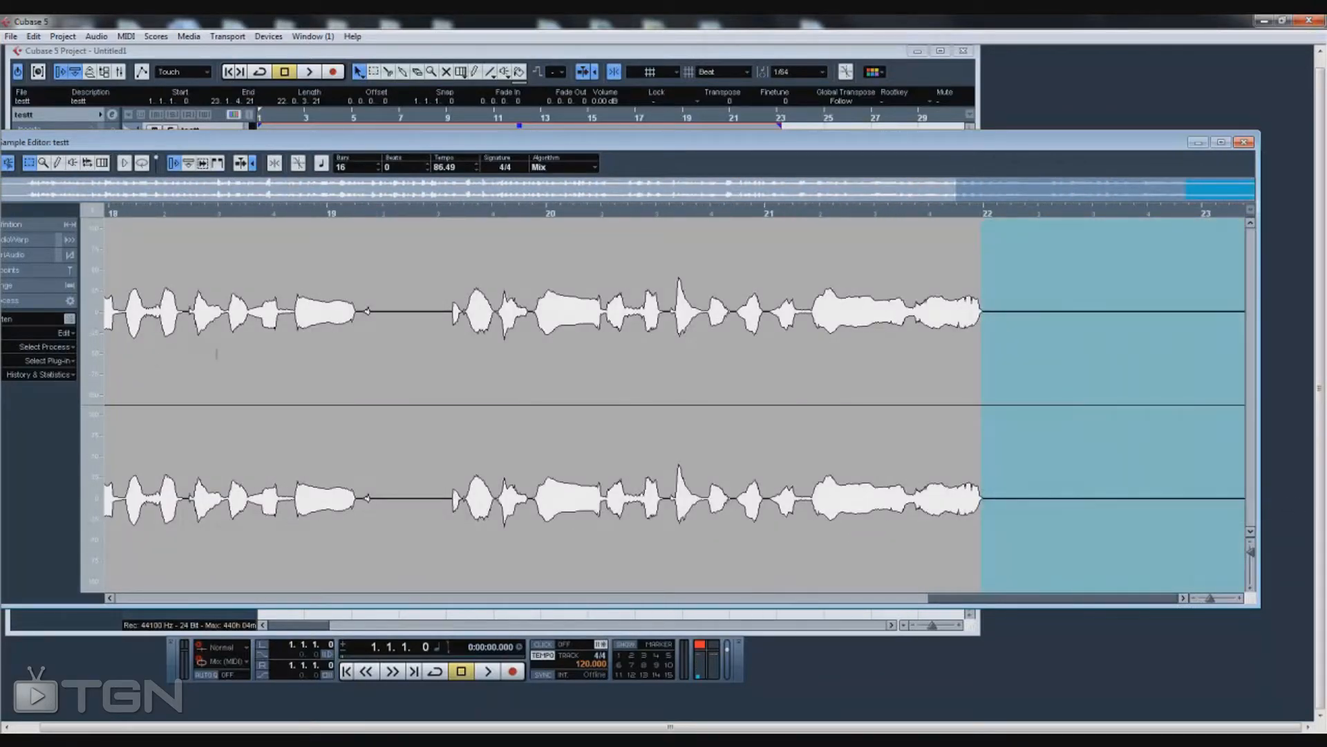
left_click(44, 347)
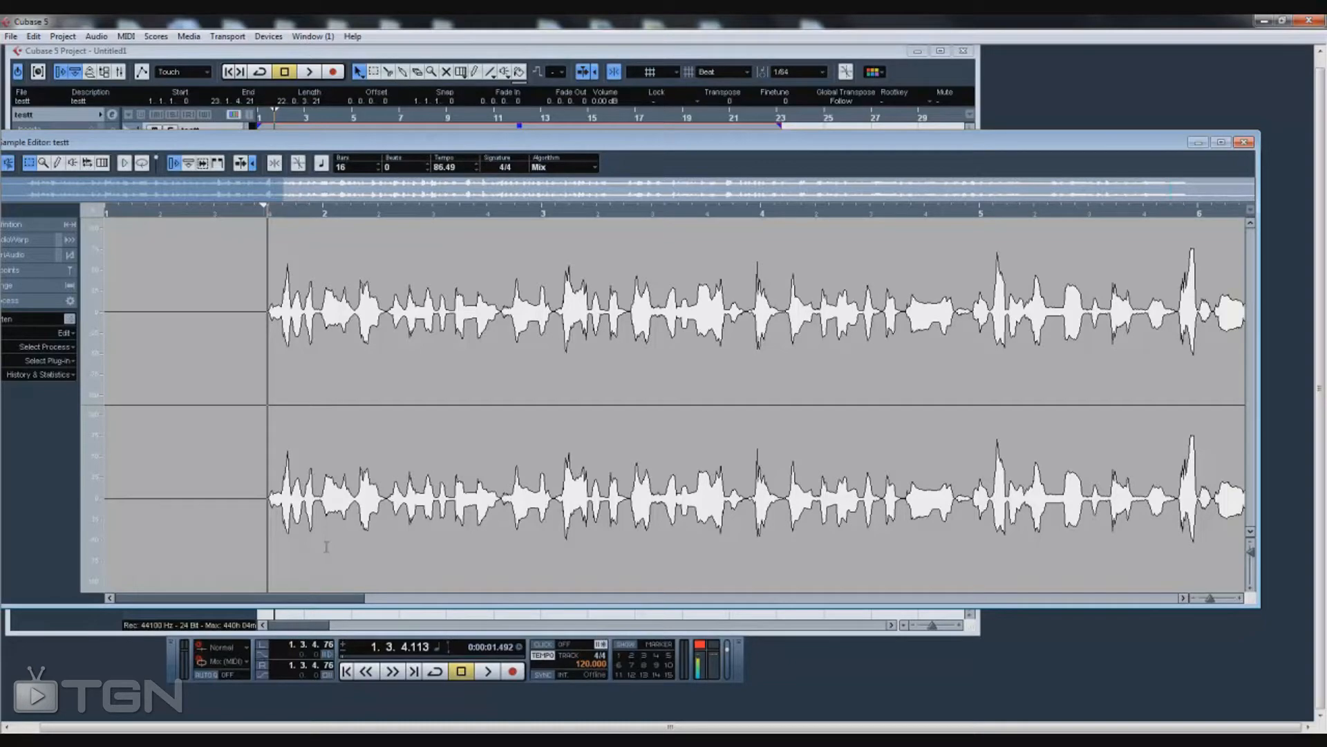
mouse_move(337, 574)
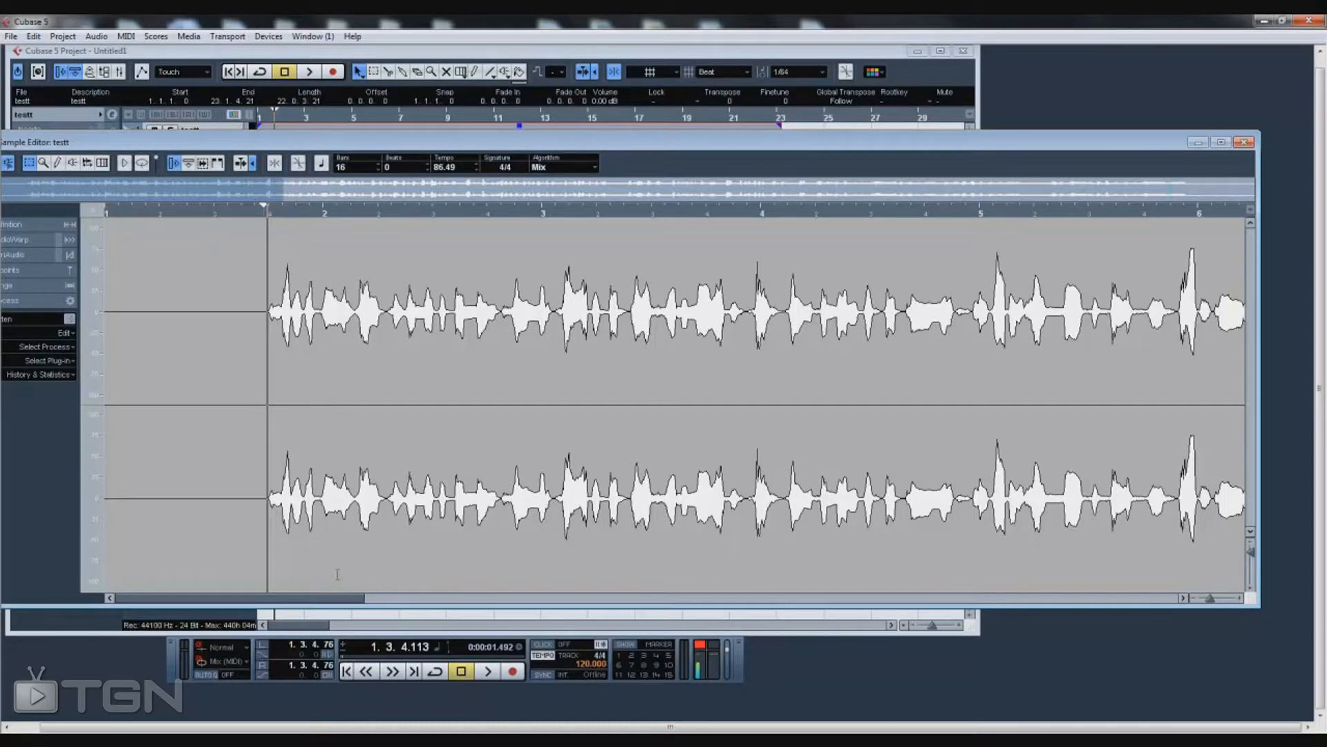
- Play the vocal in the Sample Editor to find the breath before bar 5
left_click(486, 670)
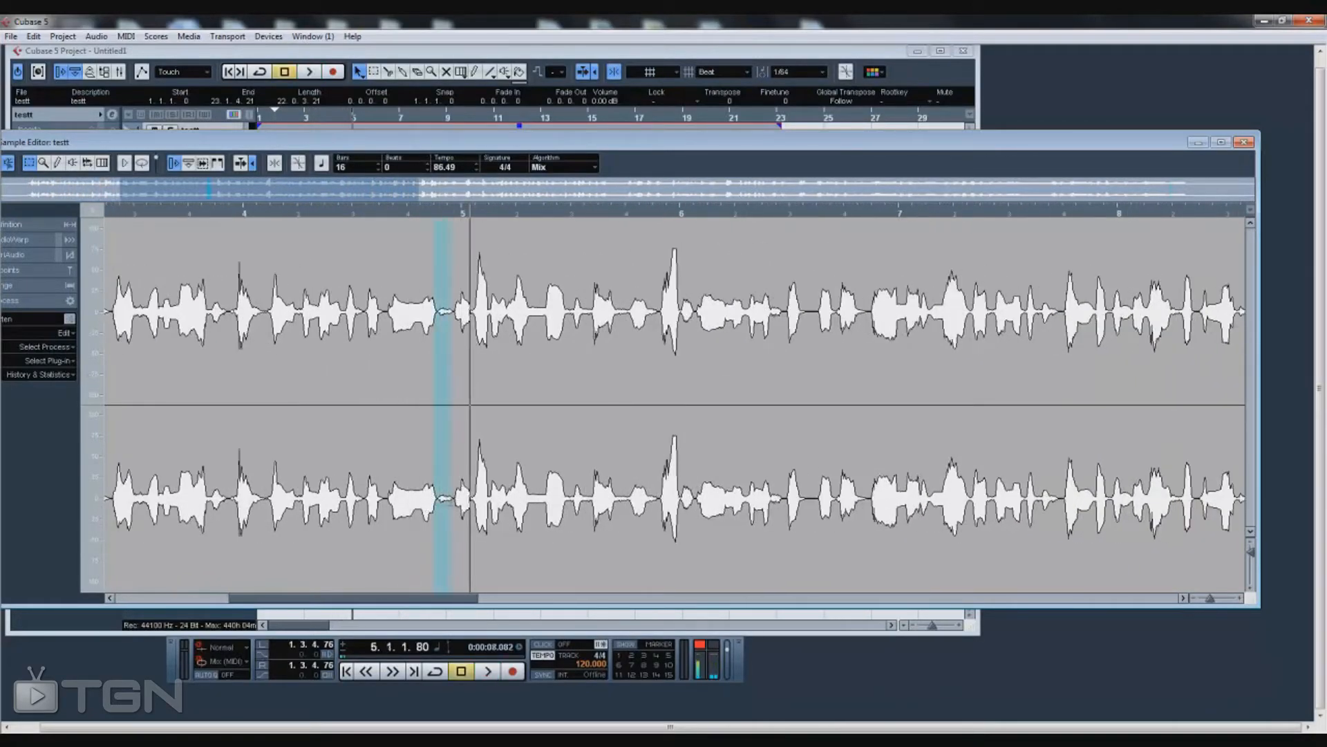
- Reduce the first marked breath by about -3 dB with Gain and audition the result
left_click(42, 346)
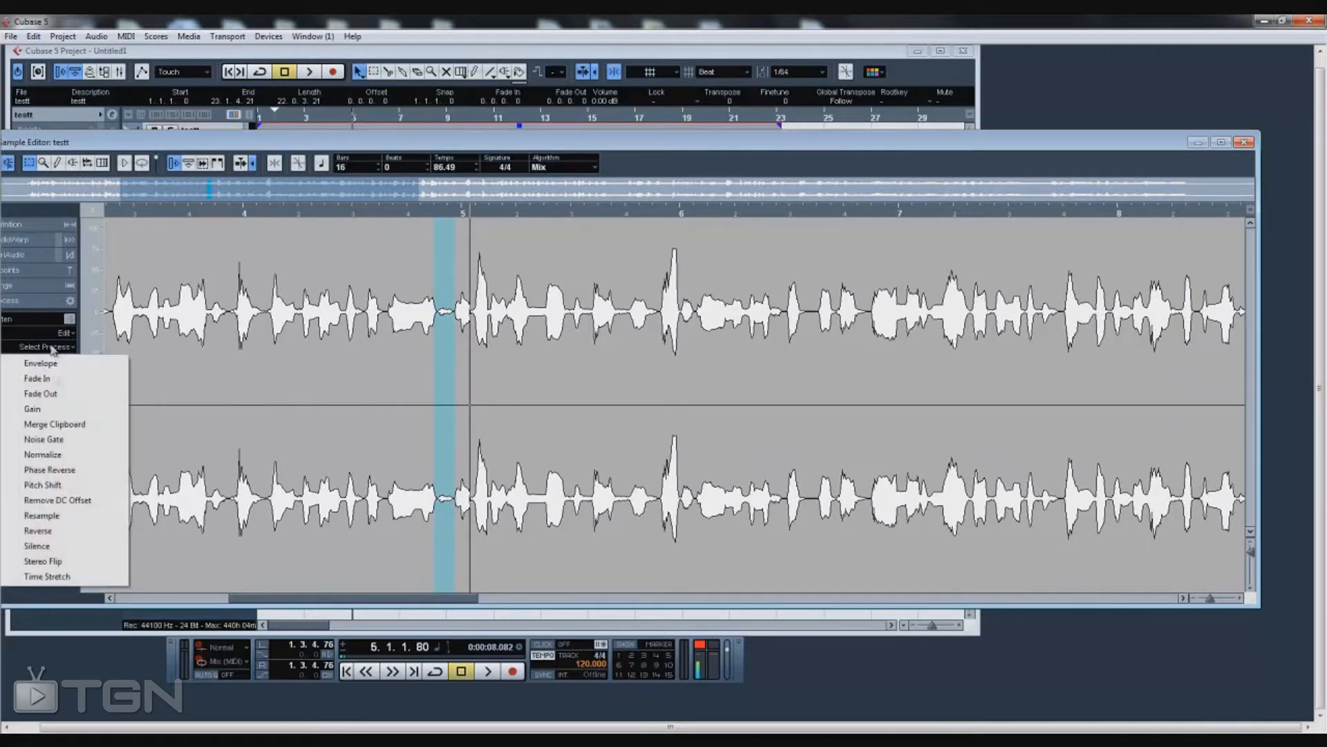
left_click(32, 409)
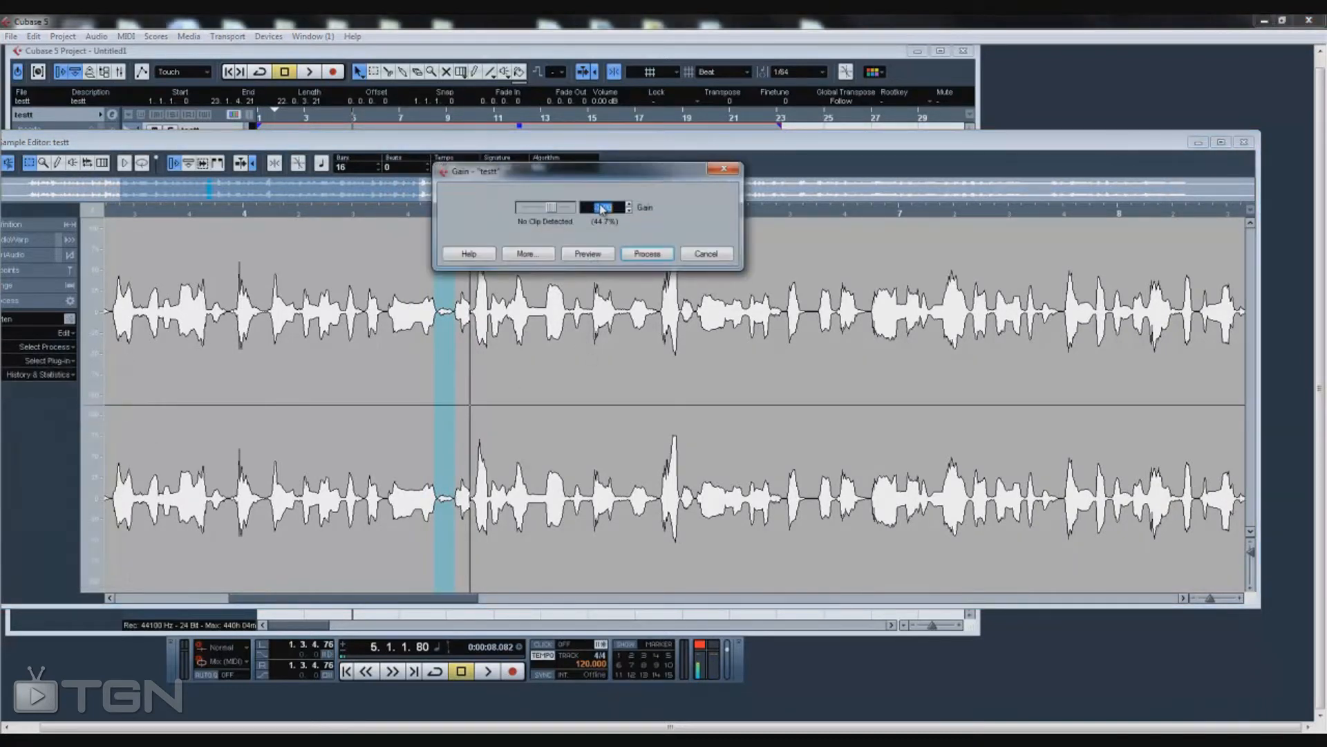
left_click_drag(550, 207, 559, 207)
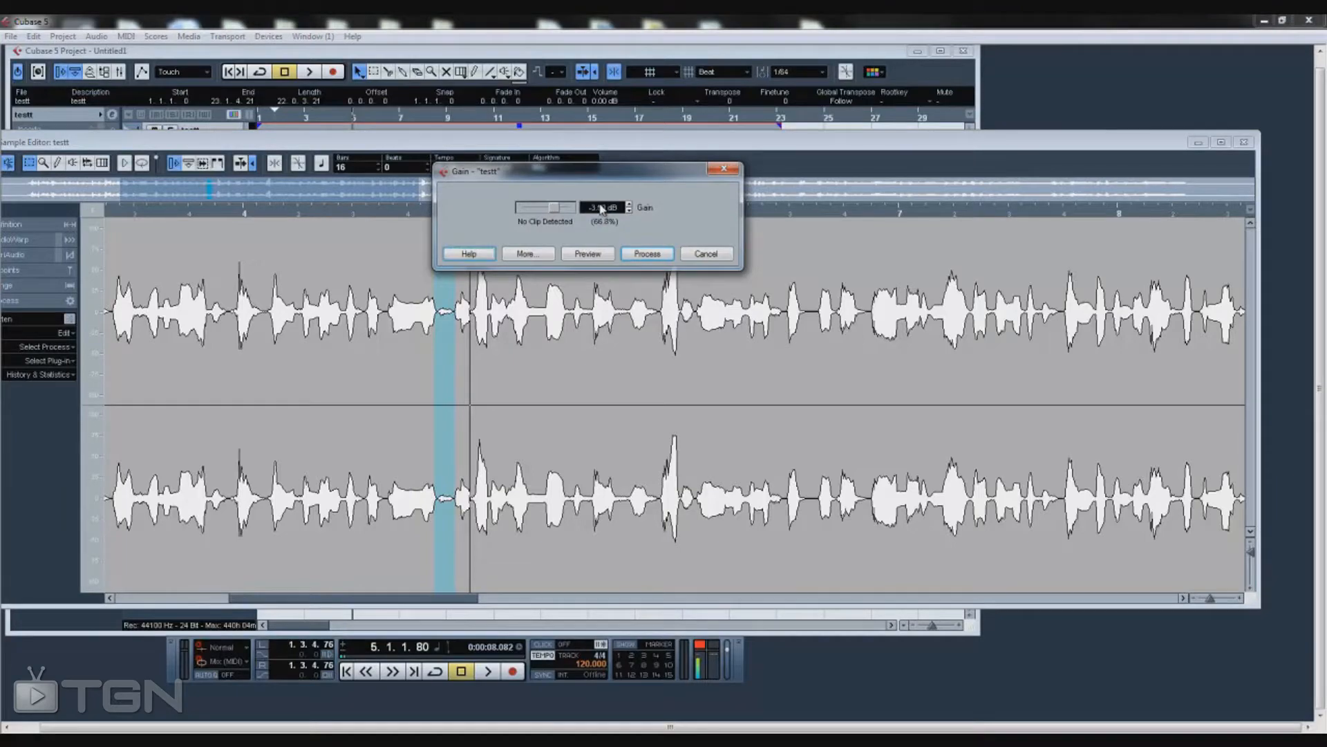
left_click(645, 253)
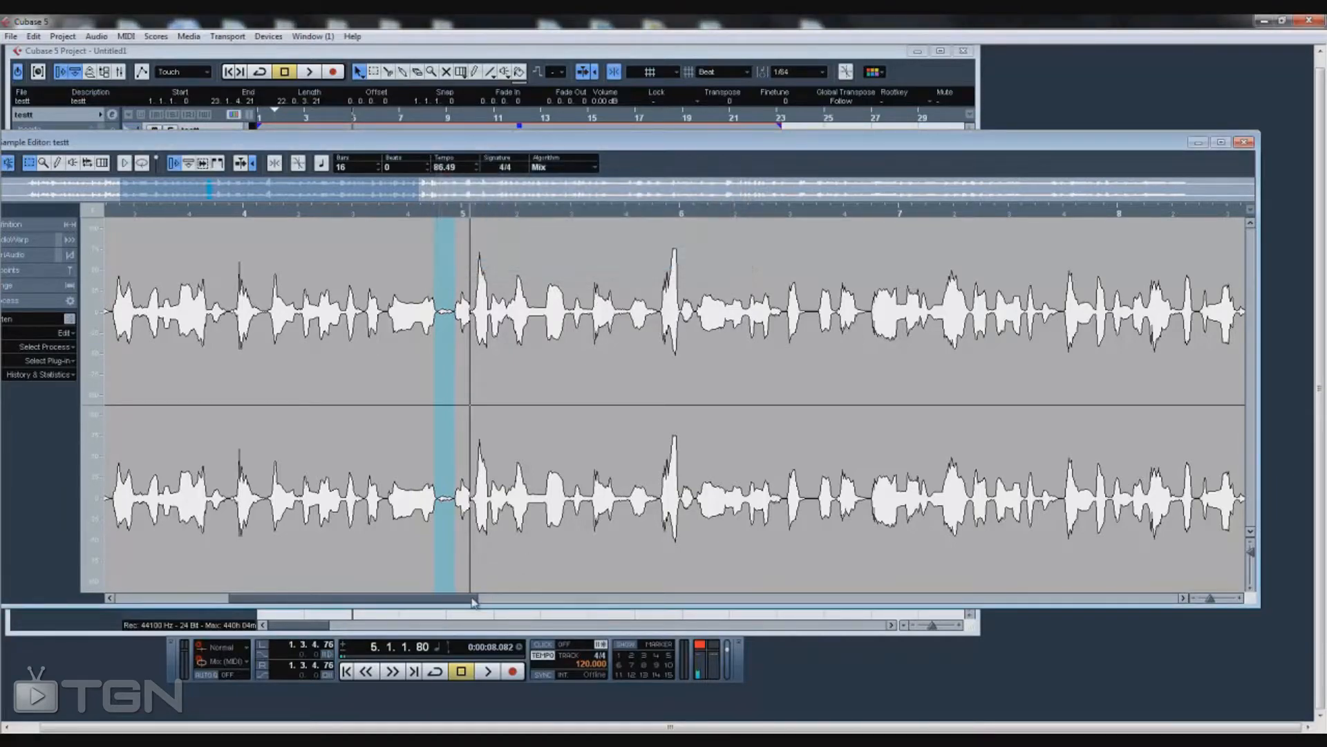
left_click(487, 671)
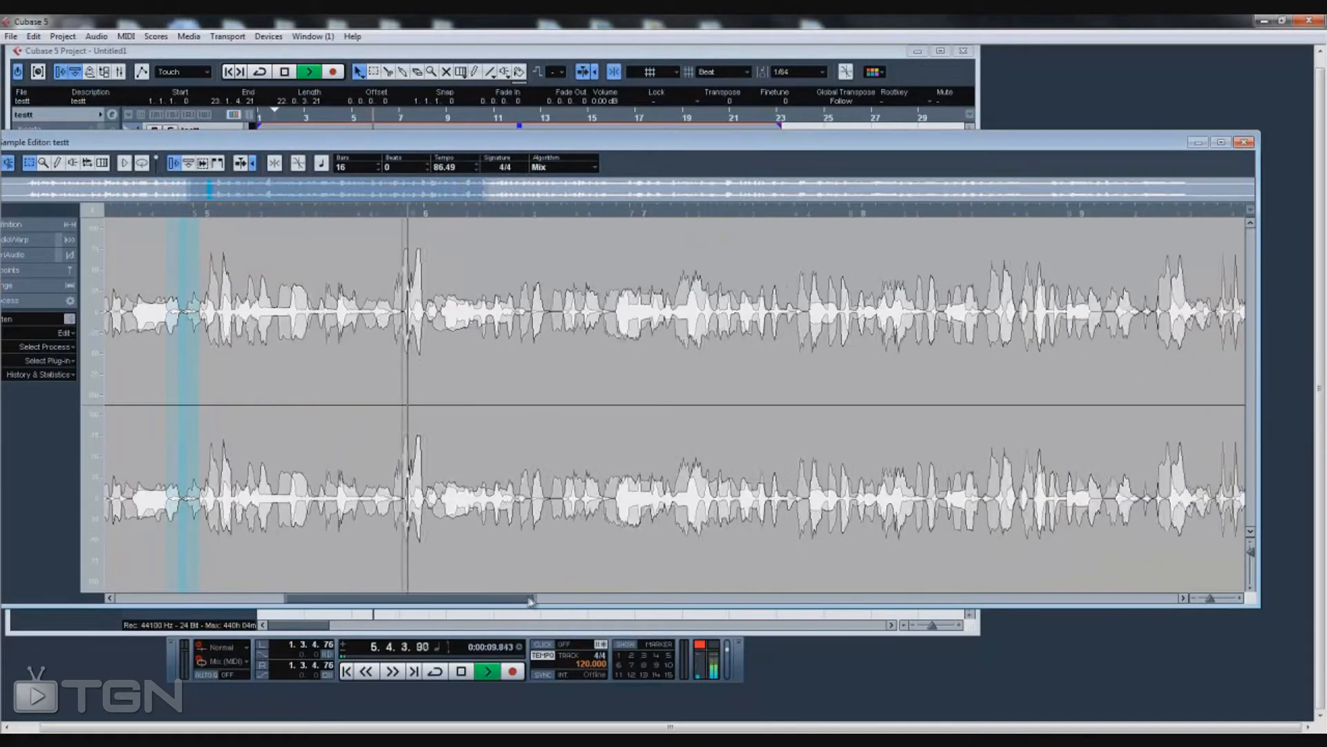
left_click(487, 671)
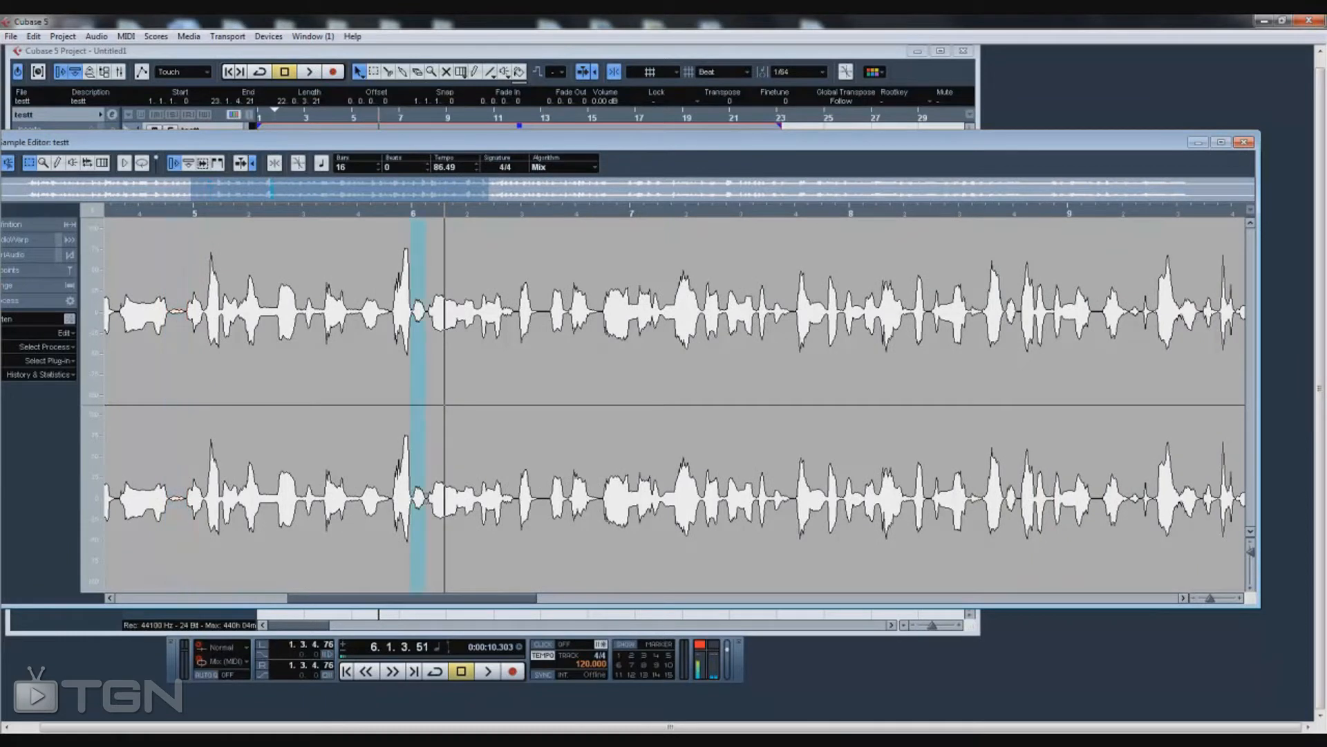
- Apply -7 dB gain to the next two breaths
left_click(42, 346)
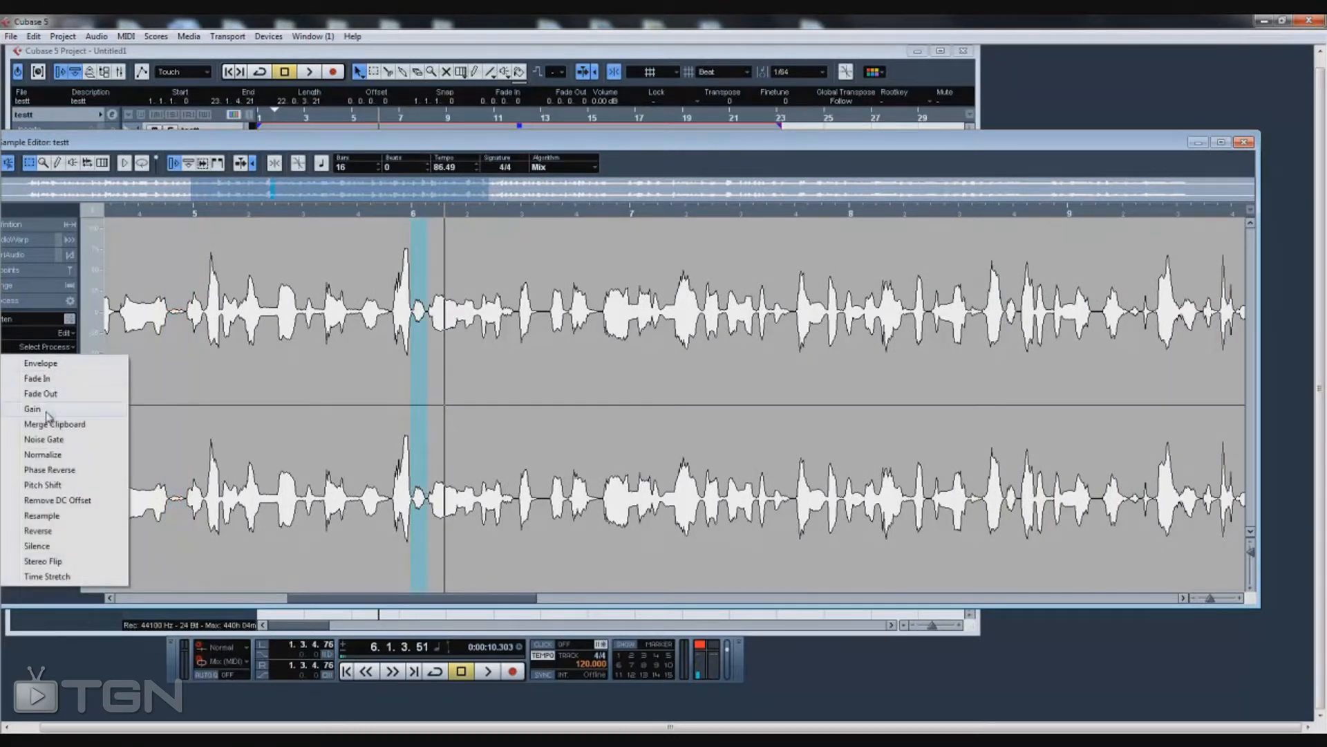
left_click(32, 409)
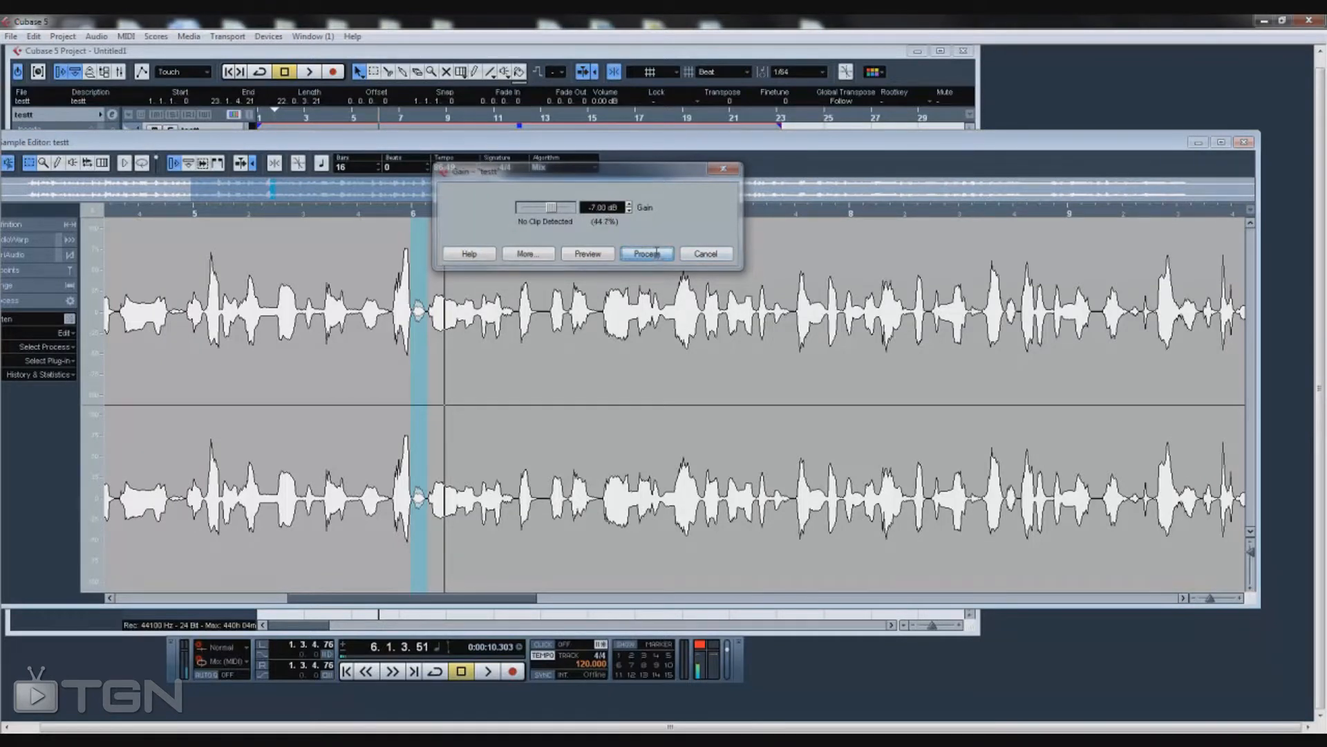
left_click(646, 253)
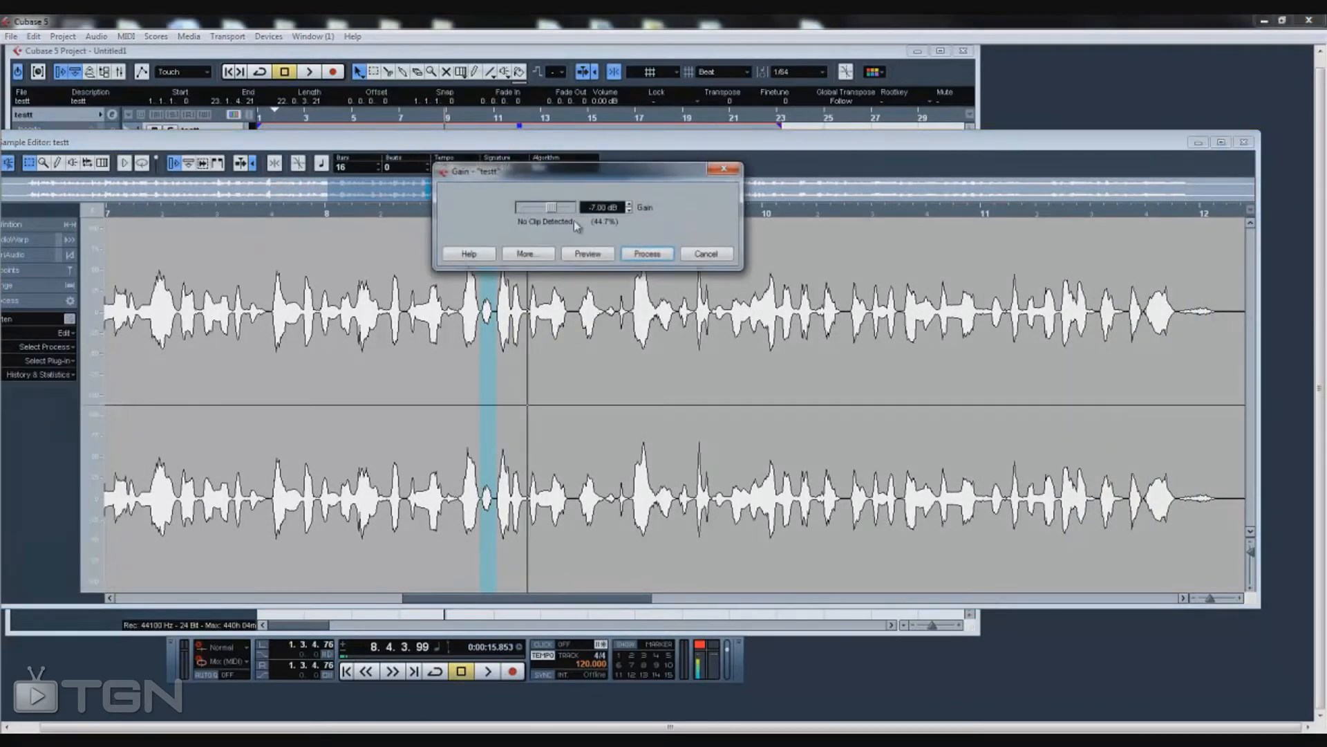
left_click(646, 253)
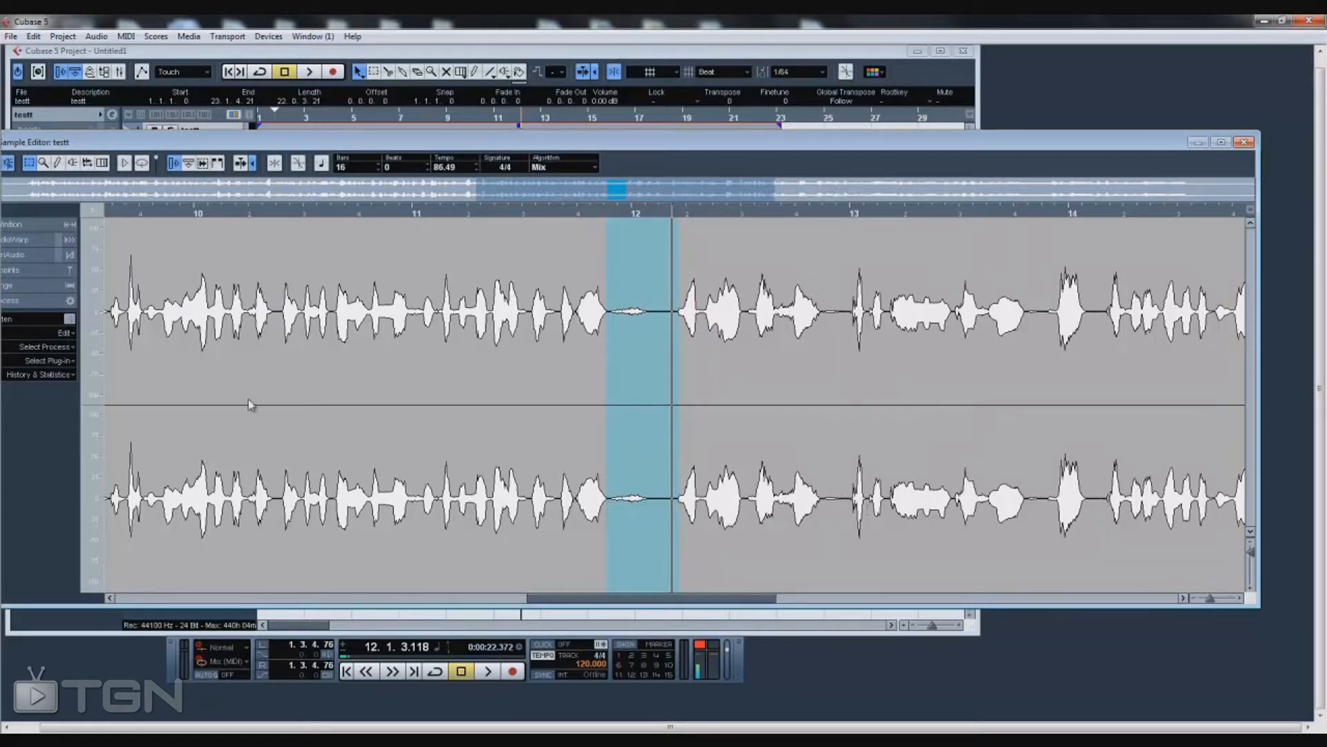
- Preview MonoDelay with a 425 delay time on the phrase end before bar 12
left_click(42, 346)
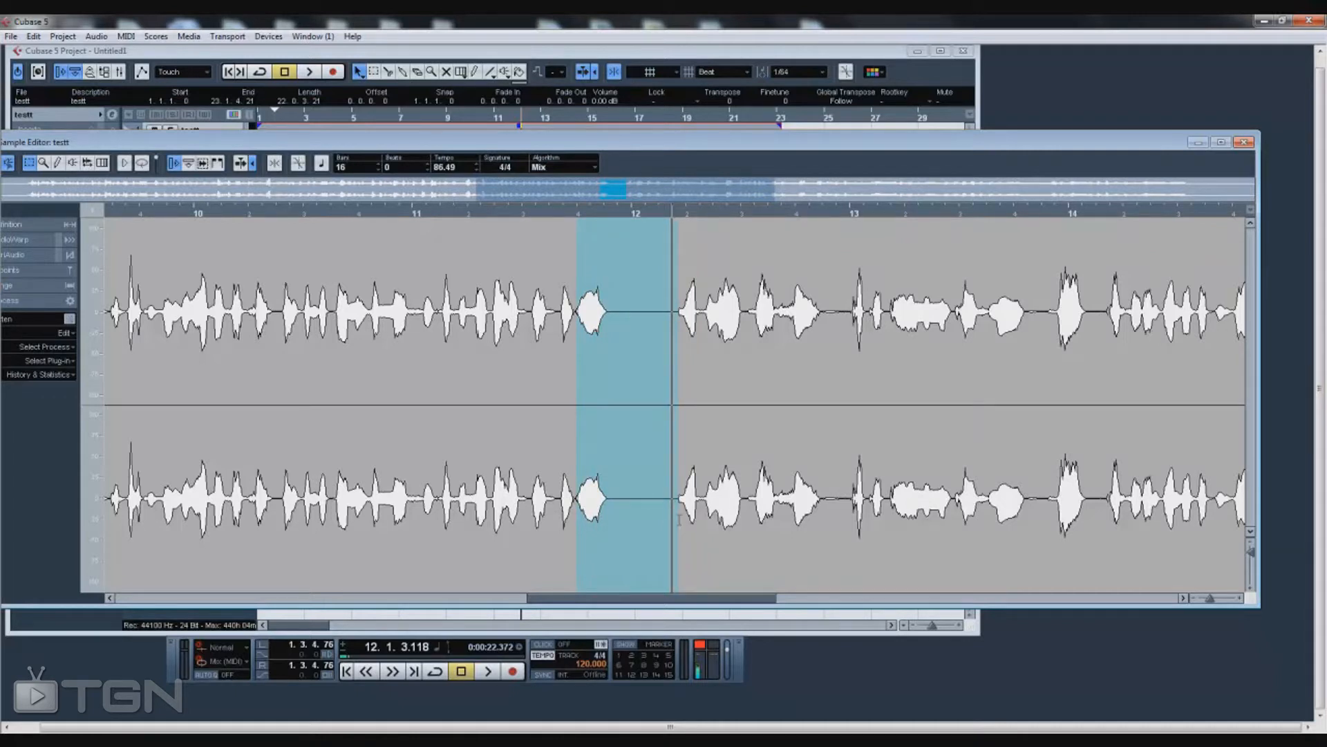
left_click(43, 359)
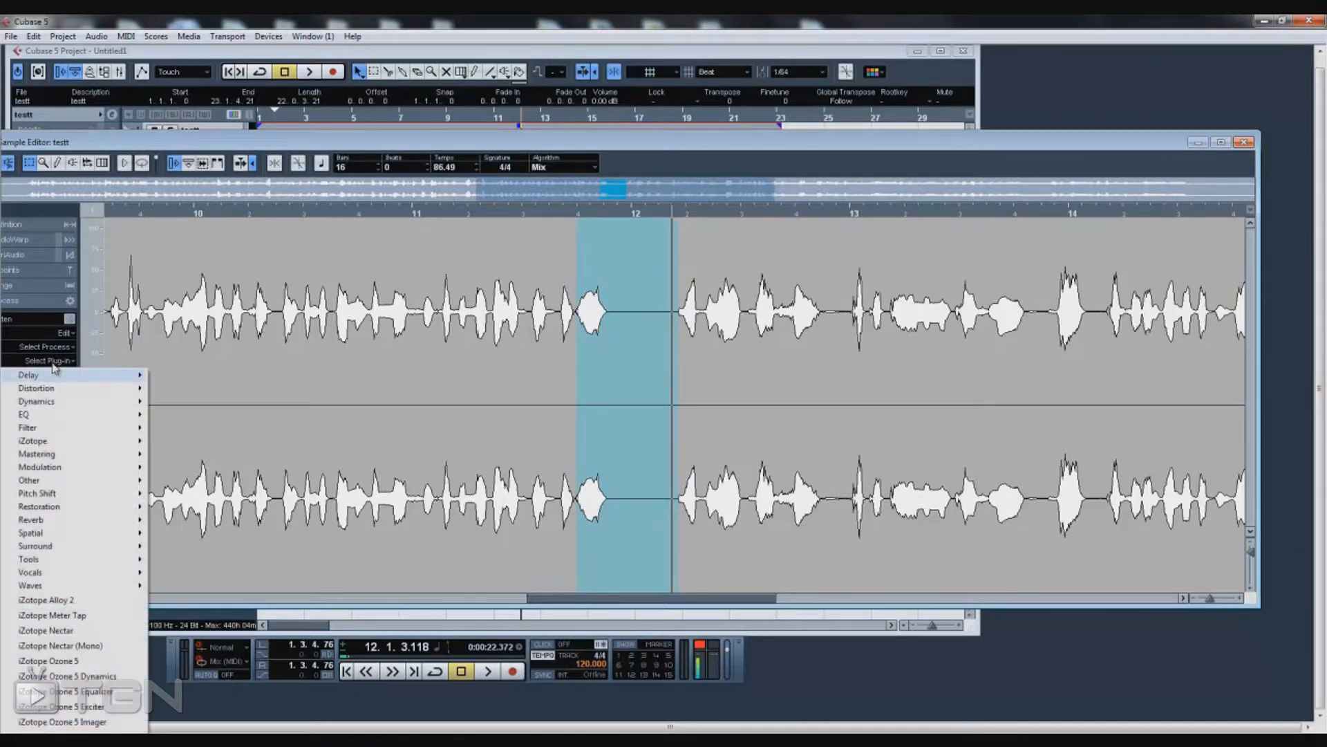
mouse_move(36, 401)
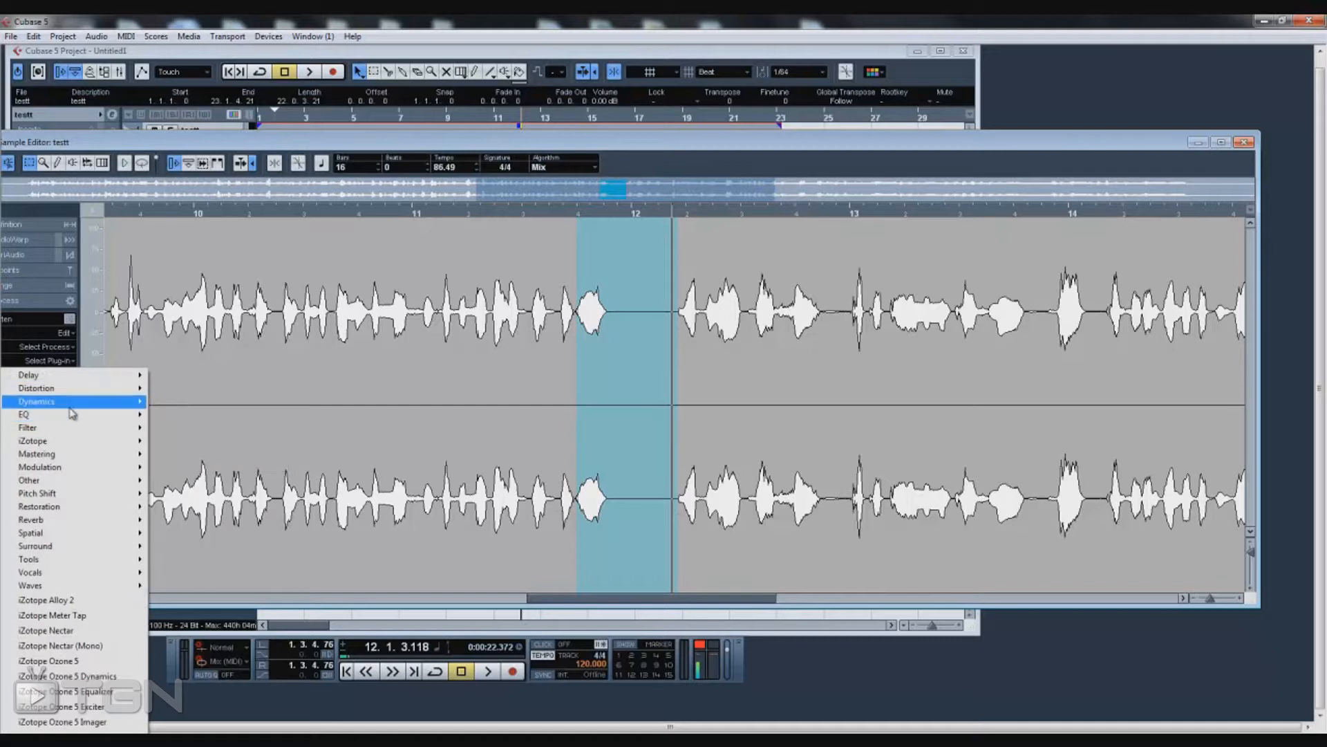
mouse_move(72, 375)
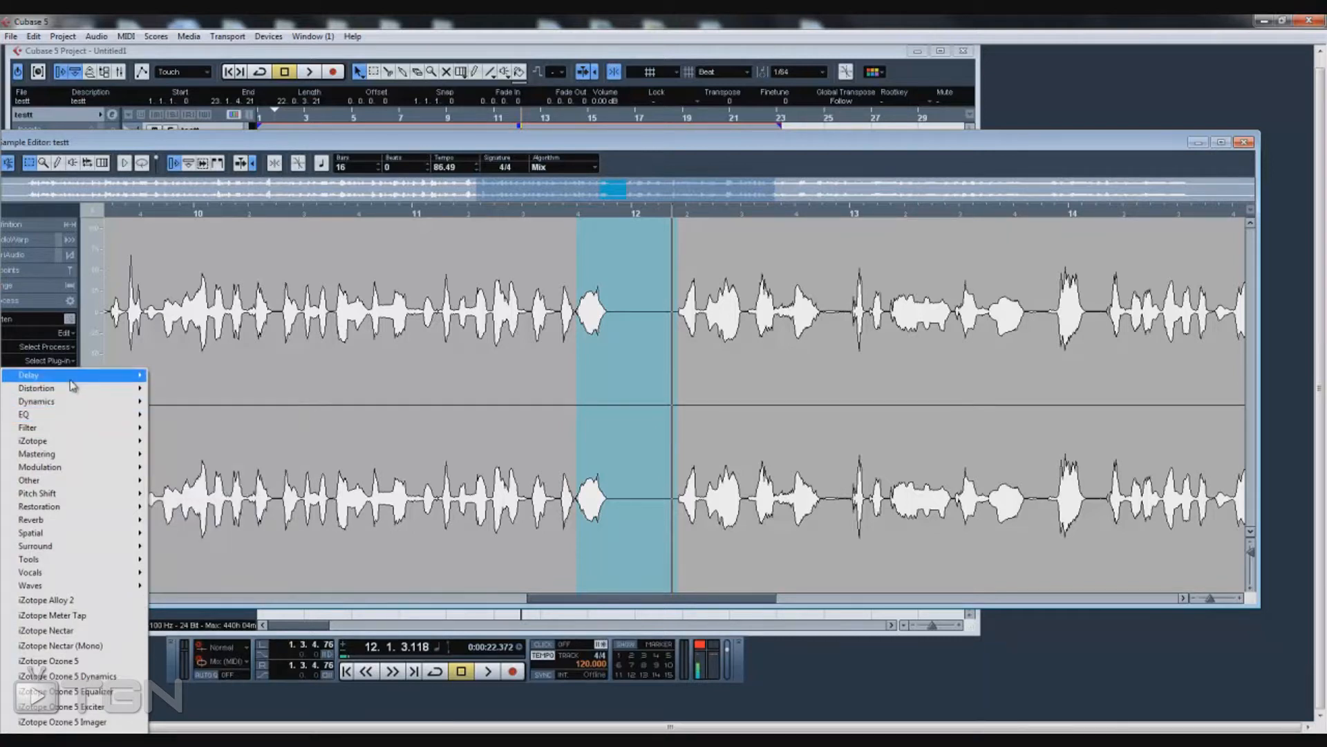
left_click(28, 374)
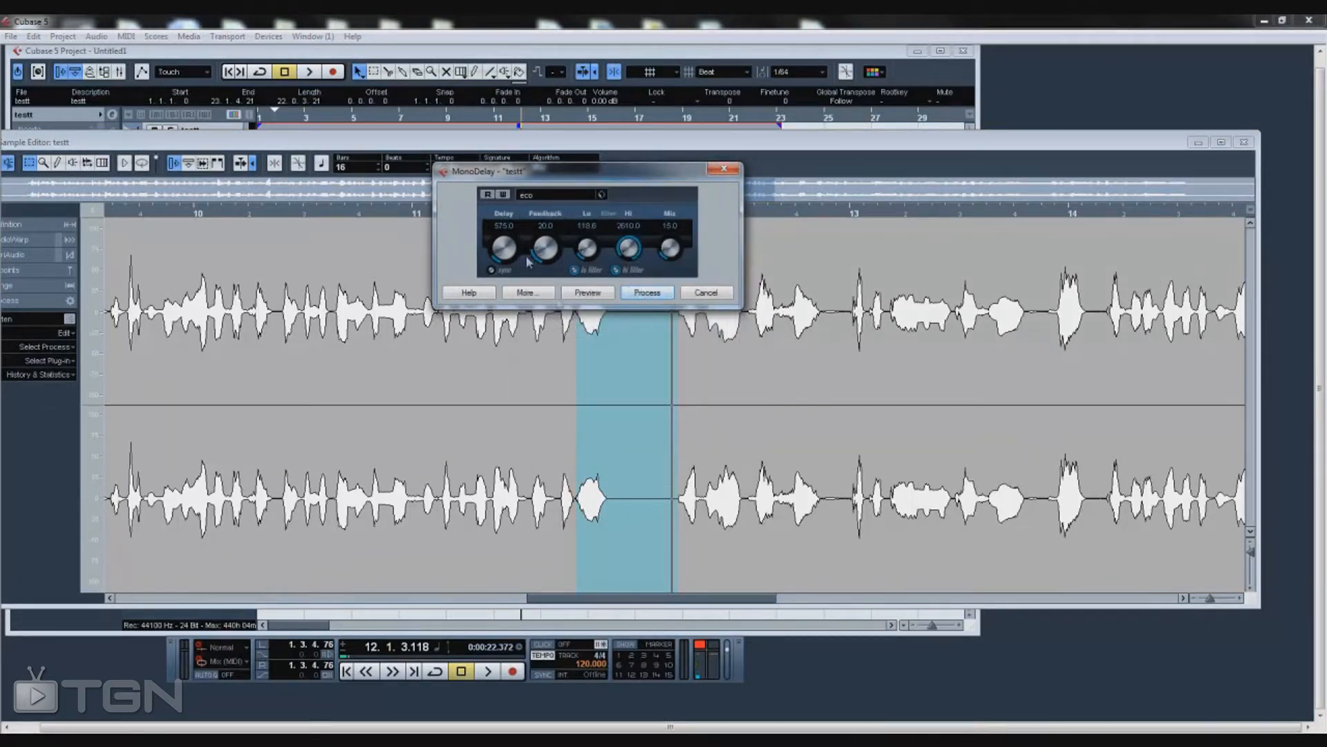
left_click(587, 292)
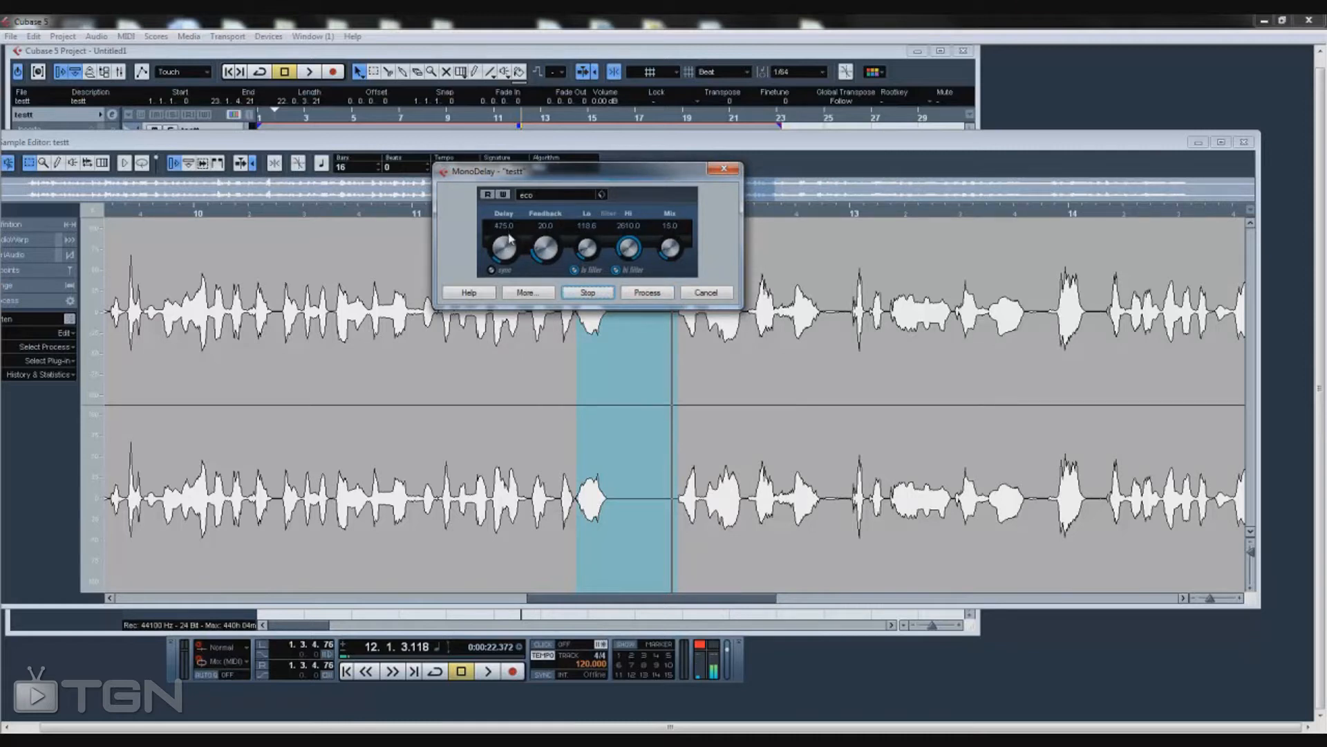
left_click(646, 291)
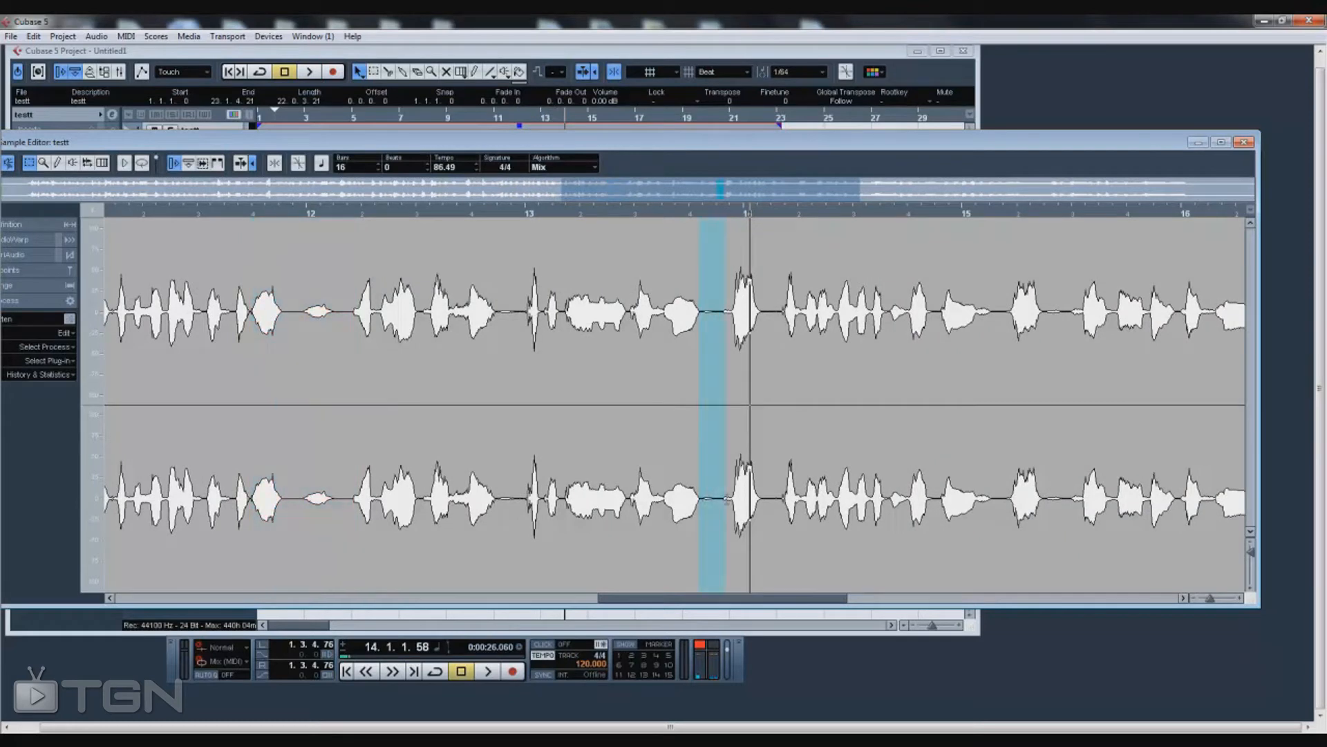
left_click(42, 346)
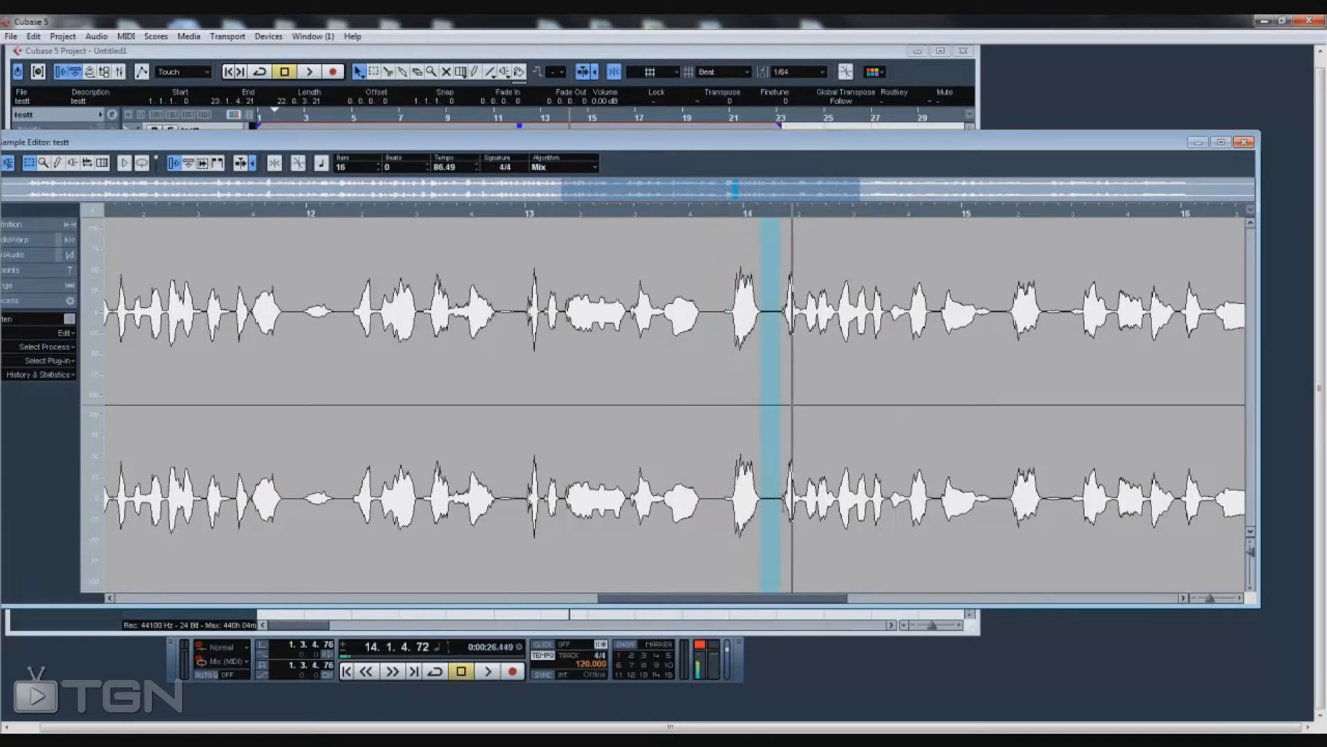
left_click(44, 346)
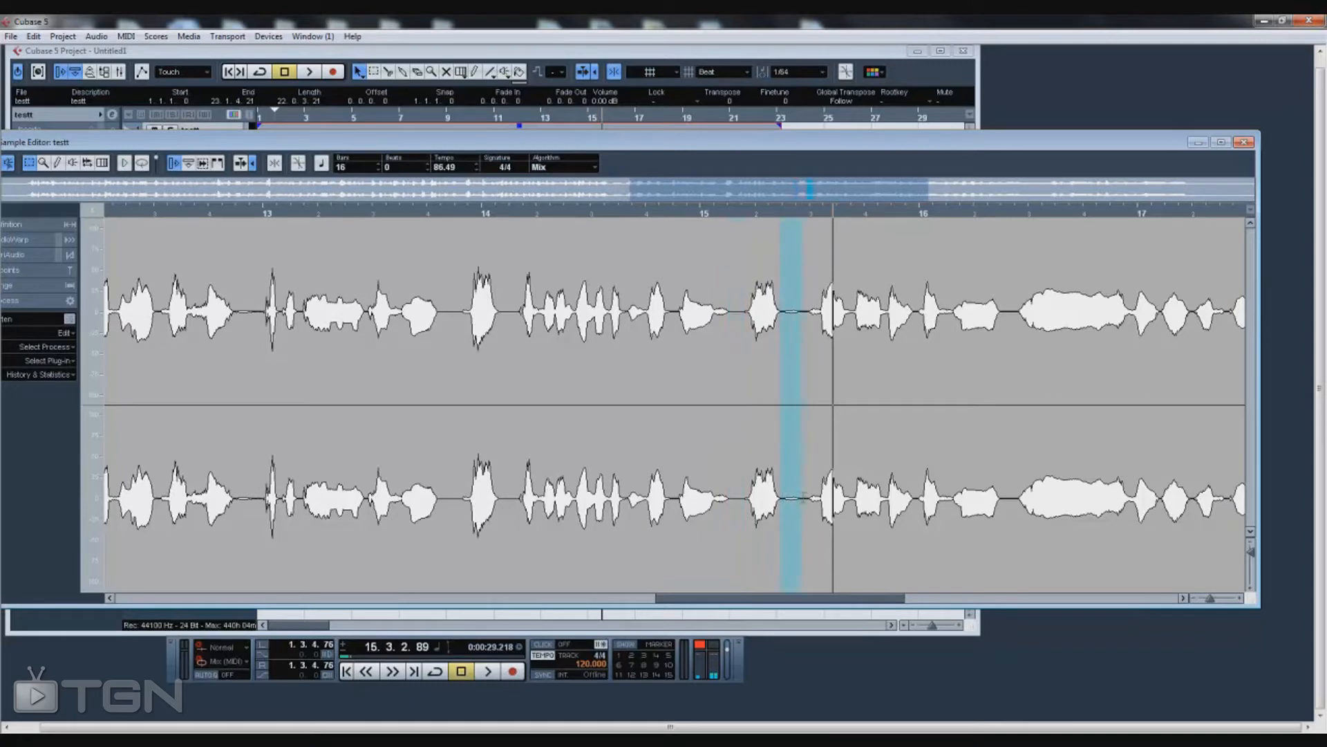
left_click(45, 346)
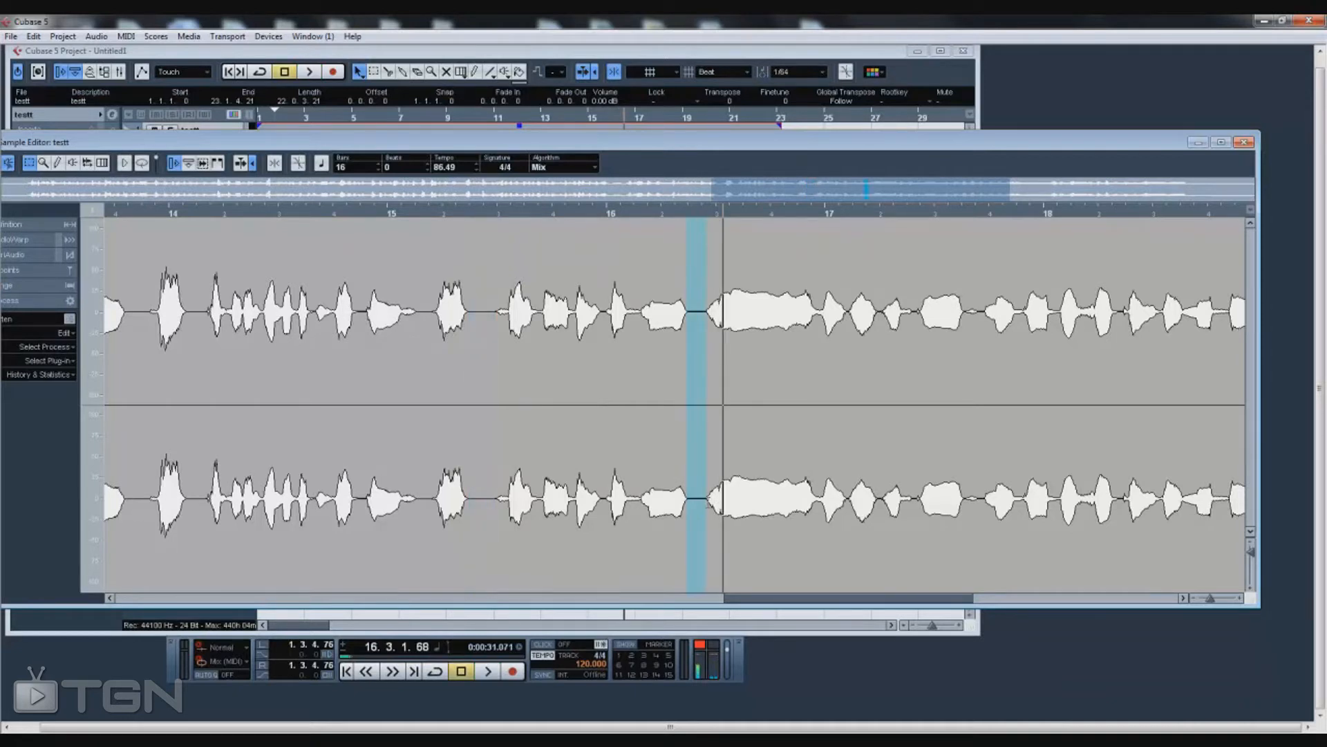
left_click(42, 346)
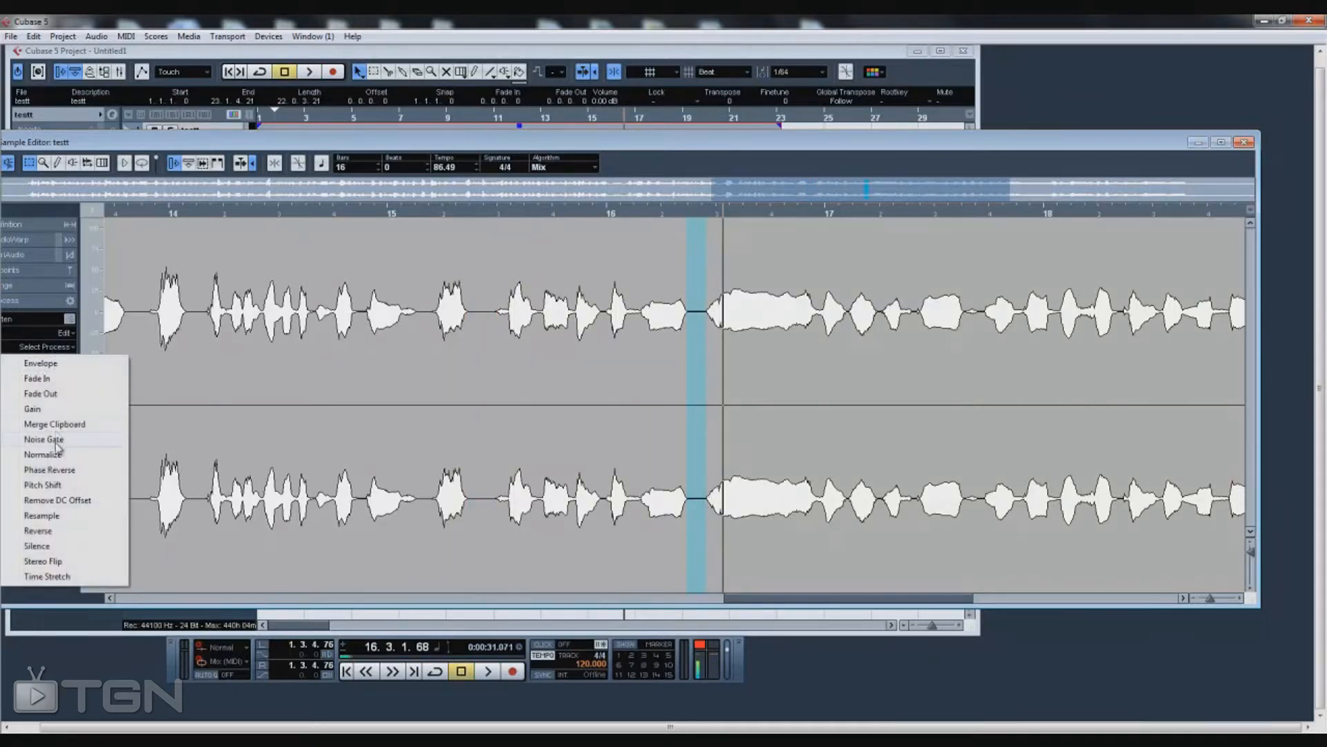
left_click(32, 408)
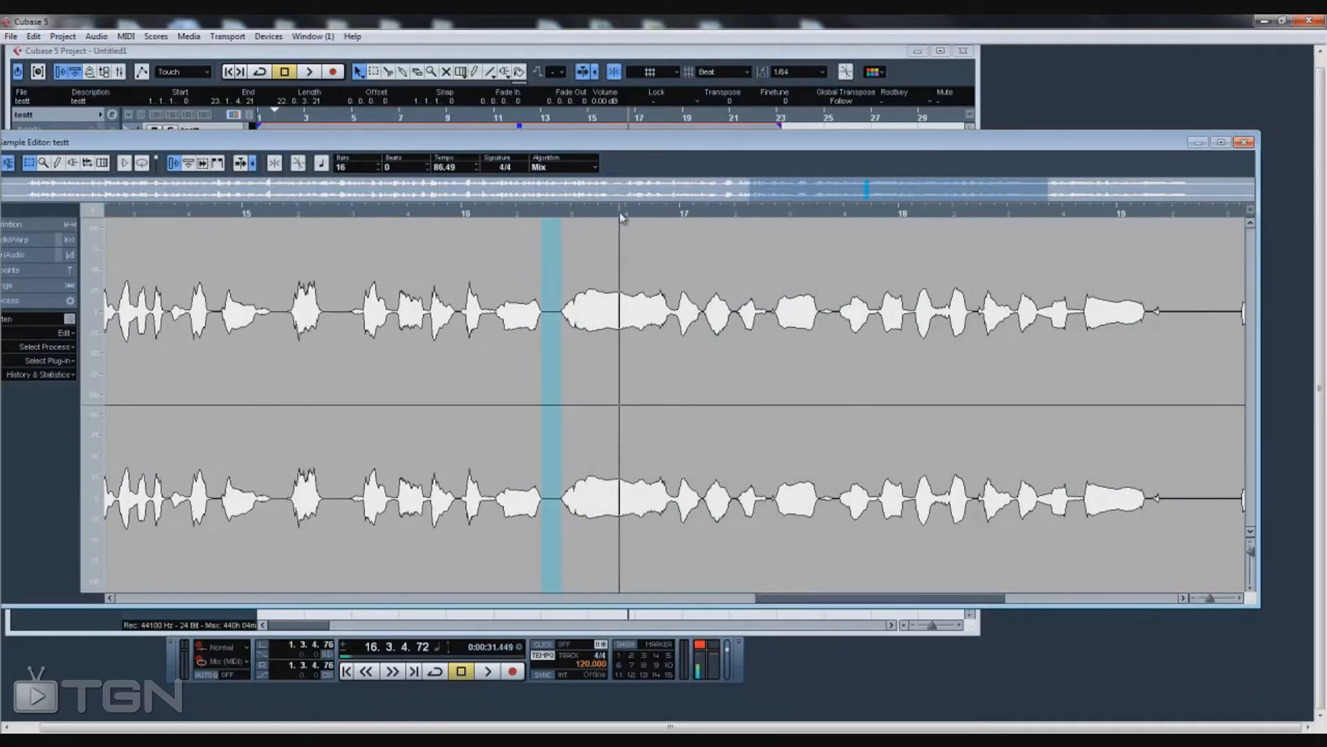
scroll("right", 3)
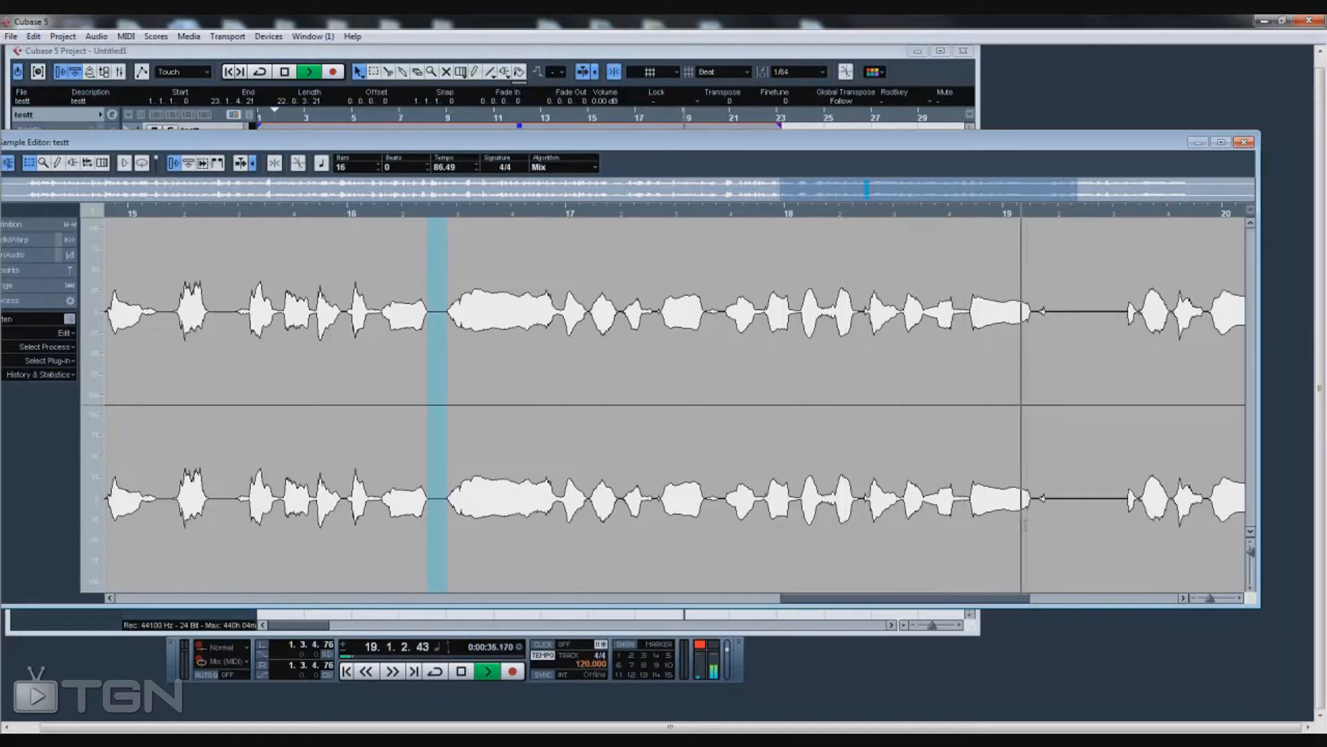
left_click(485, 670)
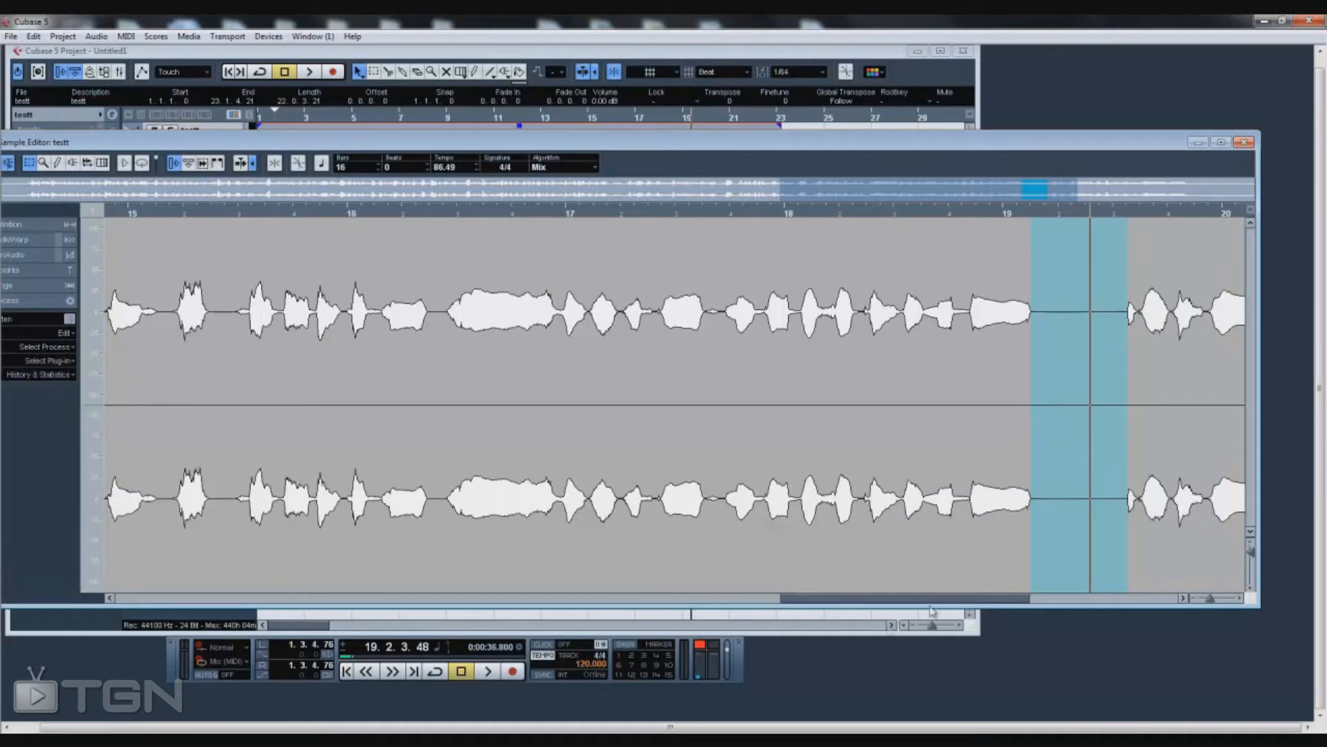
scroll("right", 3)
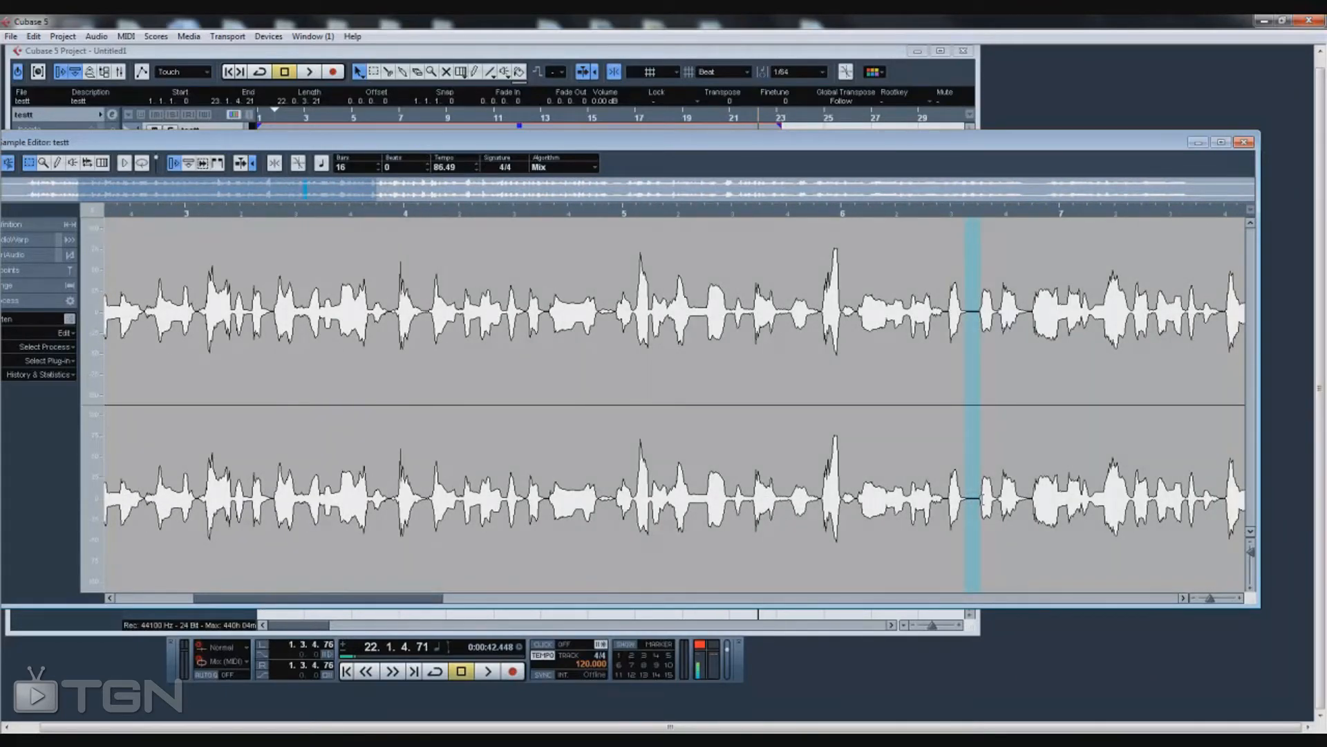
left_click(42, 346)
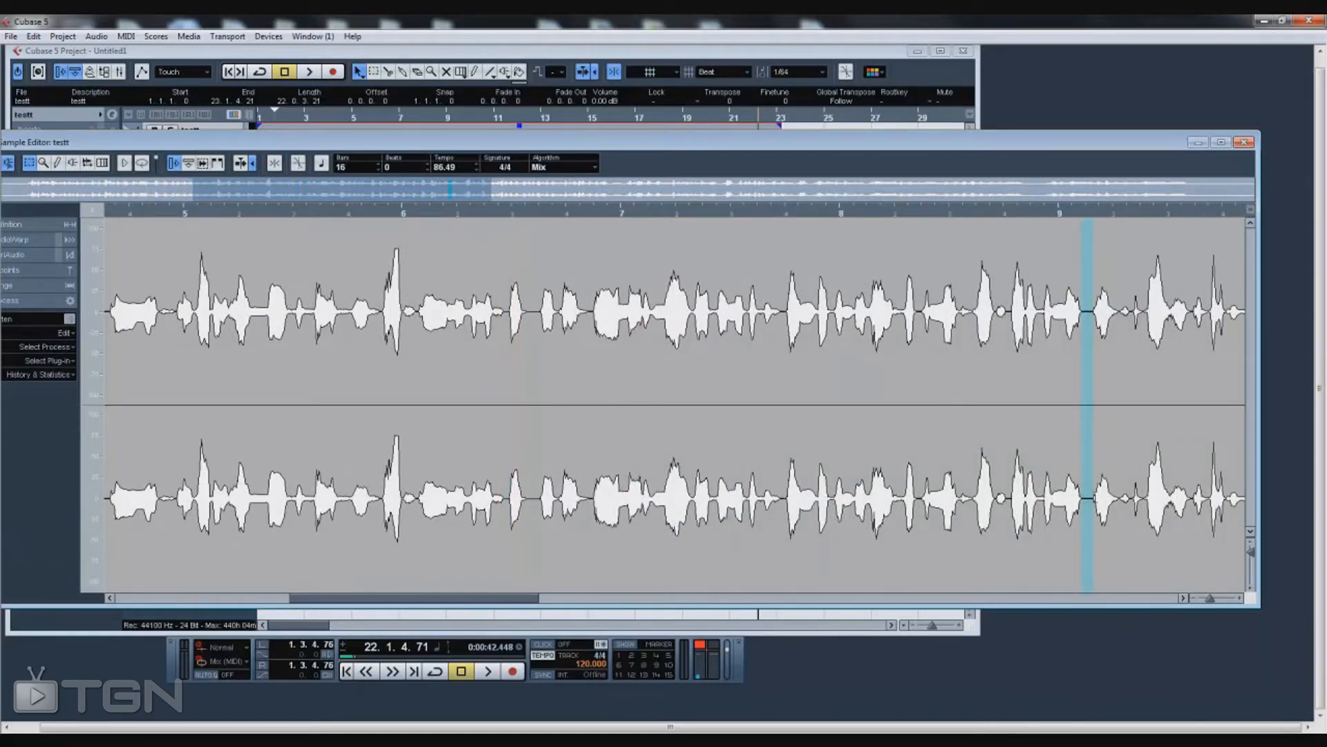
left_click(43, 346)
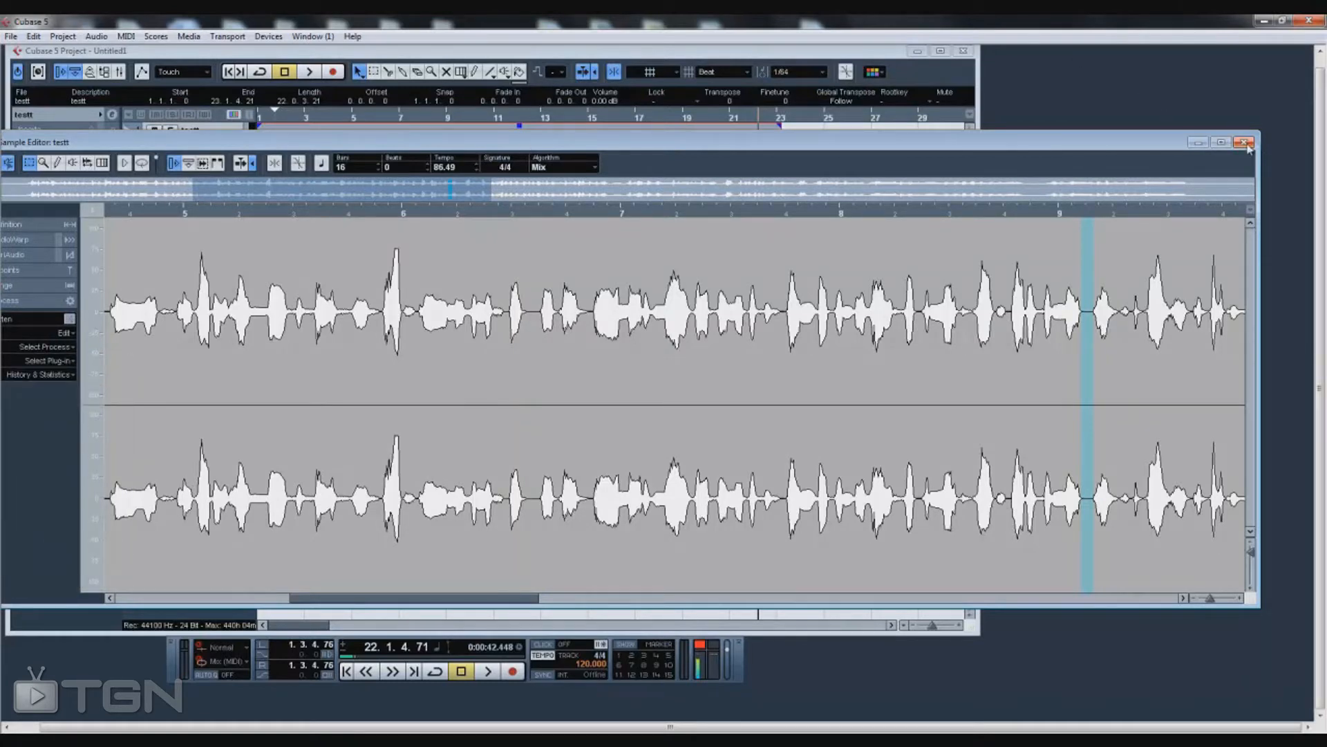
- Close the Sample Editor and load a Gate into the vocal track's insert slot 1
left_click(1248, 142)
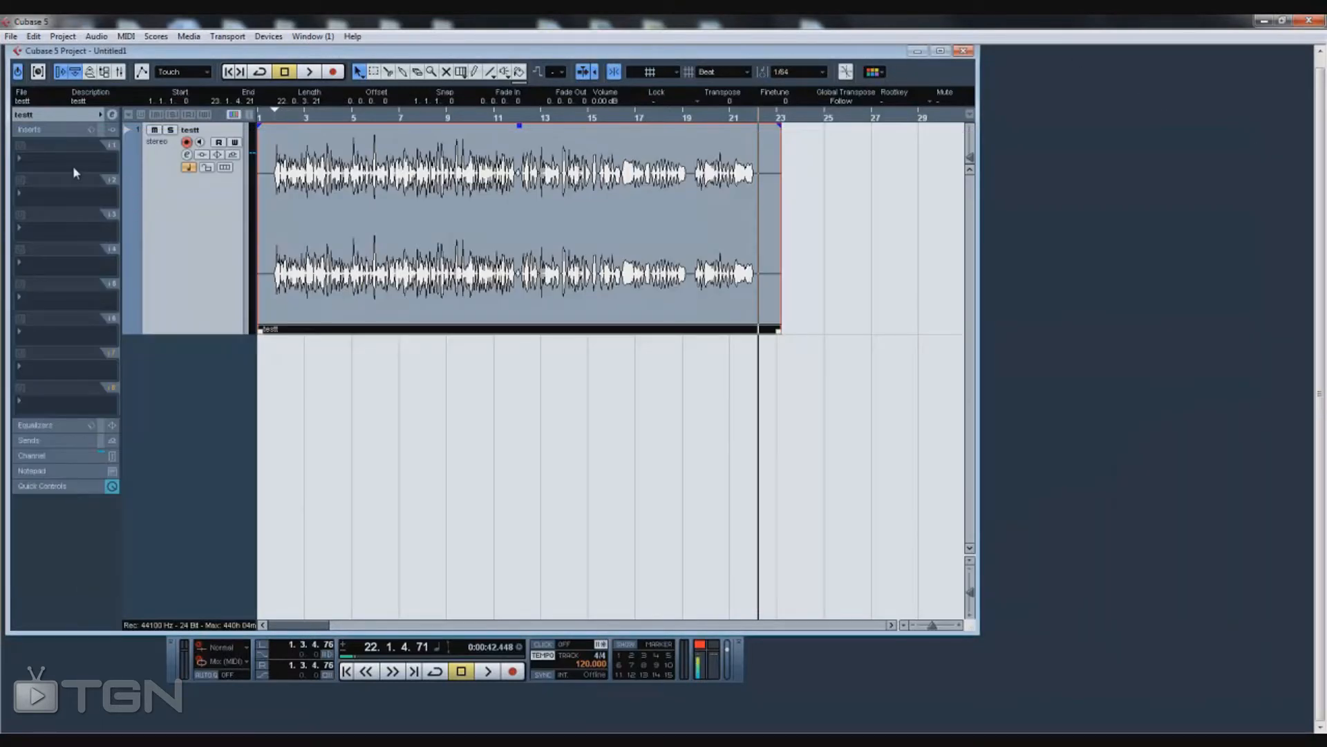
left_click(50, 144)
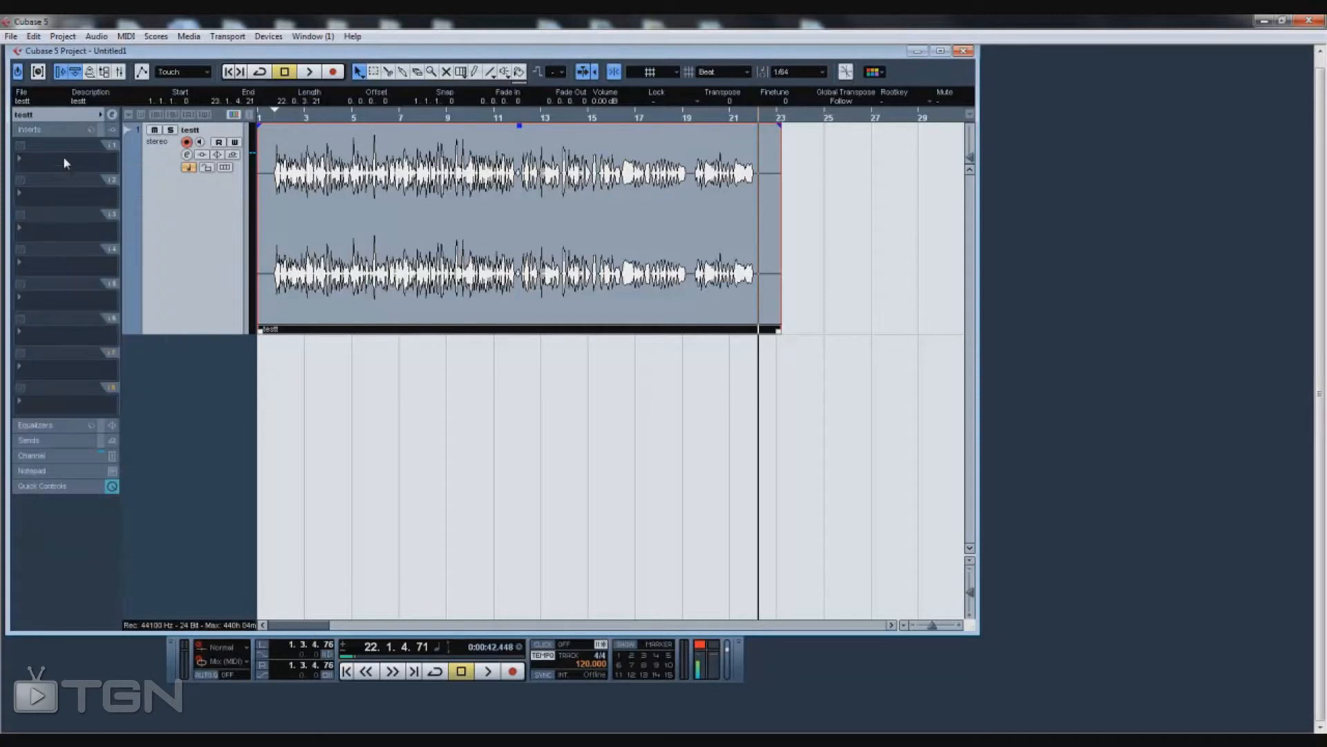
left_click(51, 157)
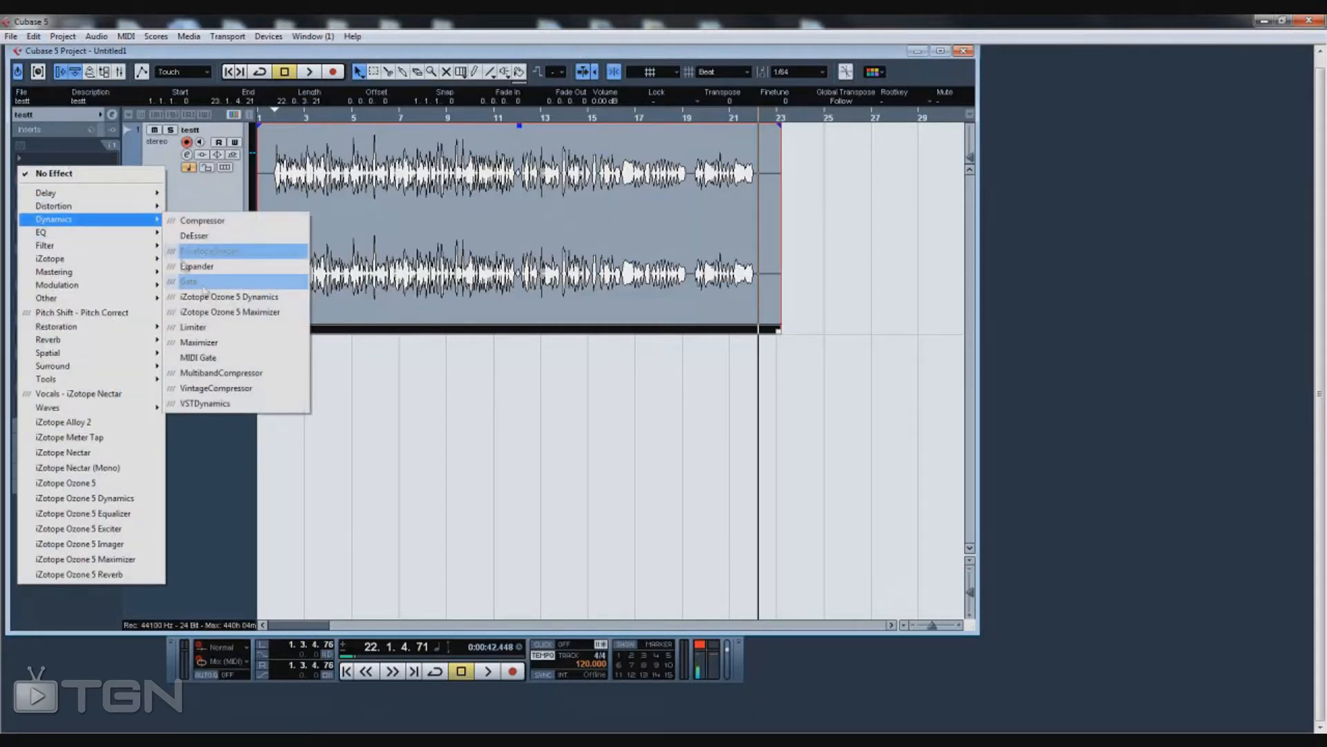
left_click(189, 281)
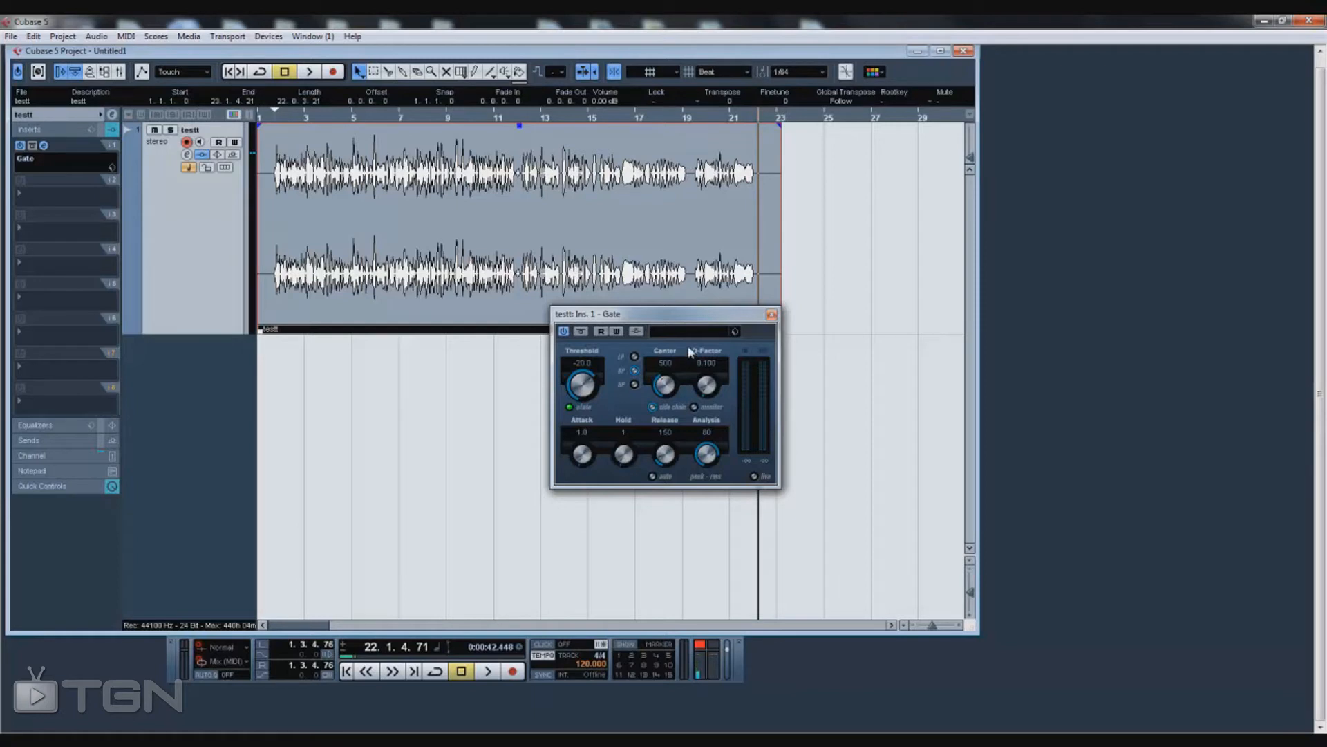
- Load the Gate's Clean Lead Vox preset and edit its threshold toward -43
left_click(734, 331)
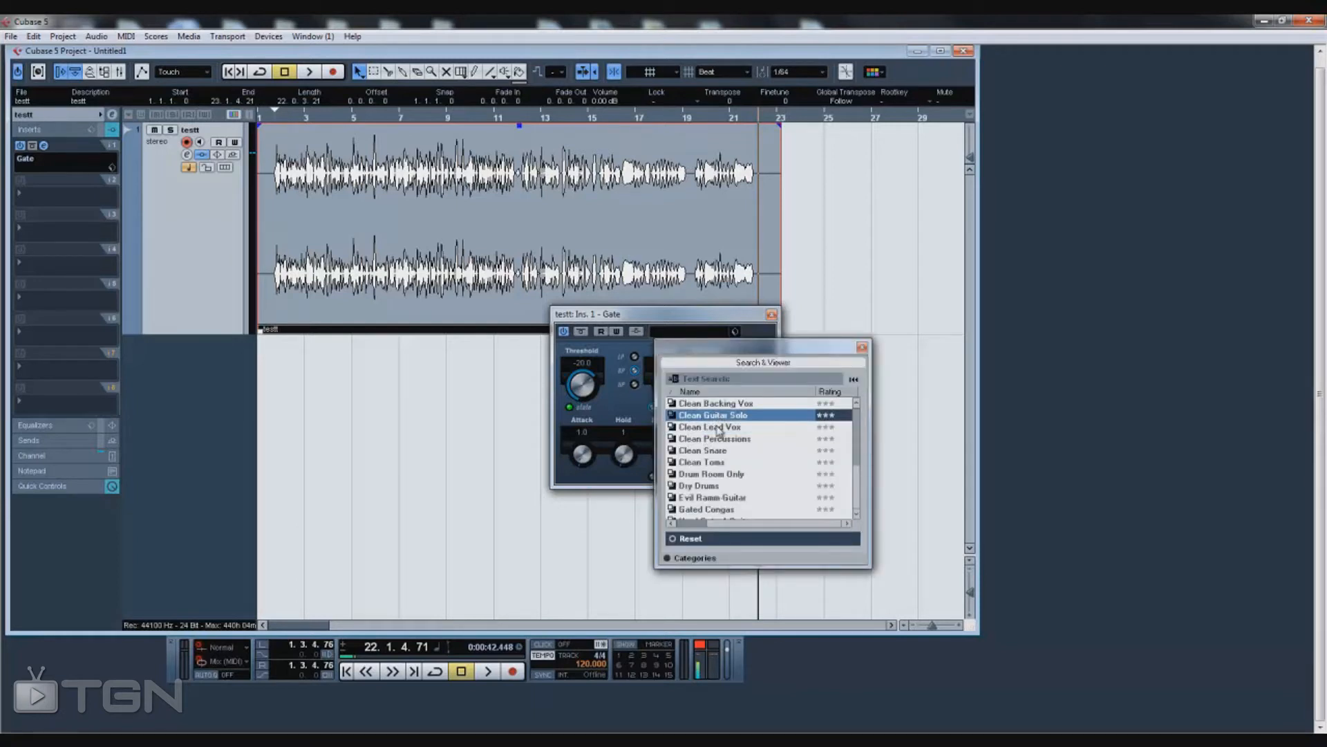
double_click(711, 427)
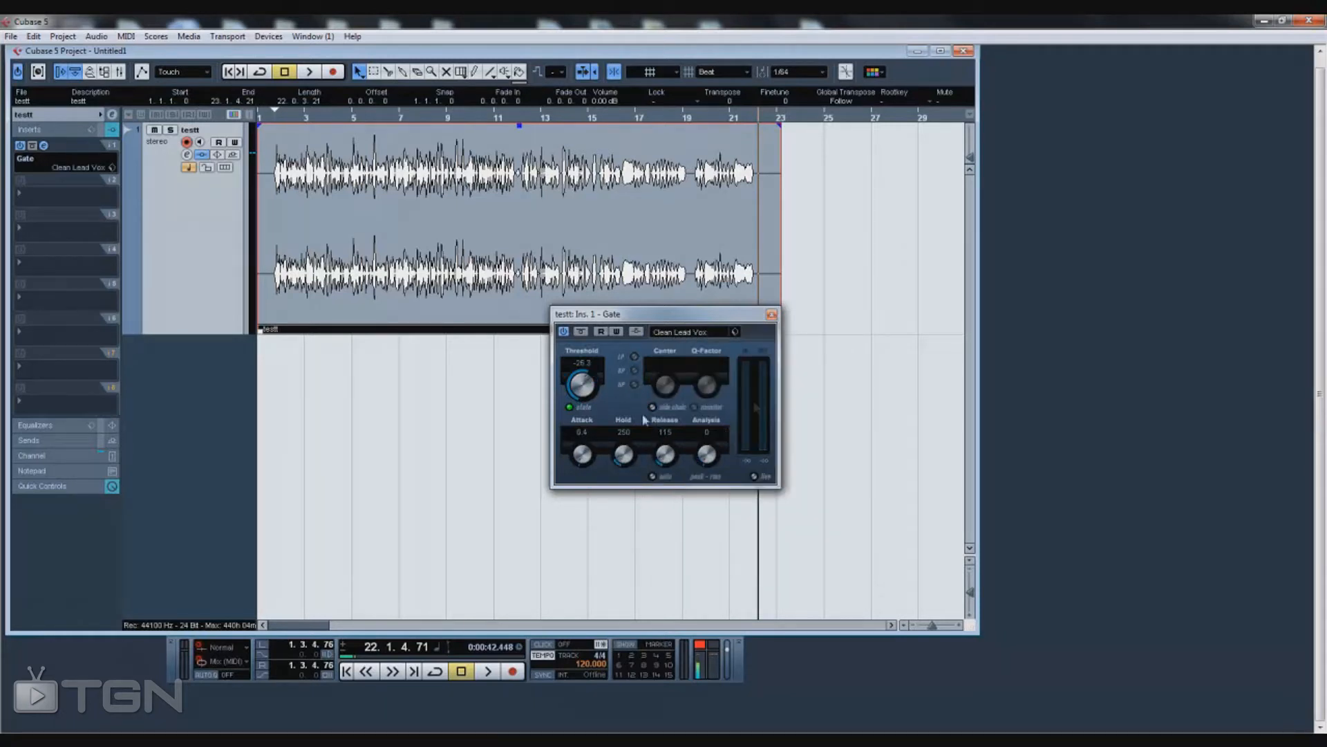
mouse_move(758, 384)
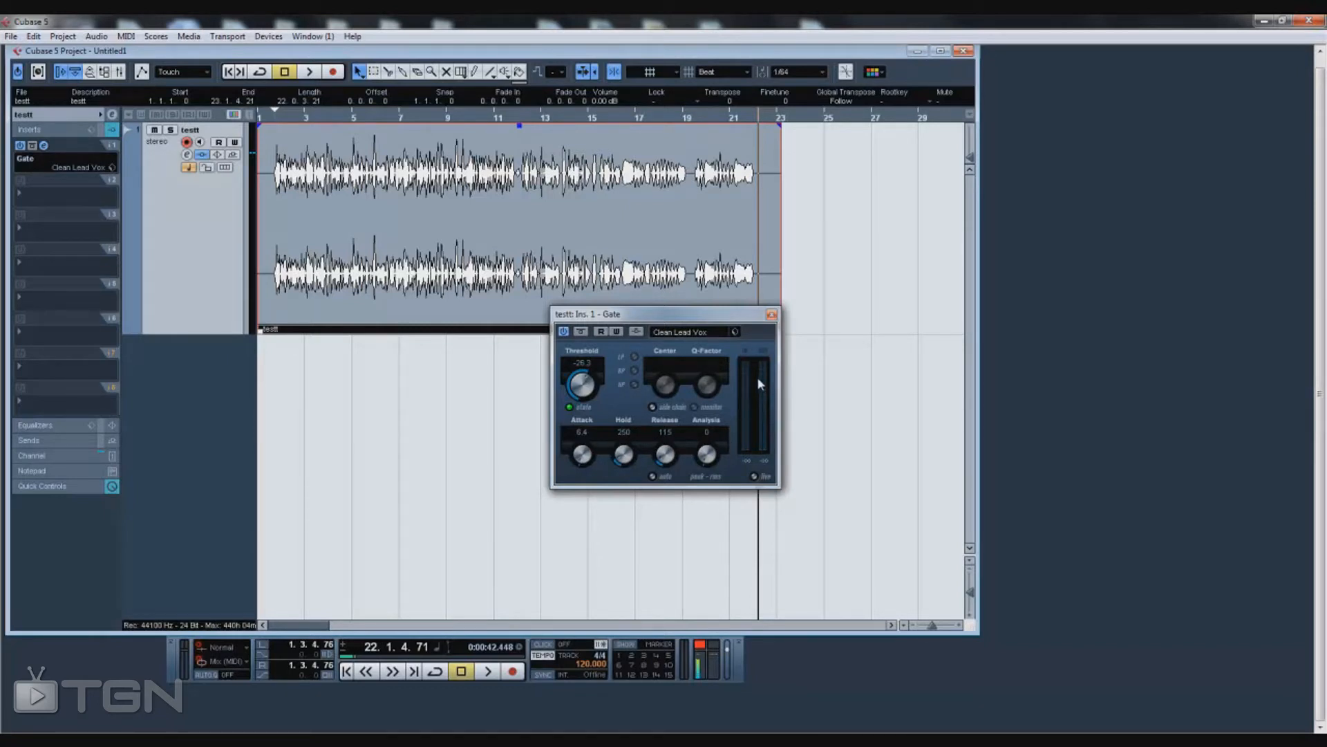
double_click(582, 363)
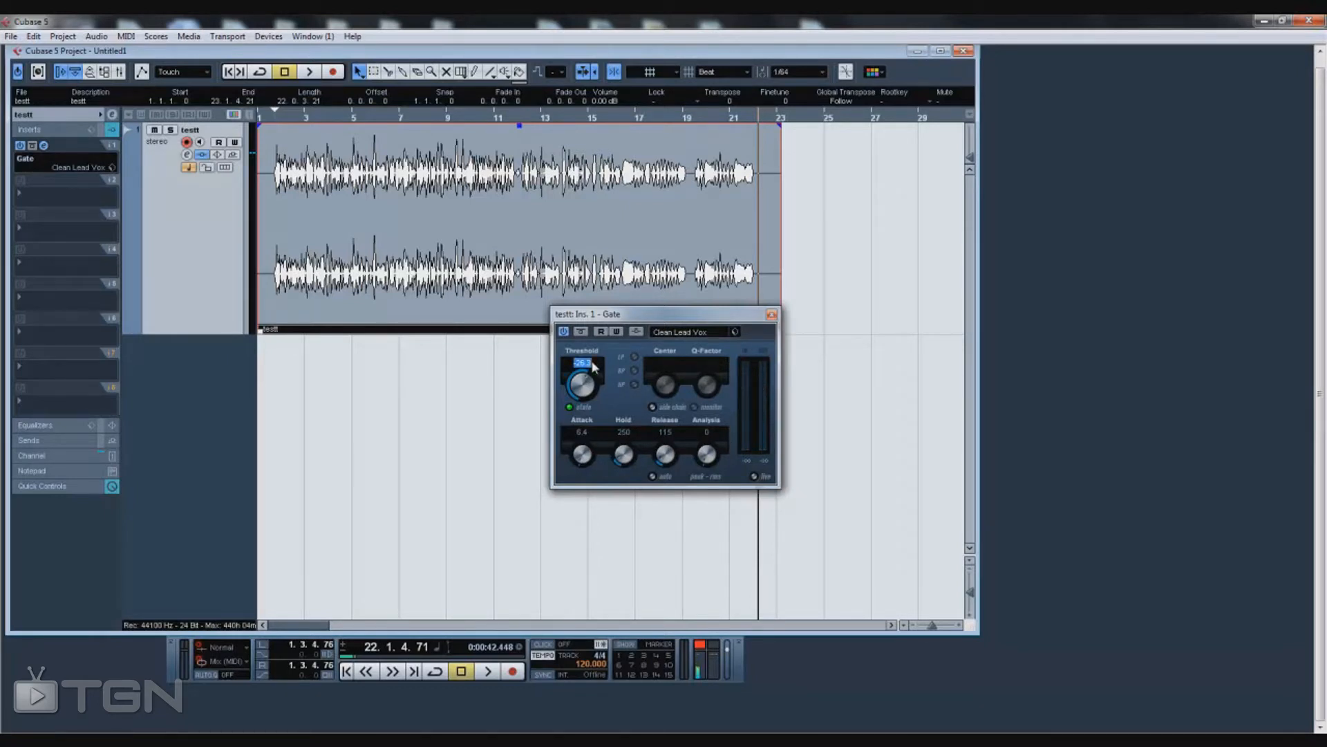
mouse_move(851, 359)
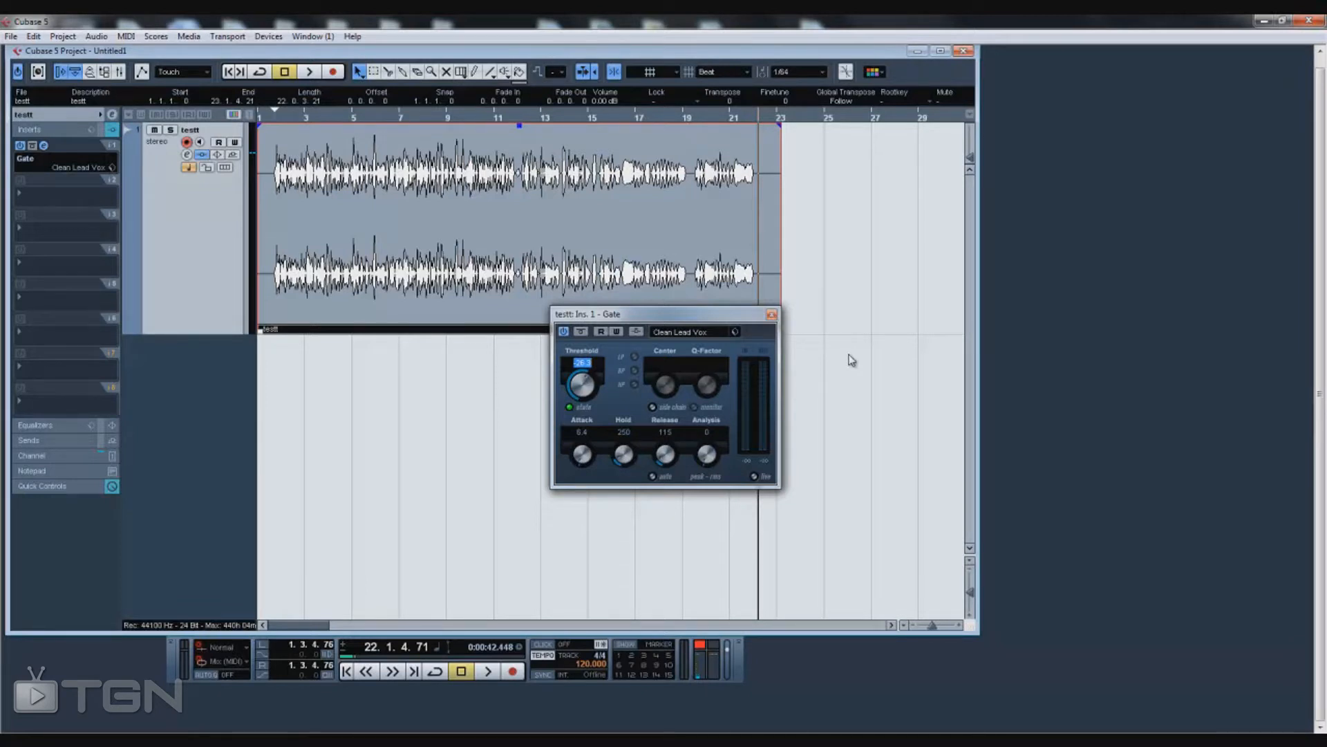
mouse_move(713, 361)
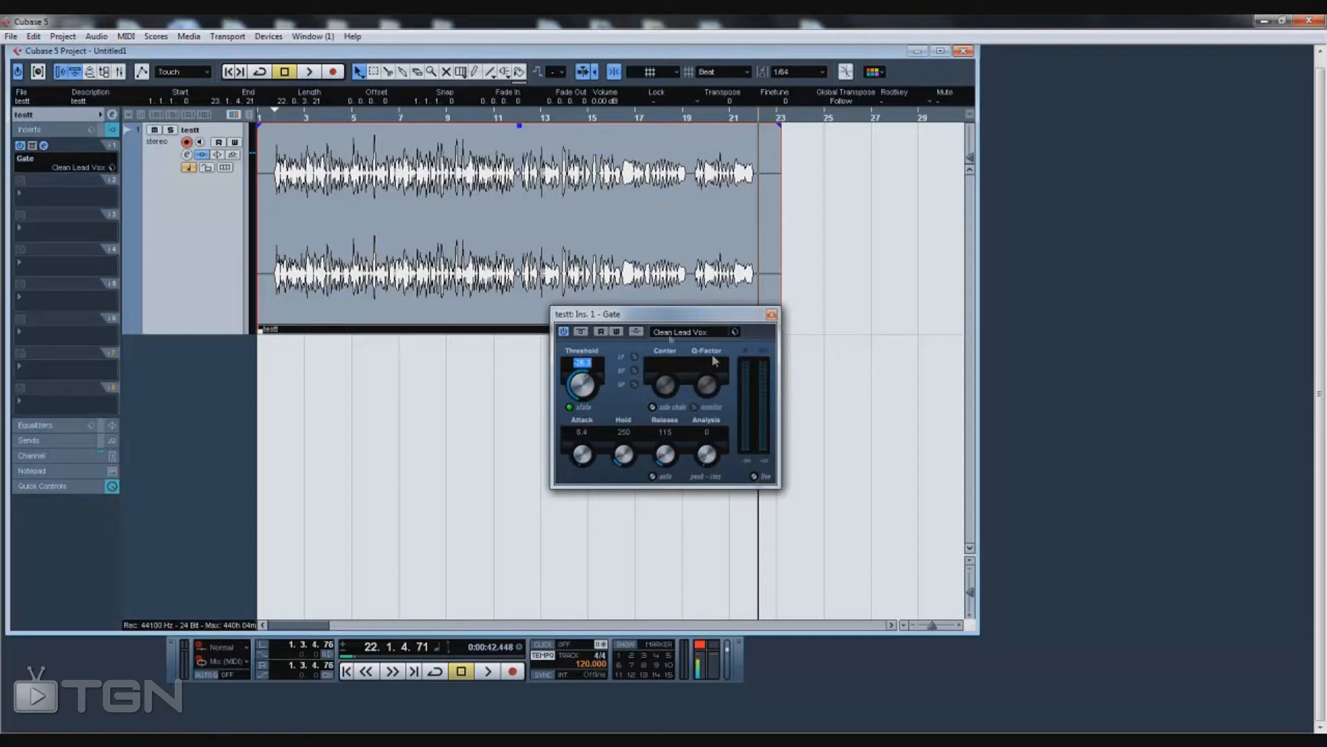
mouse_move(625, 419)
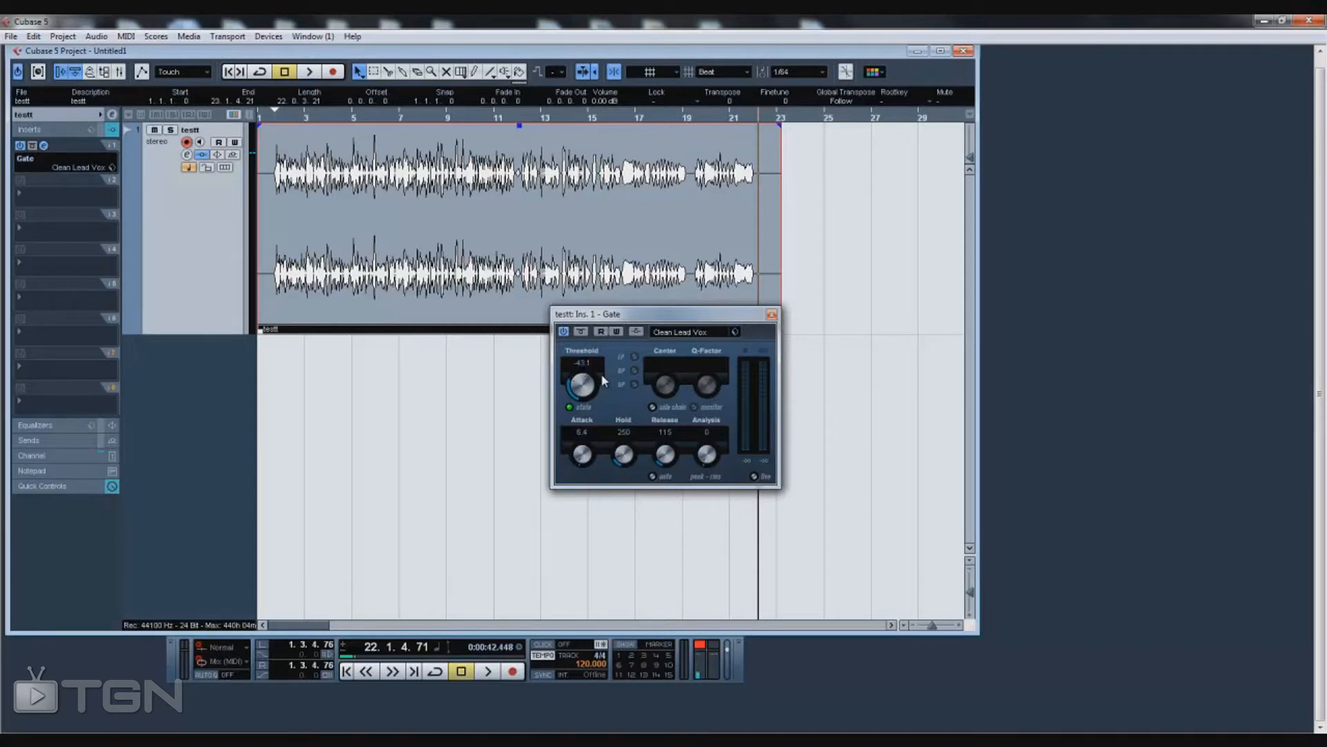
mouse_move(599, 379)
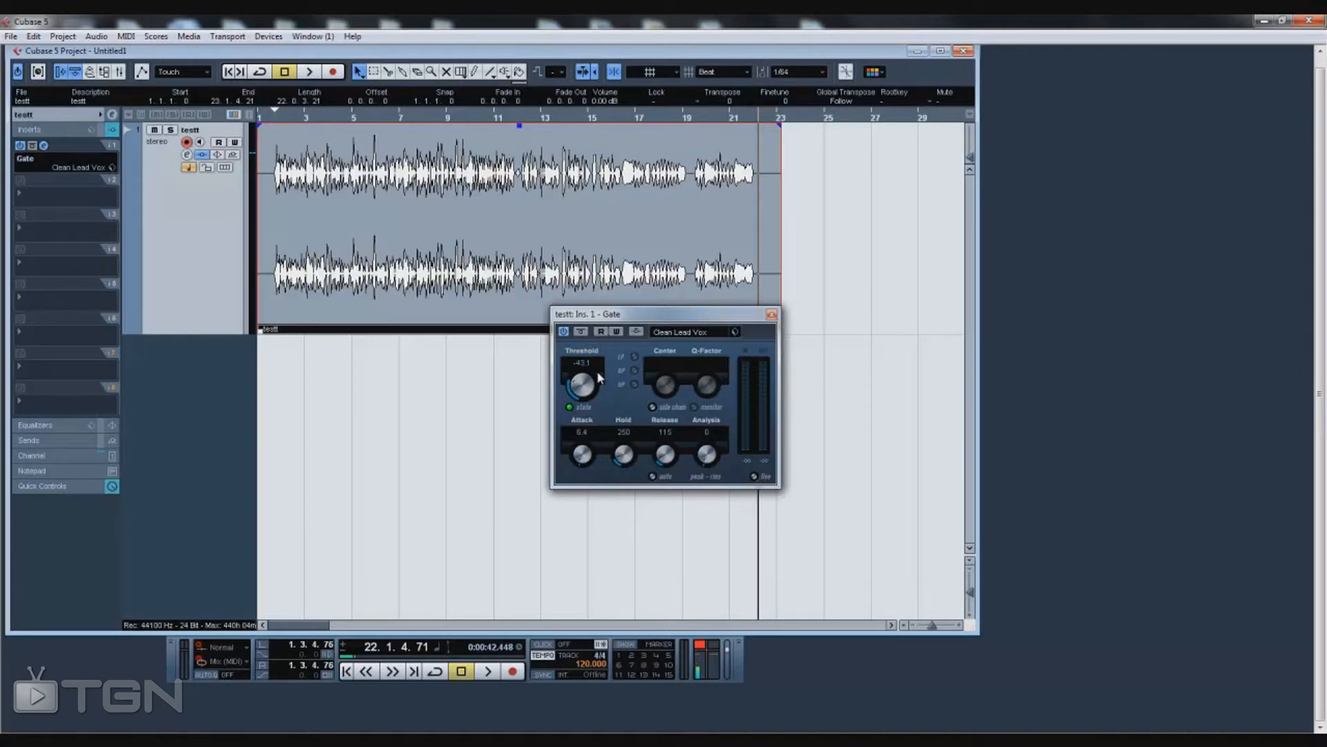
mouse_move(620, 370)
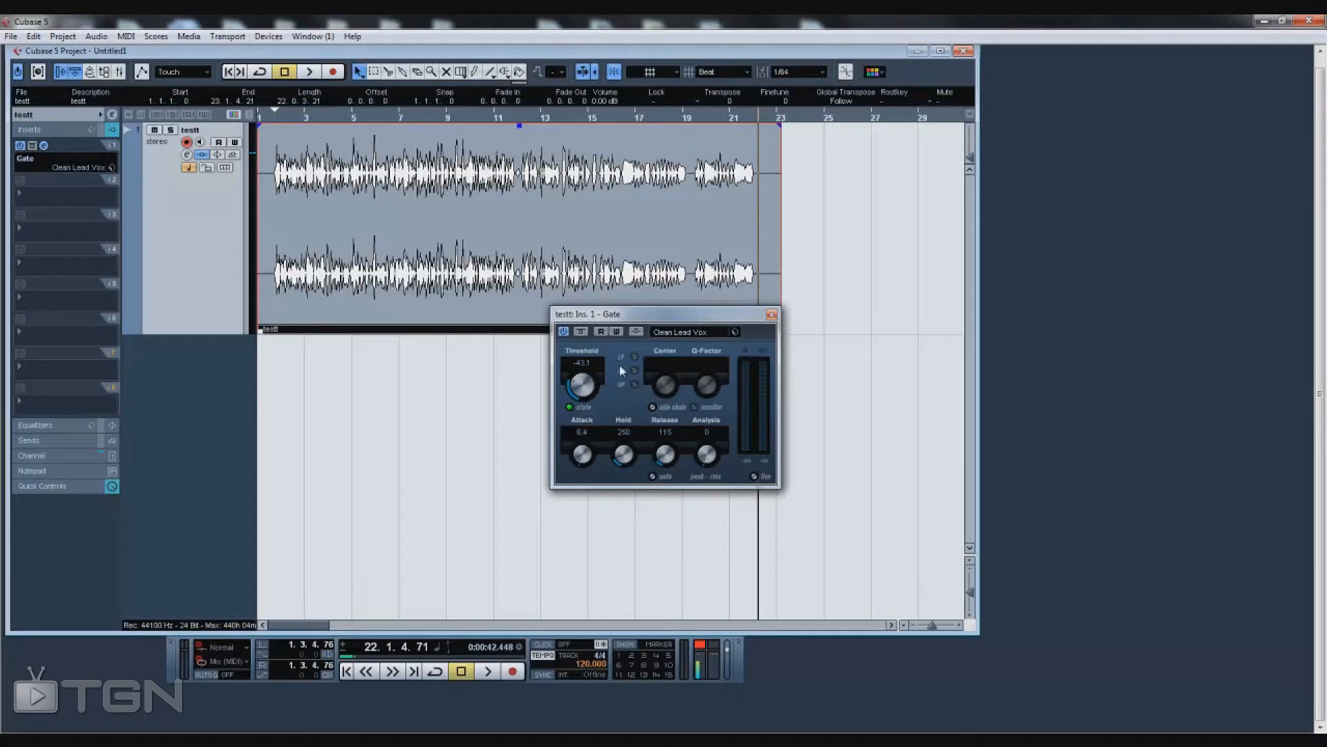
mouse_move(615, 389)
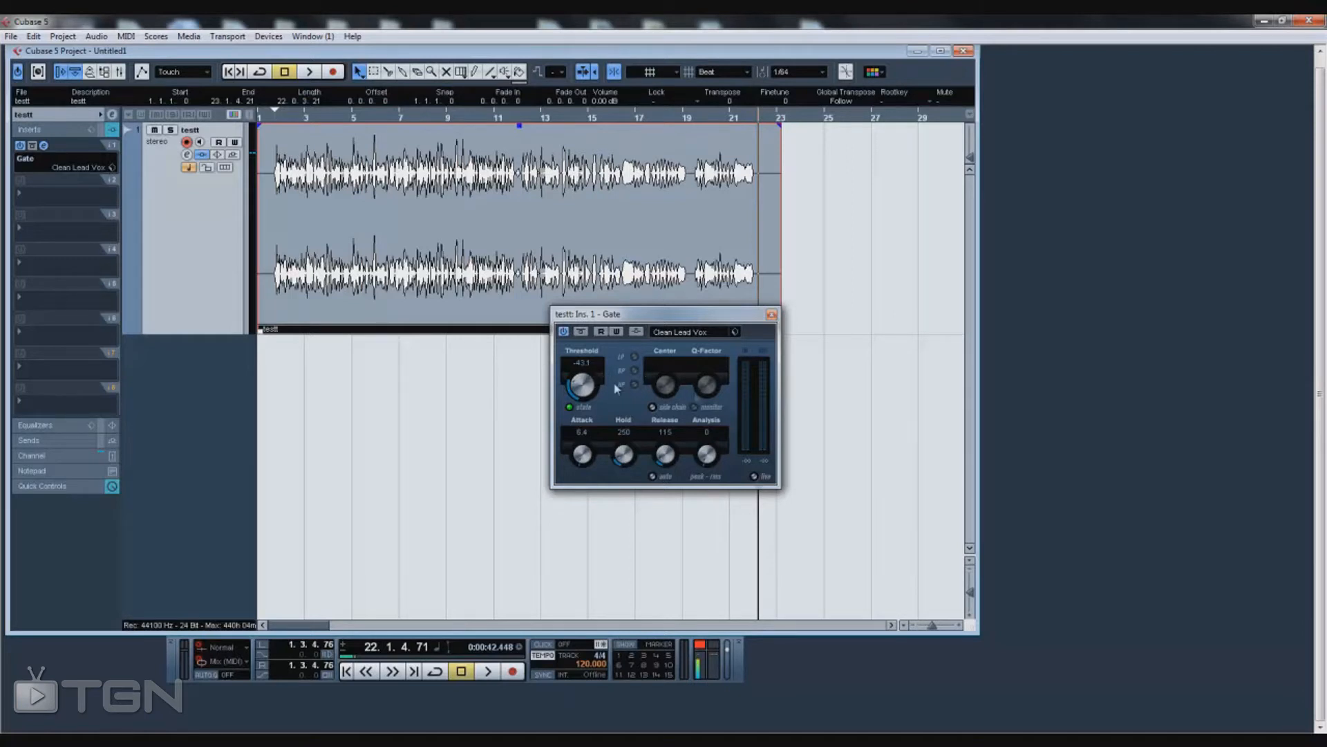
mouse_move(707, 401)
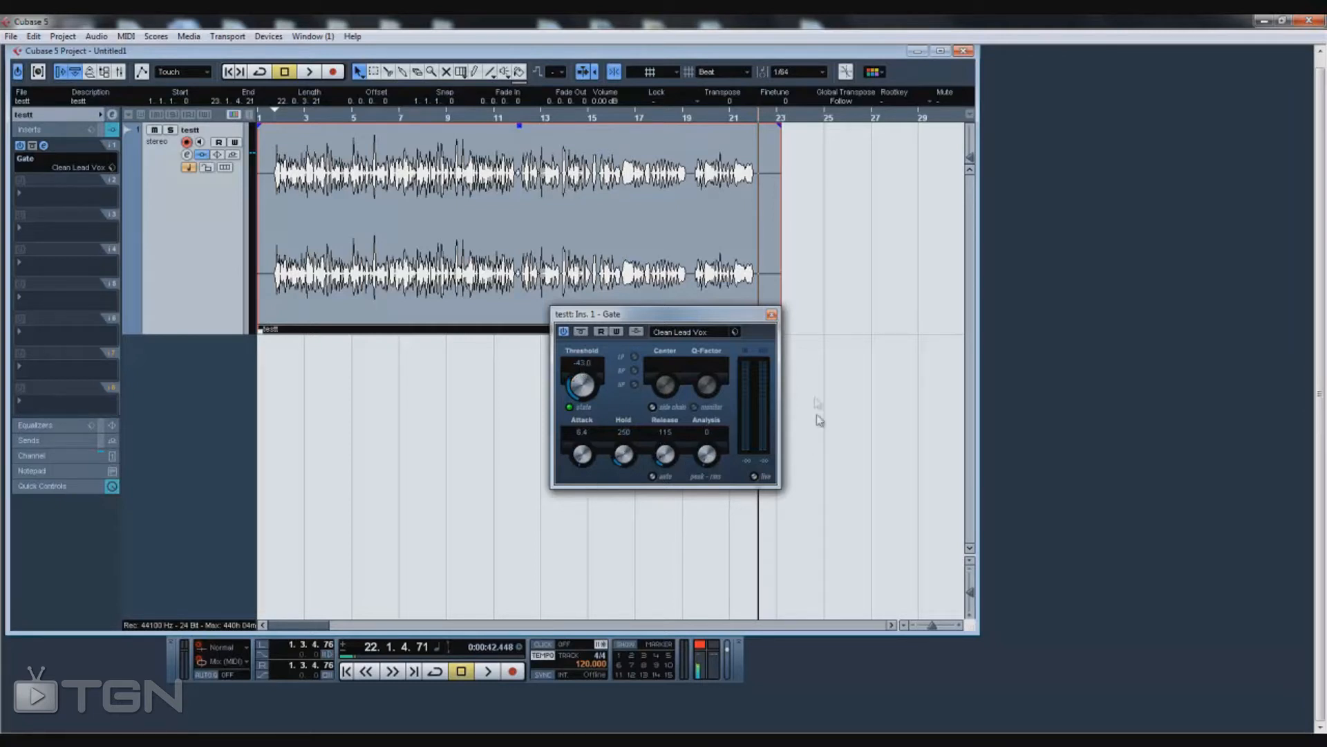
- Close the Gate, add a Compressor to insert slot 2, and edit its ratio
left_click(769, 314)
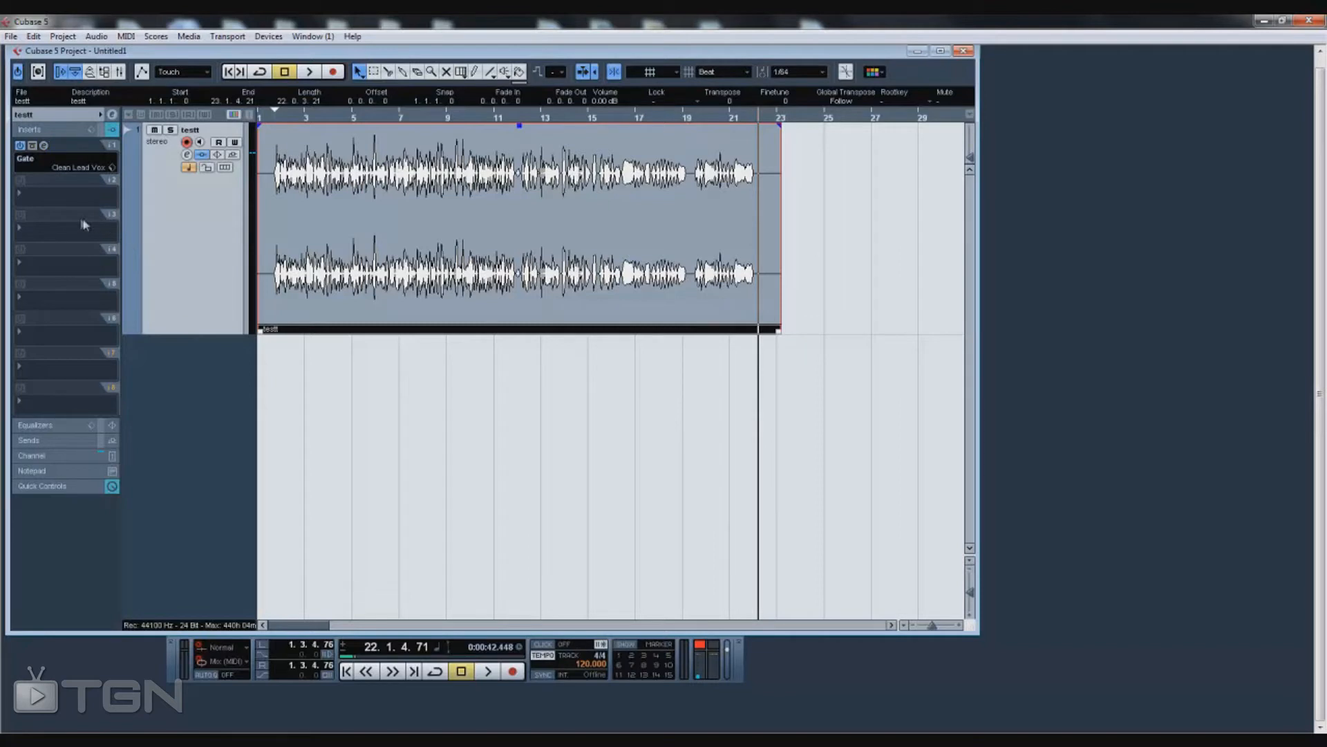
left_click(60, 192)
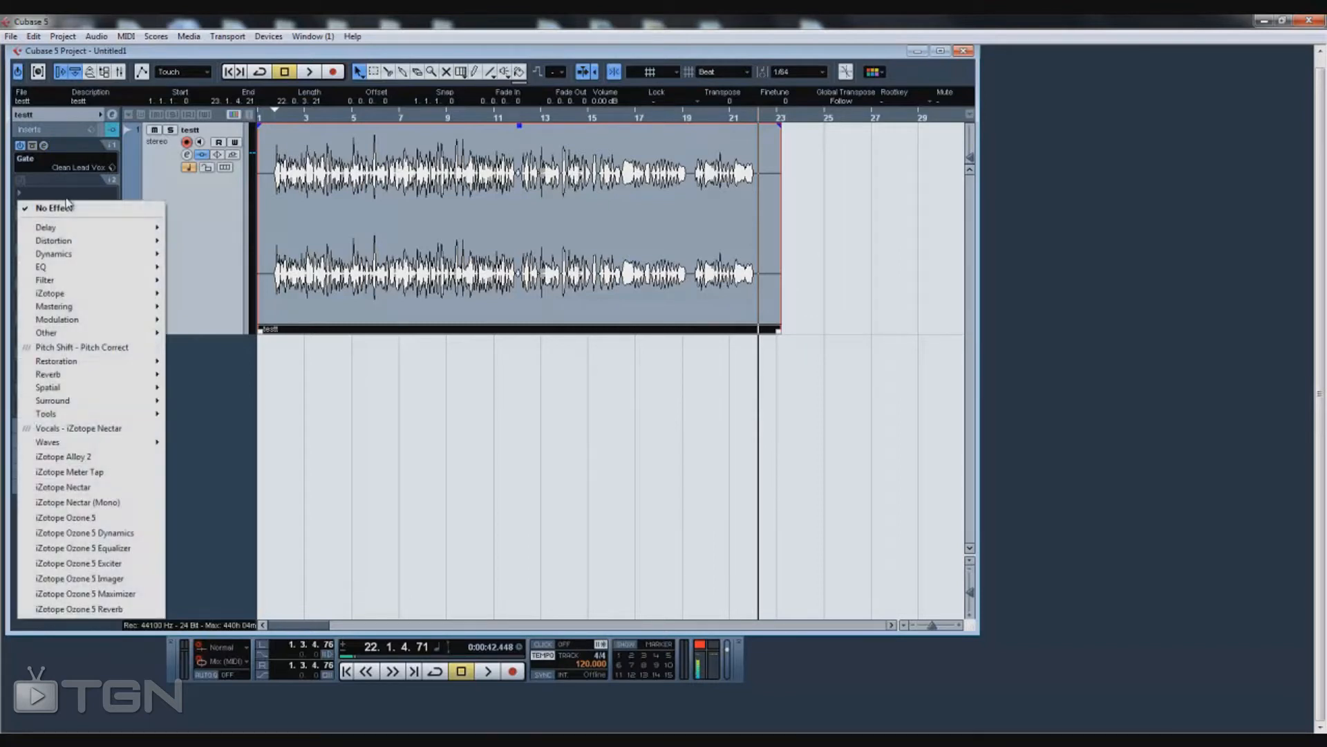
left_click(54, 254)
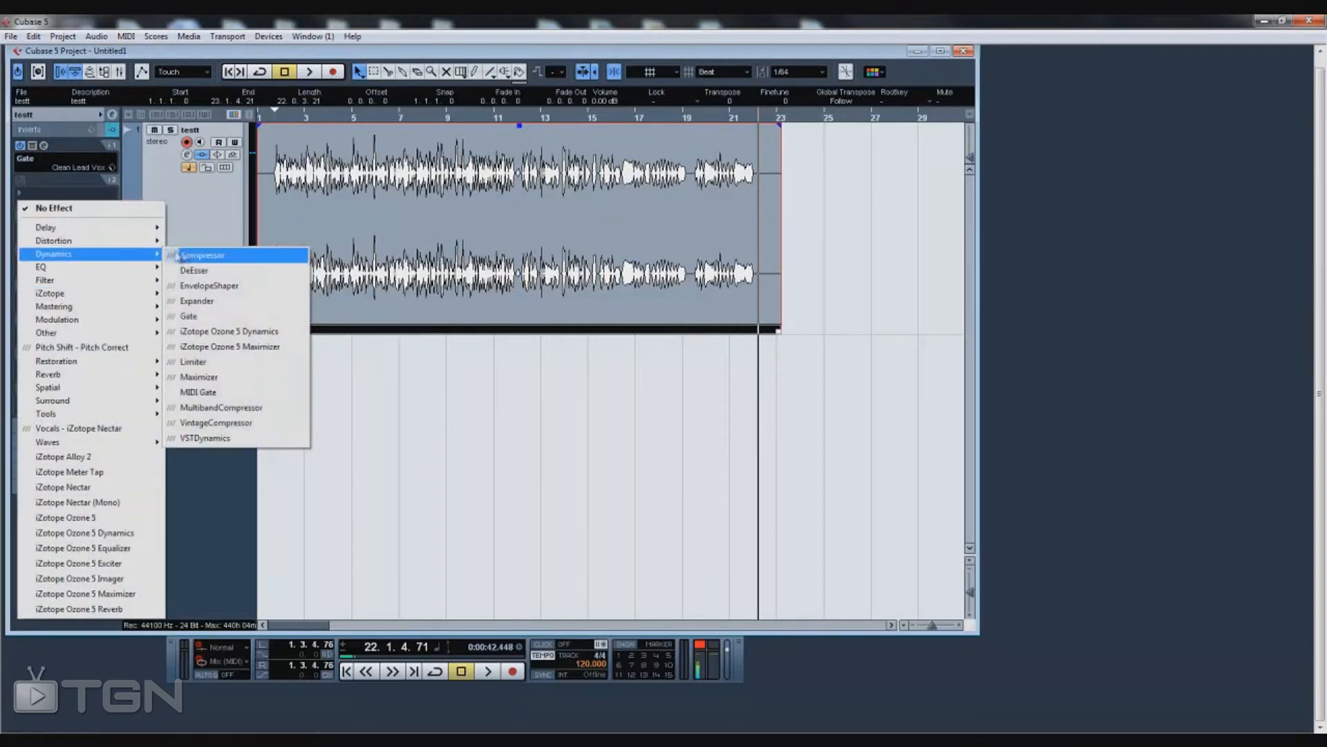
mouse_move(153, 258)
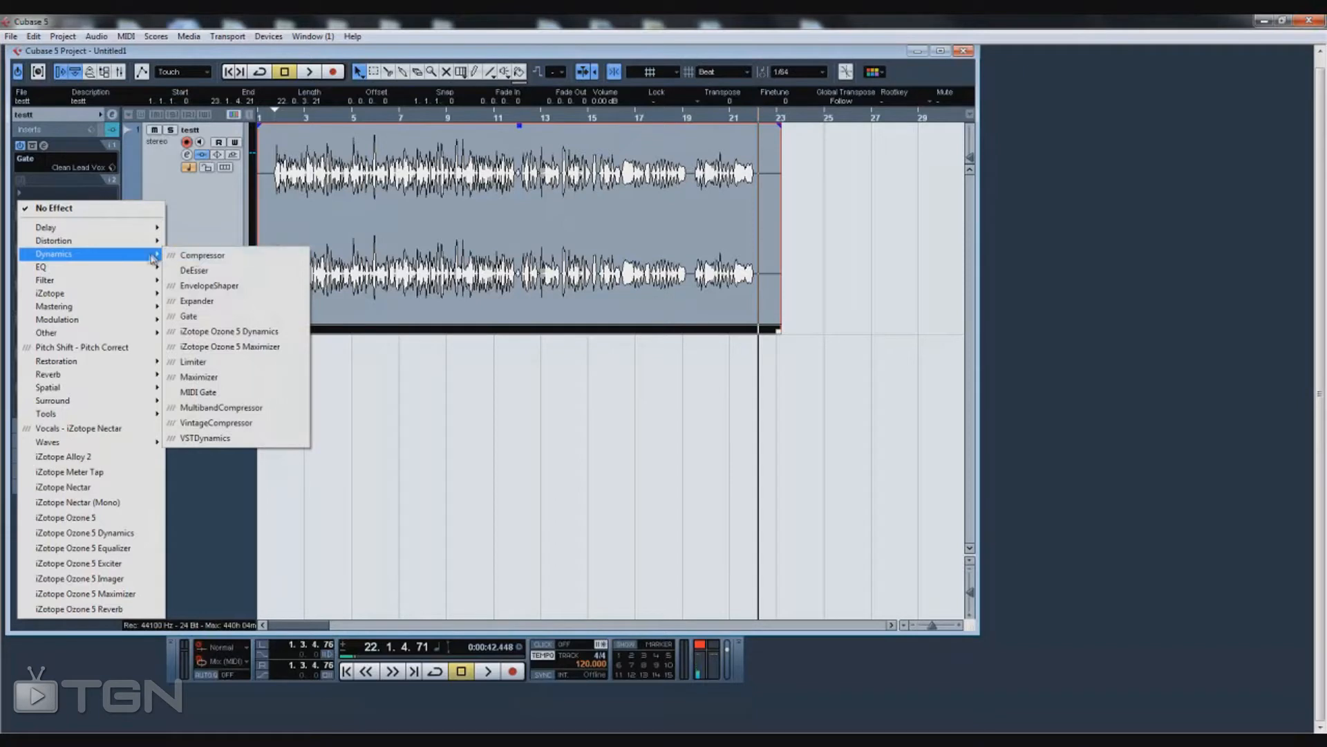
mouse_move(53, 241)
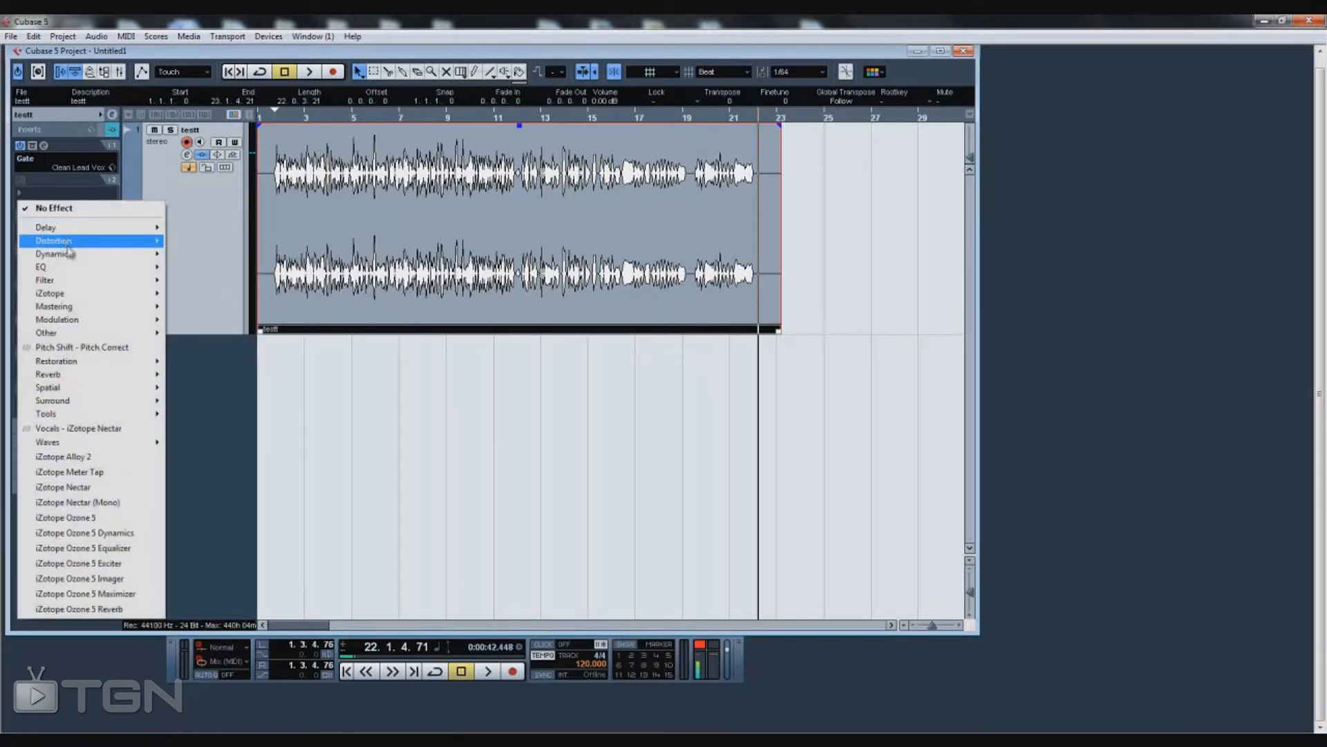
left_click(52, 253)
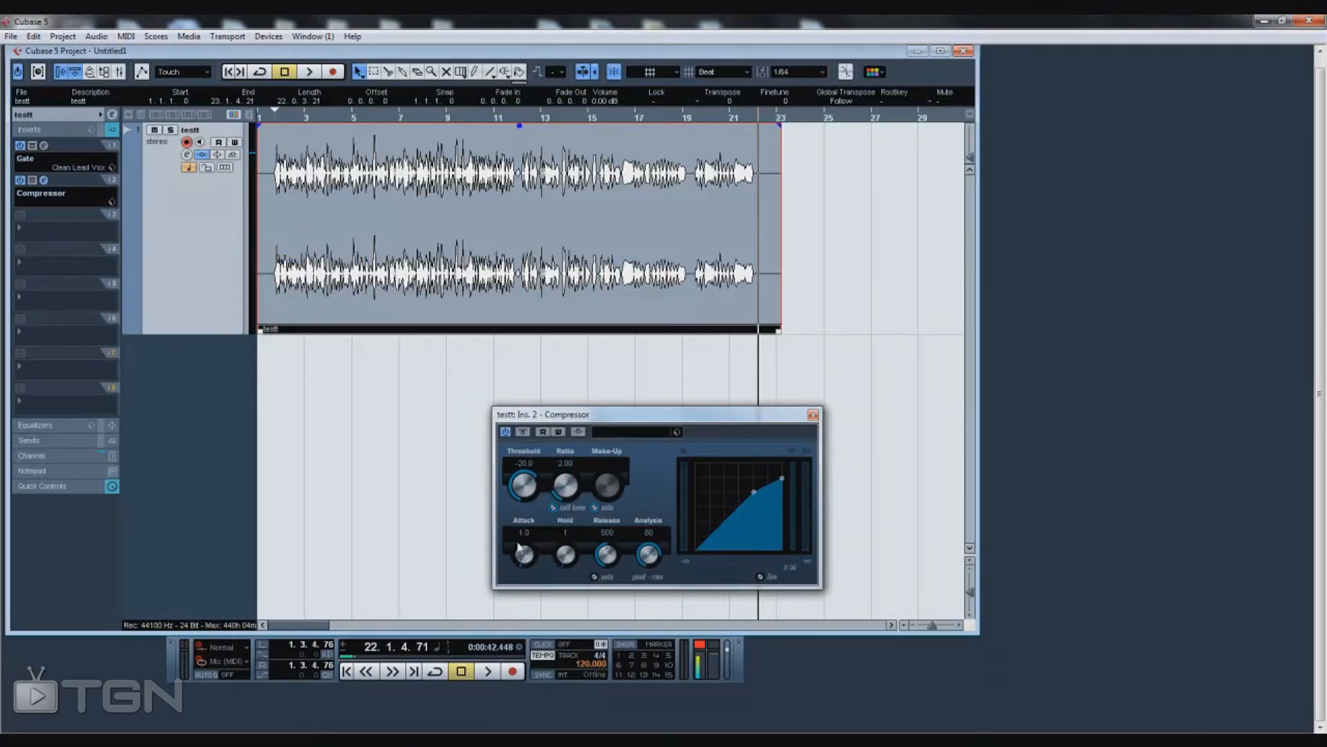
double_click(565, 463)
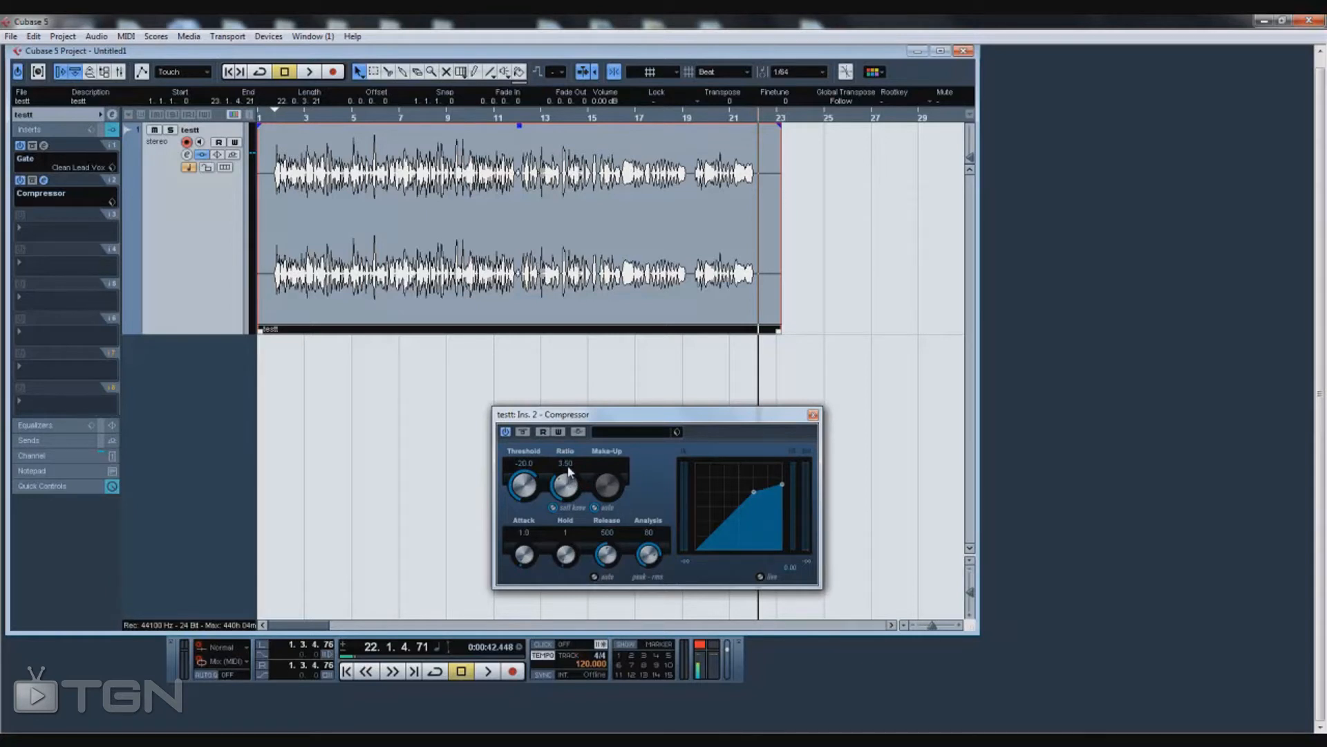
- Open the Compressor Ratio field to enter 2.50
double_click(565, 463)
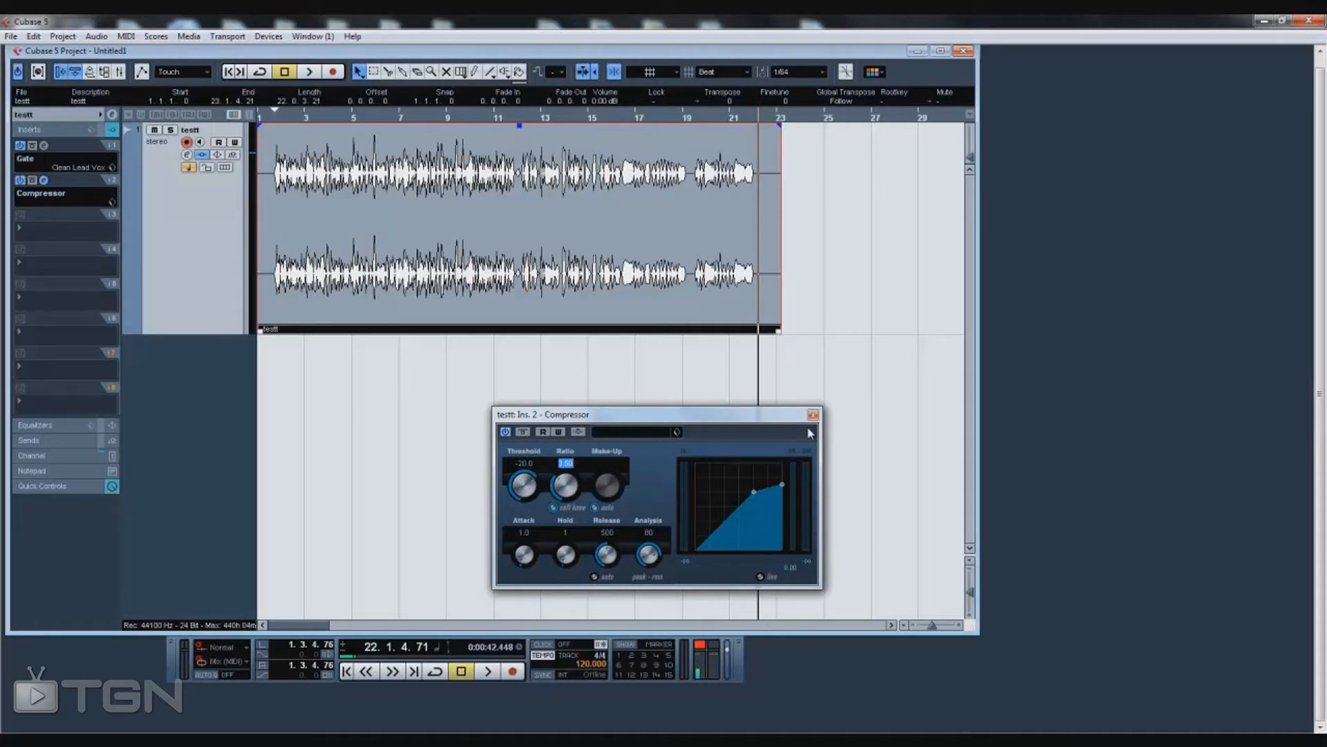
mouse_move(755, 466)
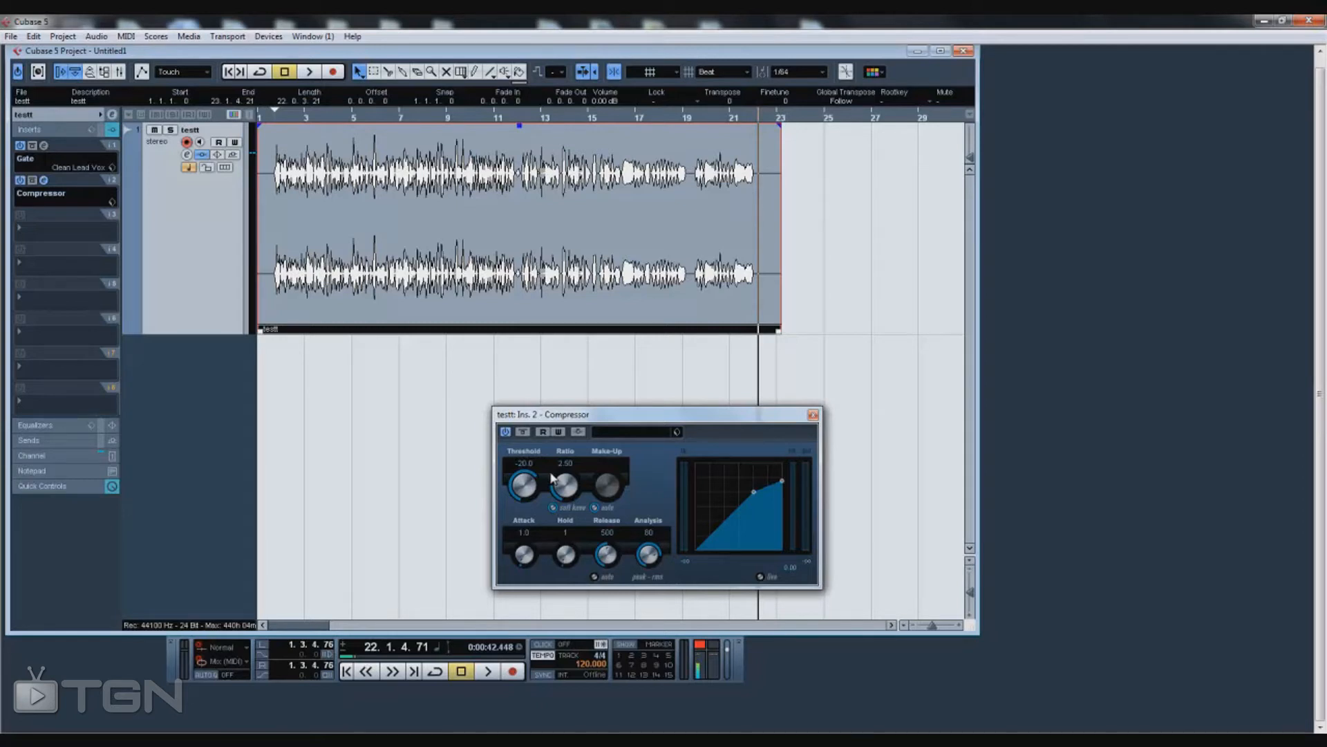
mouse_move(546, 481)
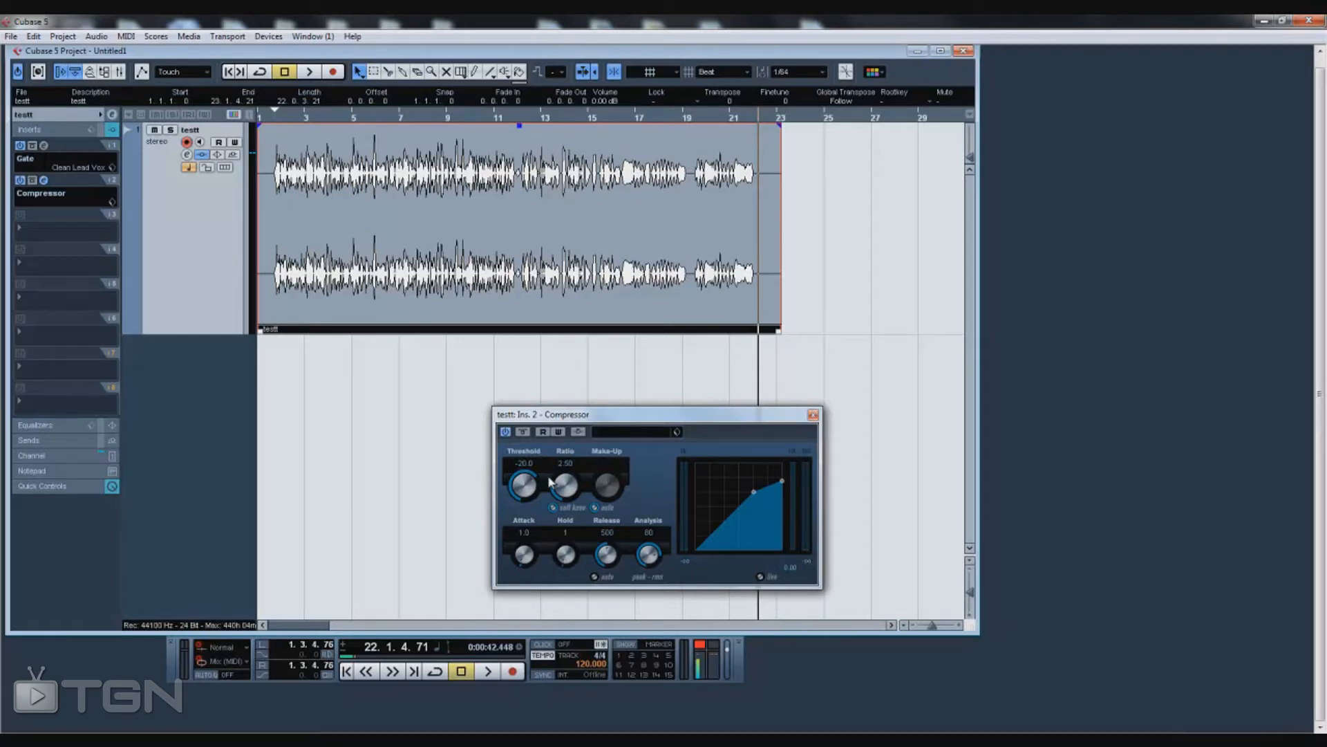
mouse_move(580, 476)
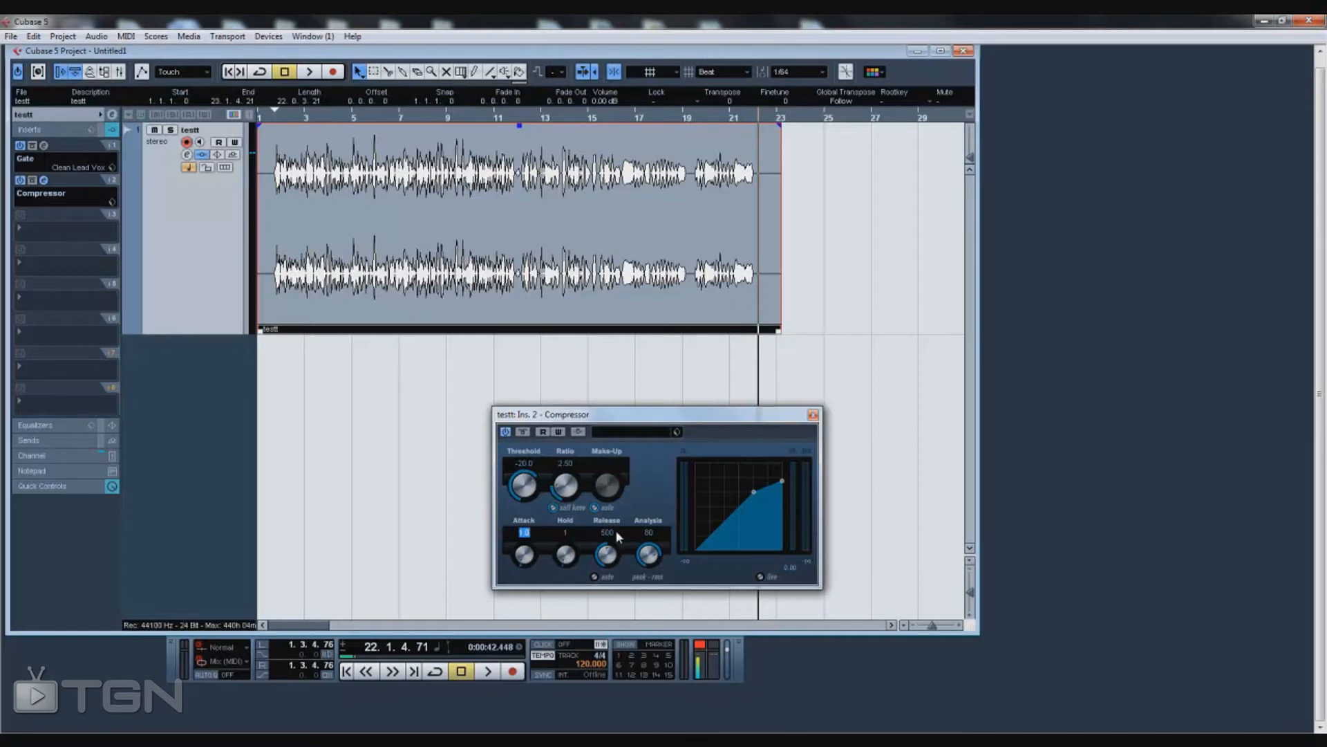
mouse_move(685, 412)
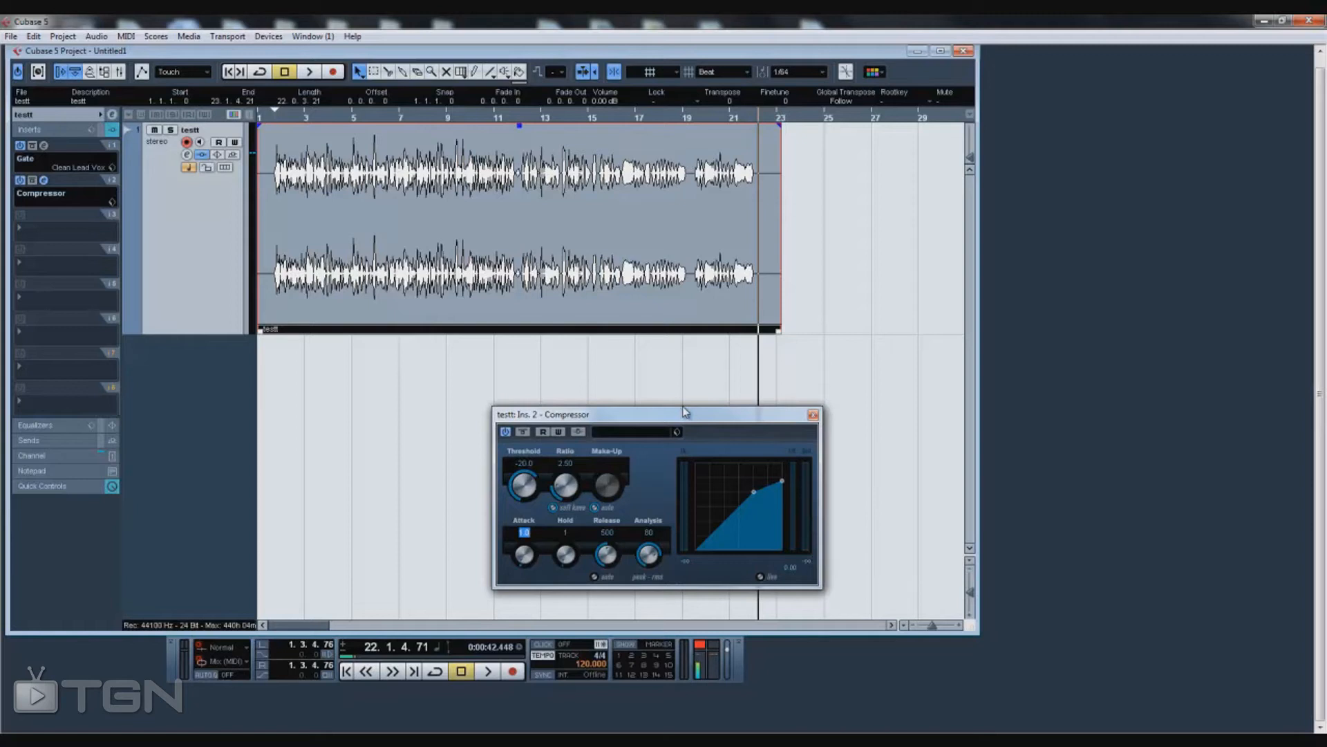
mouse_move(686, 418)
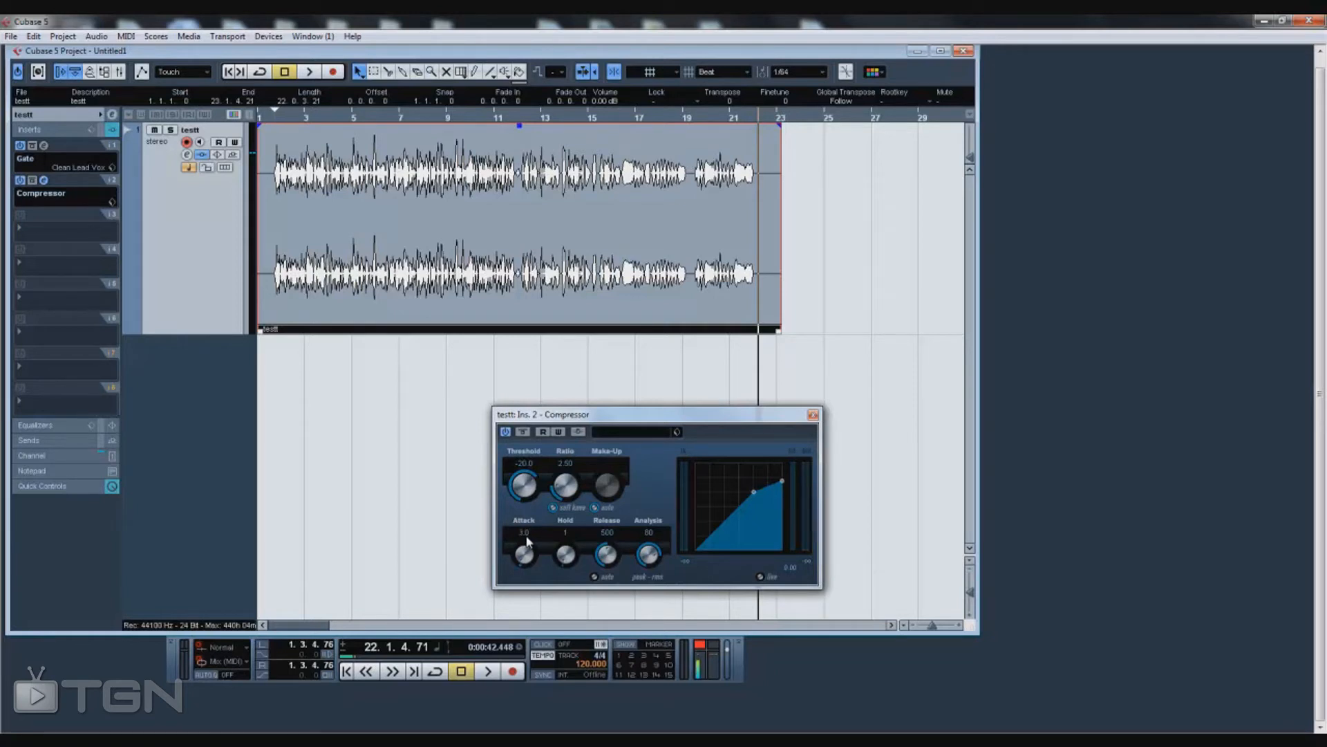
- Open the Compressor Attack field to enter 5.0 ms
double_click(524, 533)
type("5")
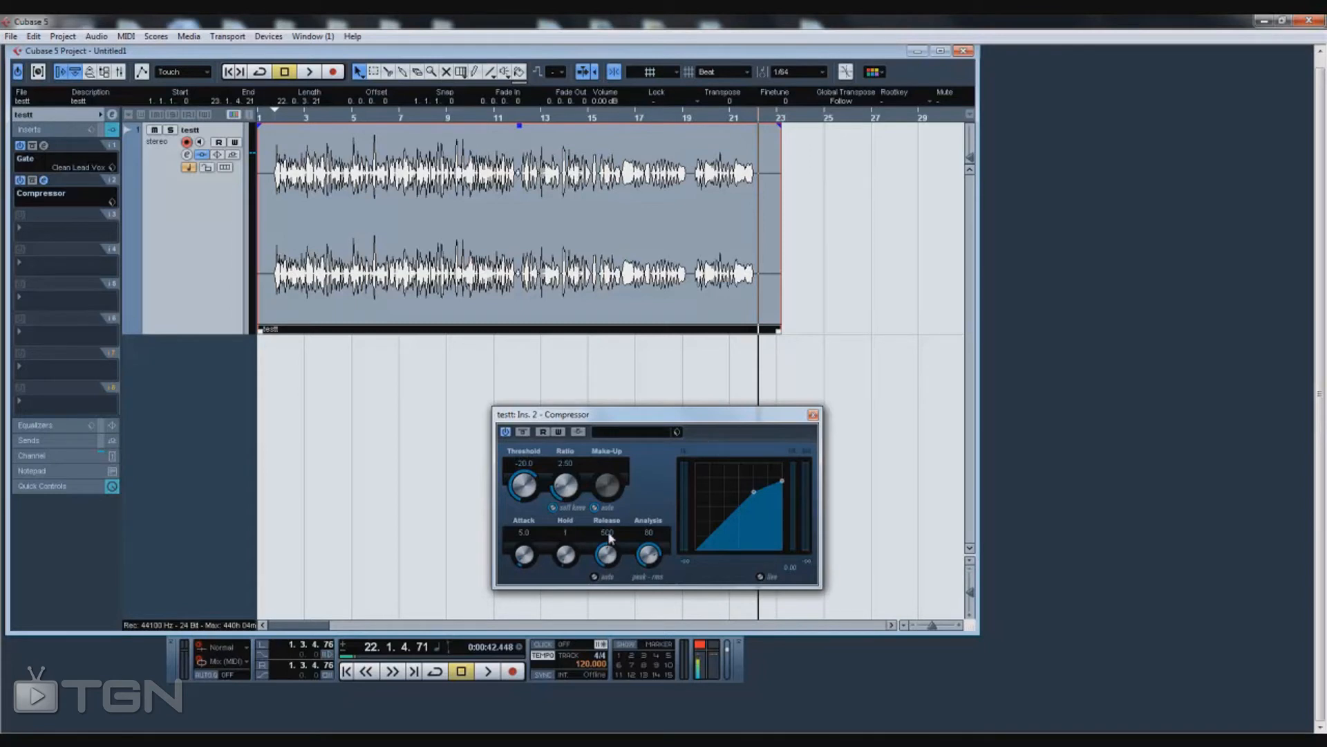
- Open the Compressor Release field to enter 150
double_click(606, 532)
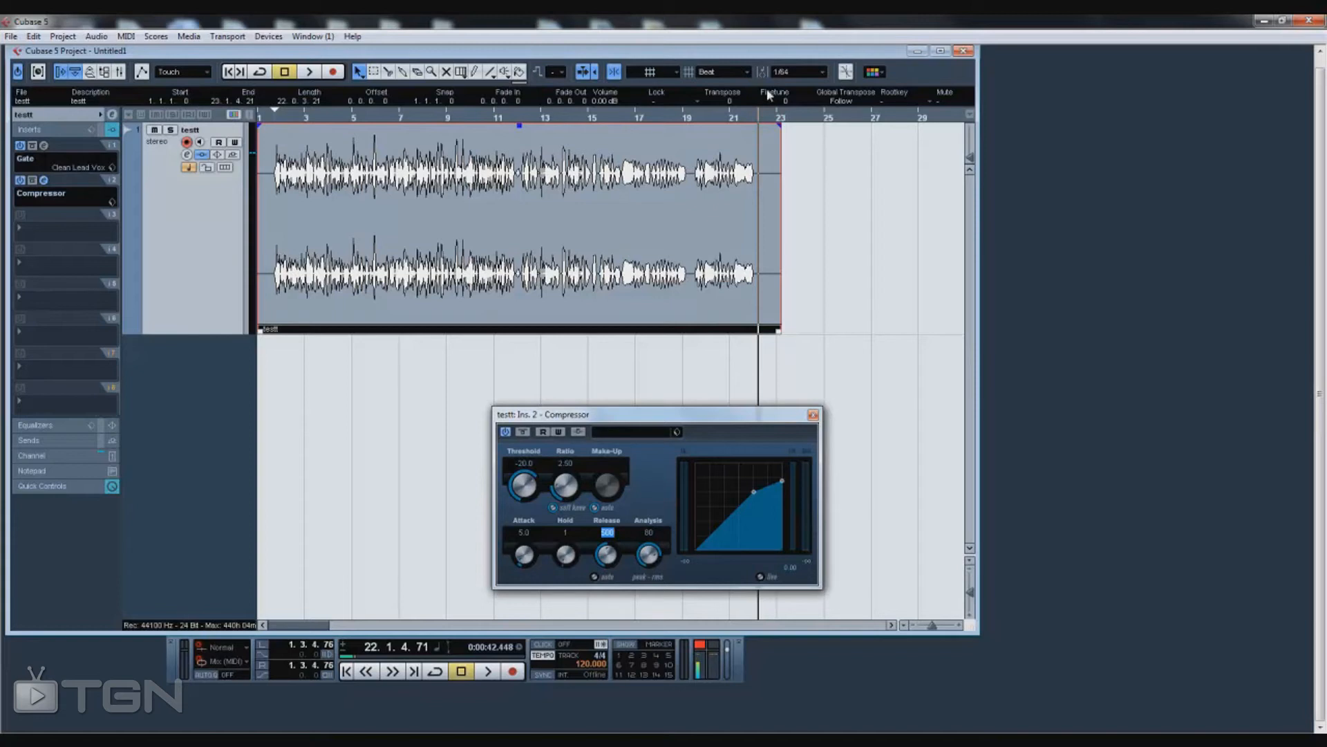
mouse_move(772, 404)
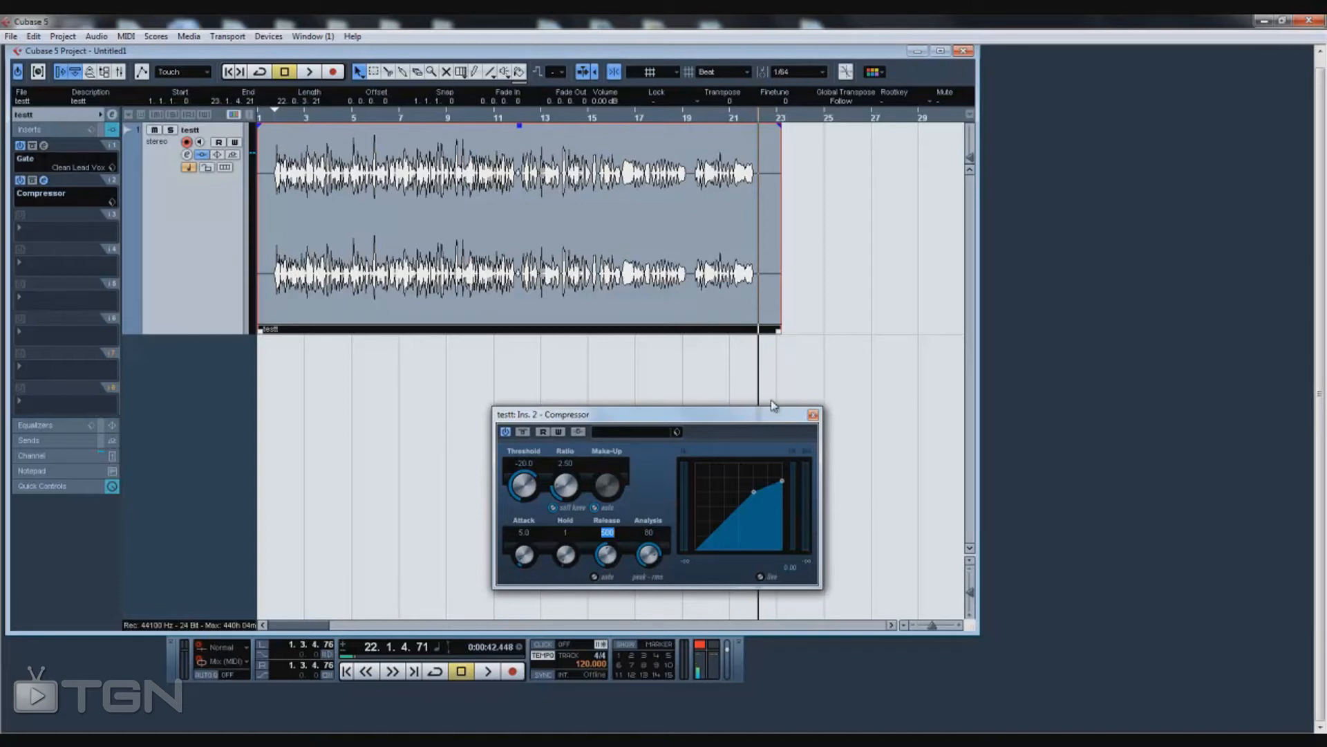
mouse_move(841, 554)
type("150")
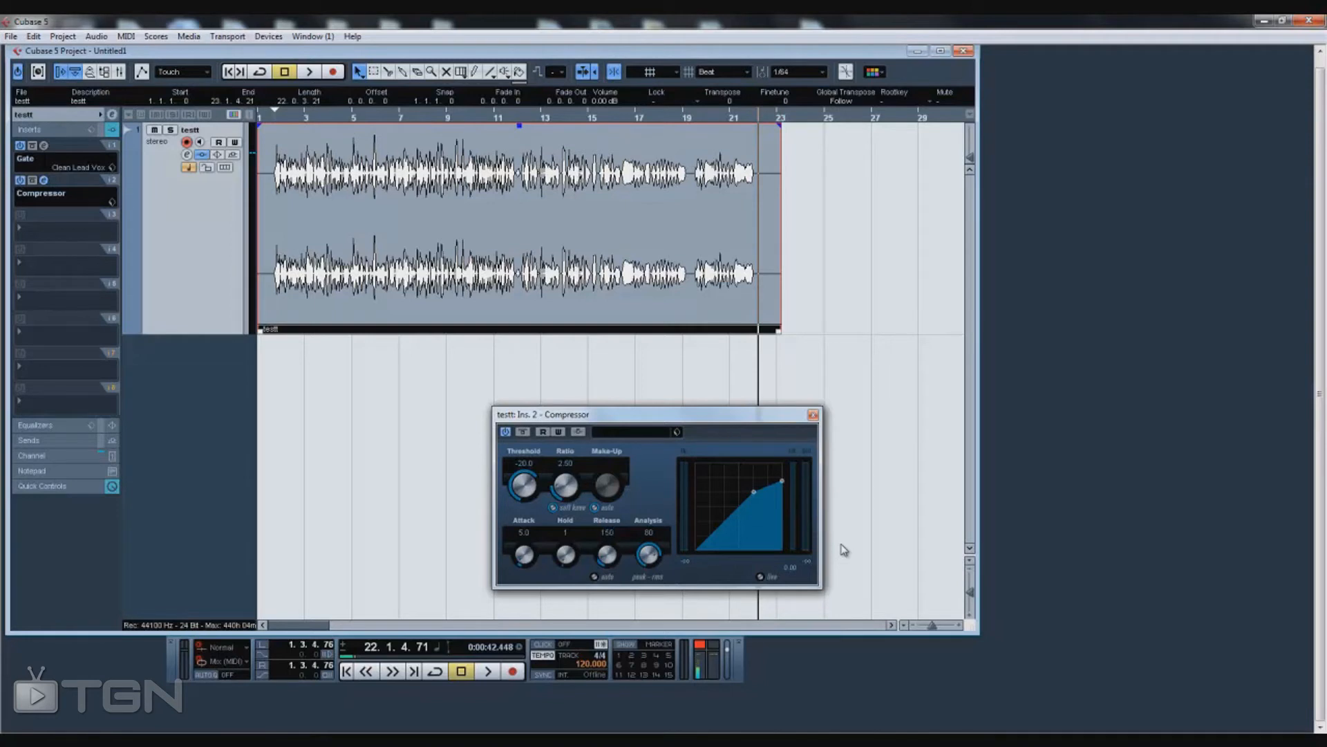
mouse_move(613, 540)
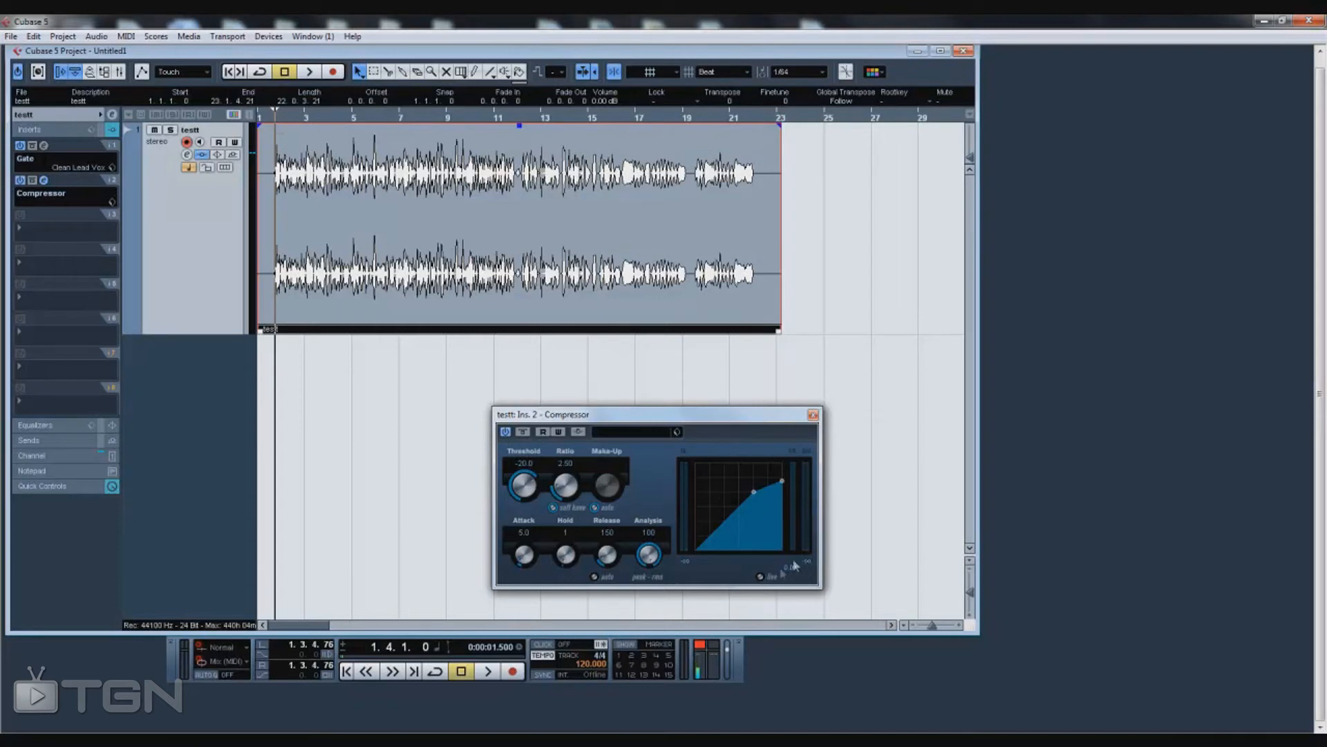
mouse_move(791, 473)
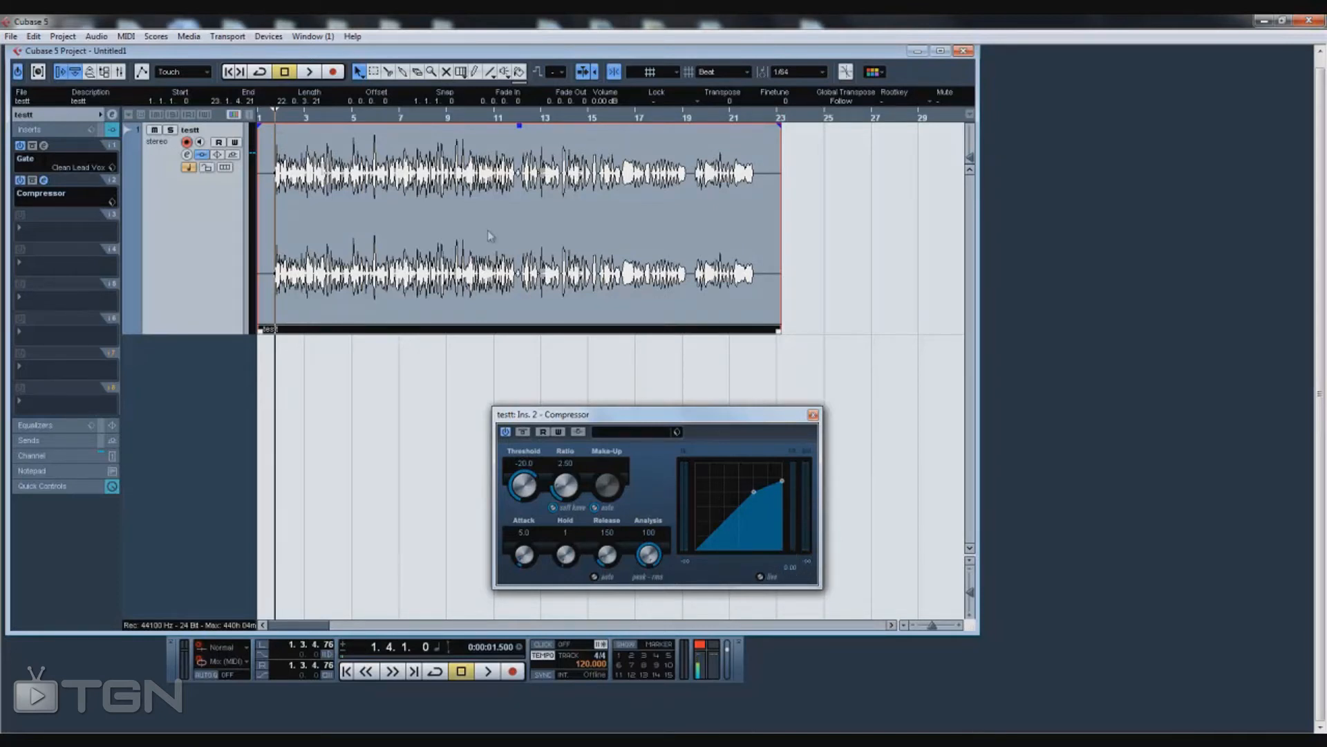
mouse_move(686, 392)
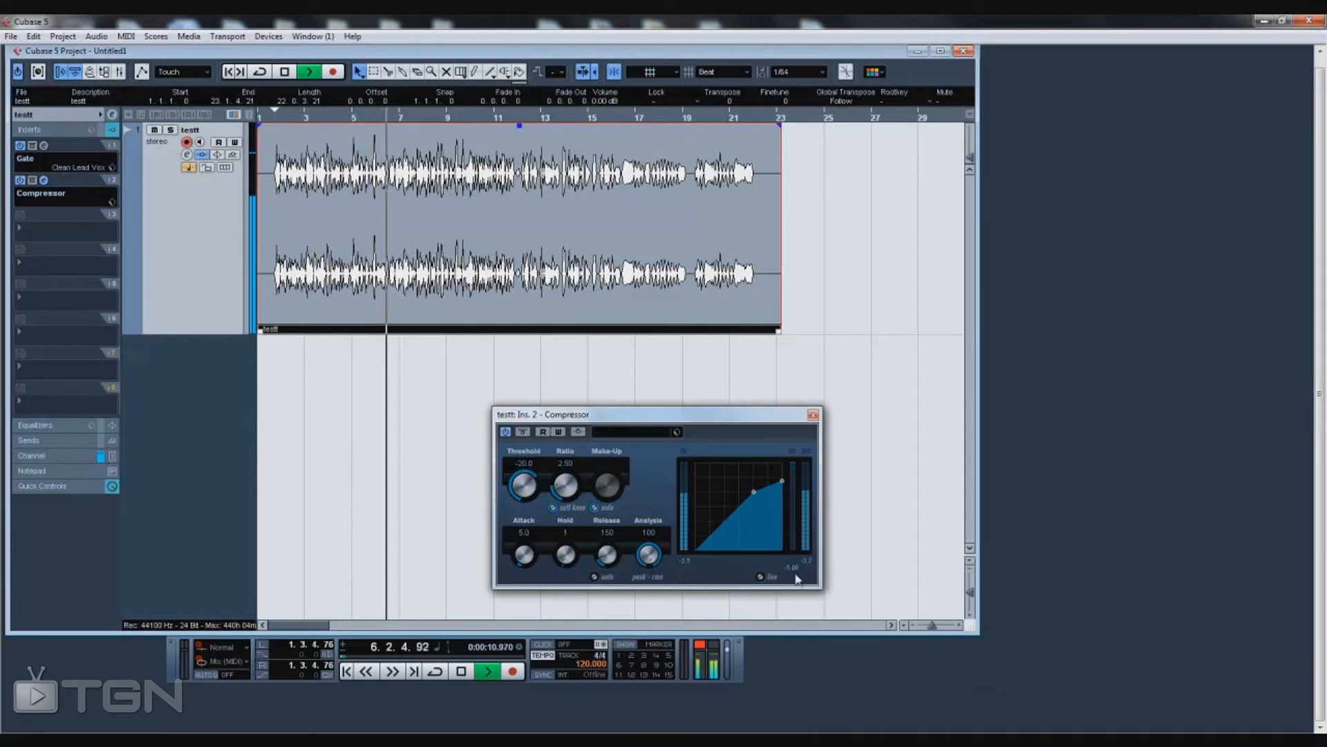
- Stop vocal playback so the Compressor threshold sits at -60.0
left_click(486, 671)
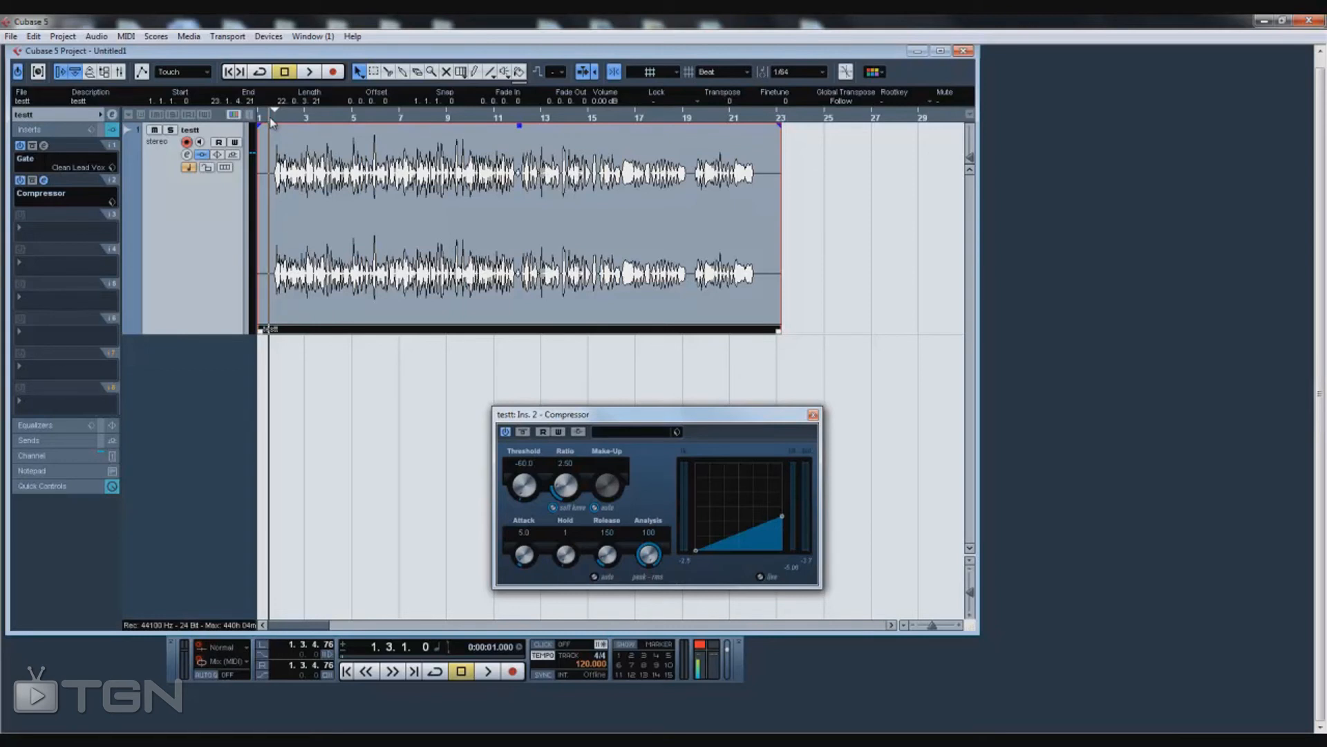
- Audition the vocal while raising the Compressor threshold to -23.1, stopping and restarting playback
left_click(486, 670)
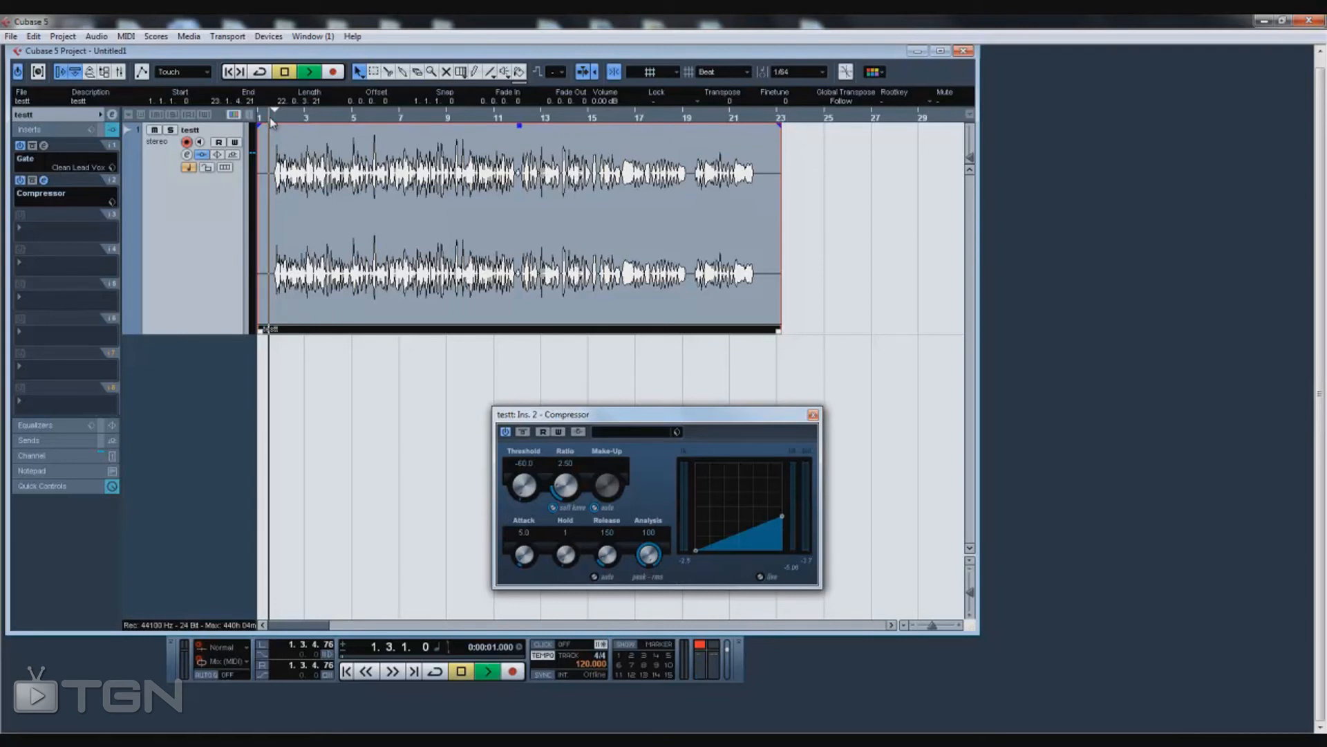
left_click(486, 671)
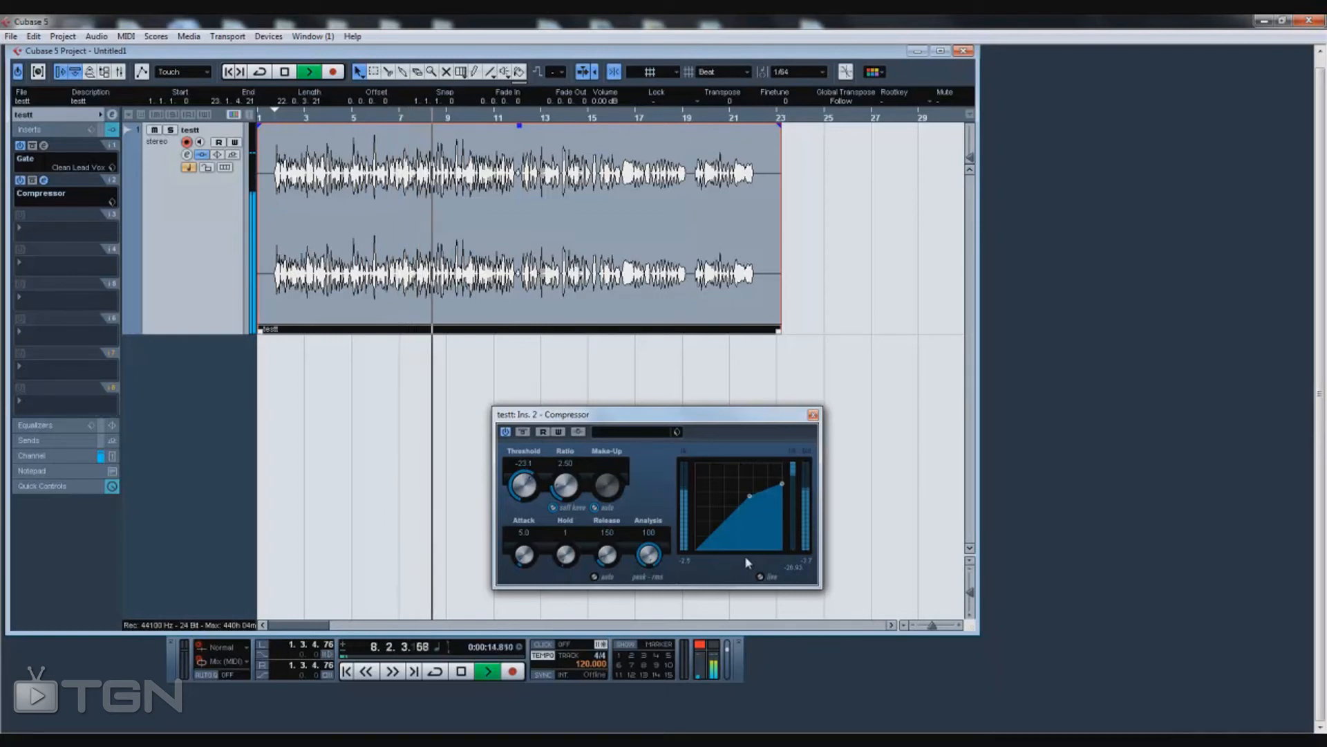
left_click(462, 669)
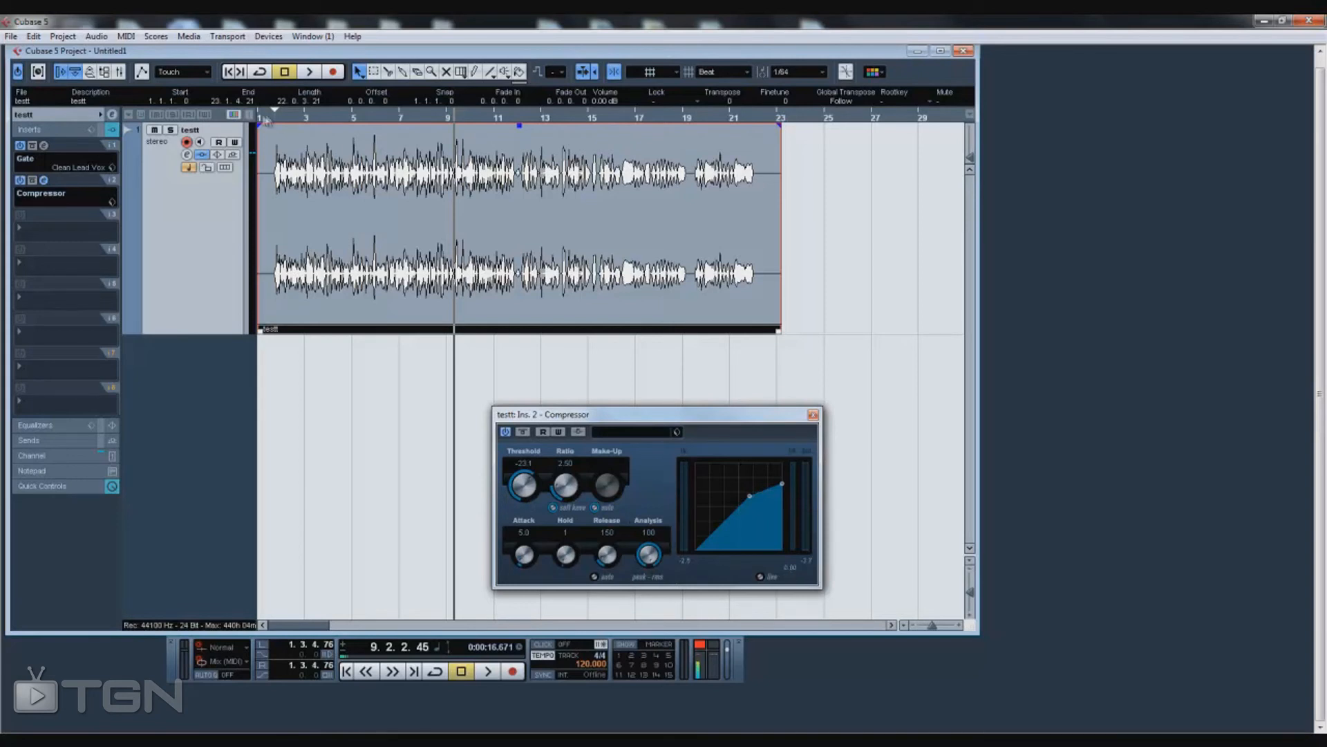
left_click(487, 671)
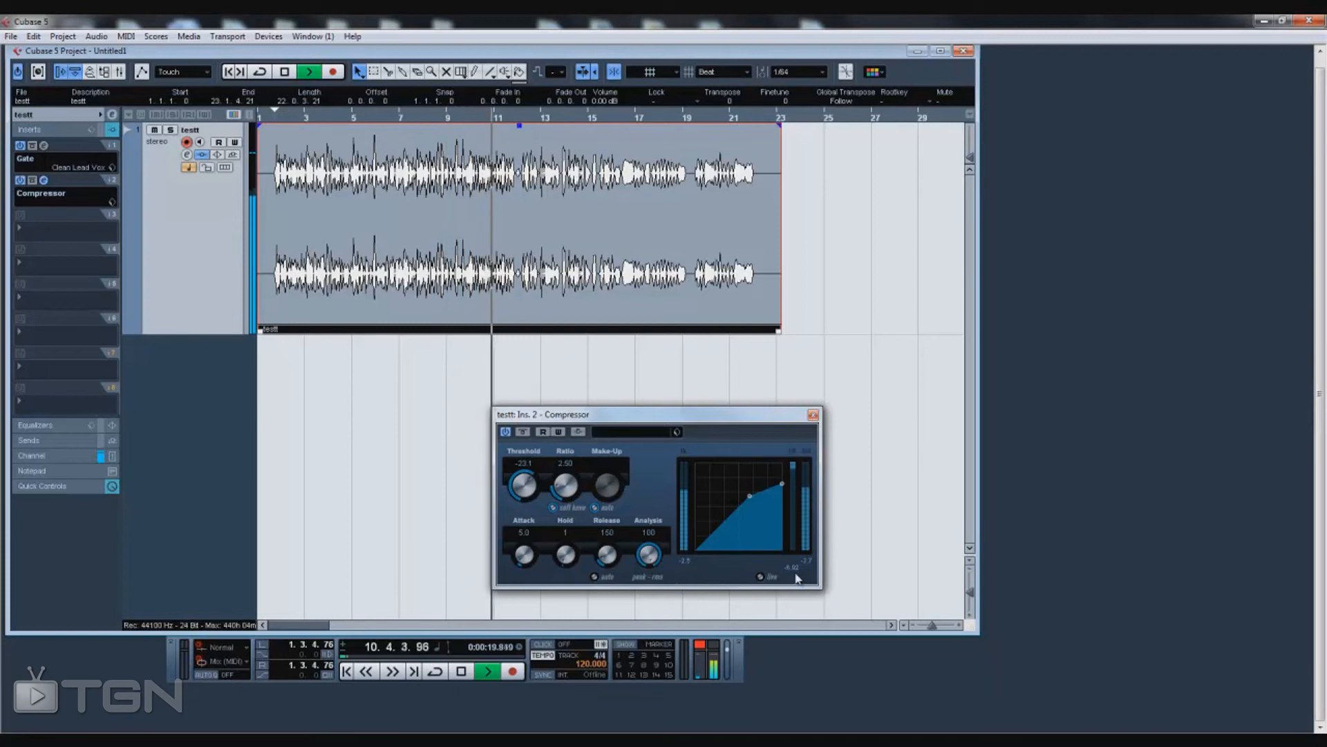
left_click(486, 670)
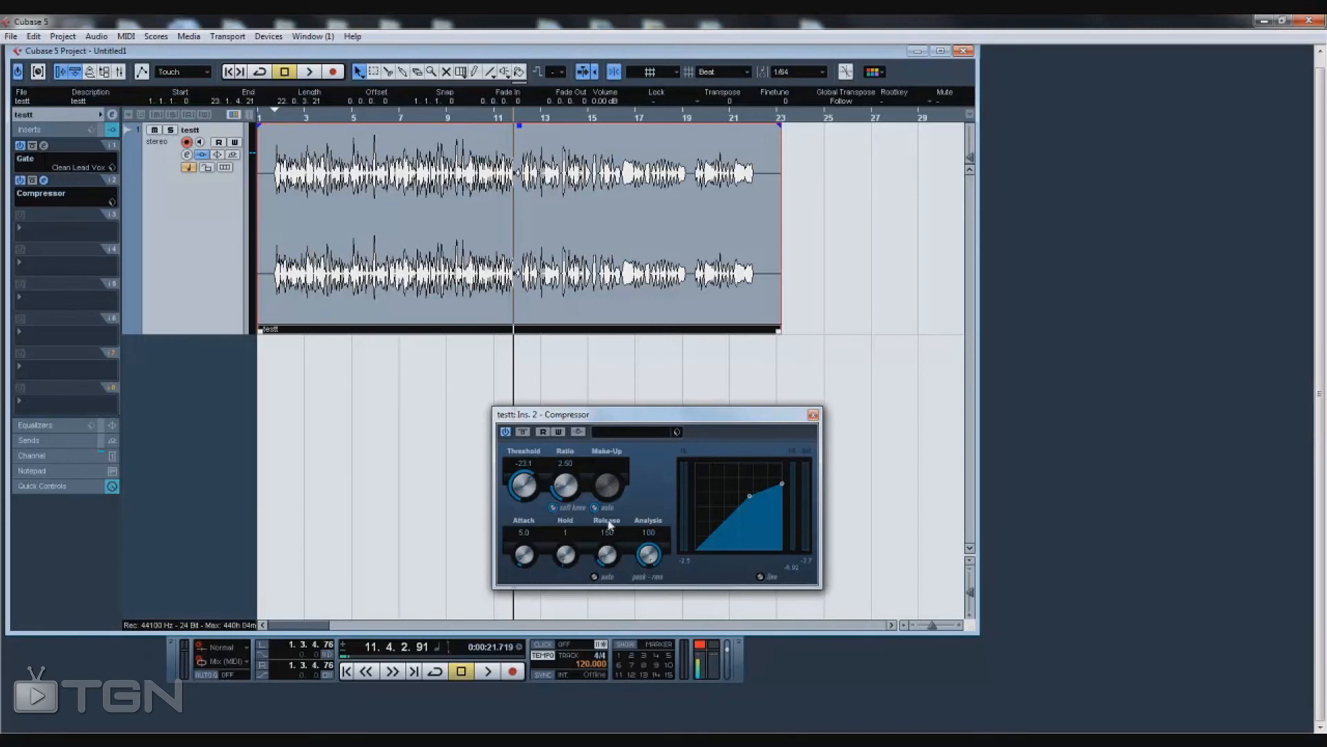
mouse_move(597, 514)
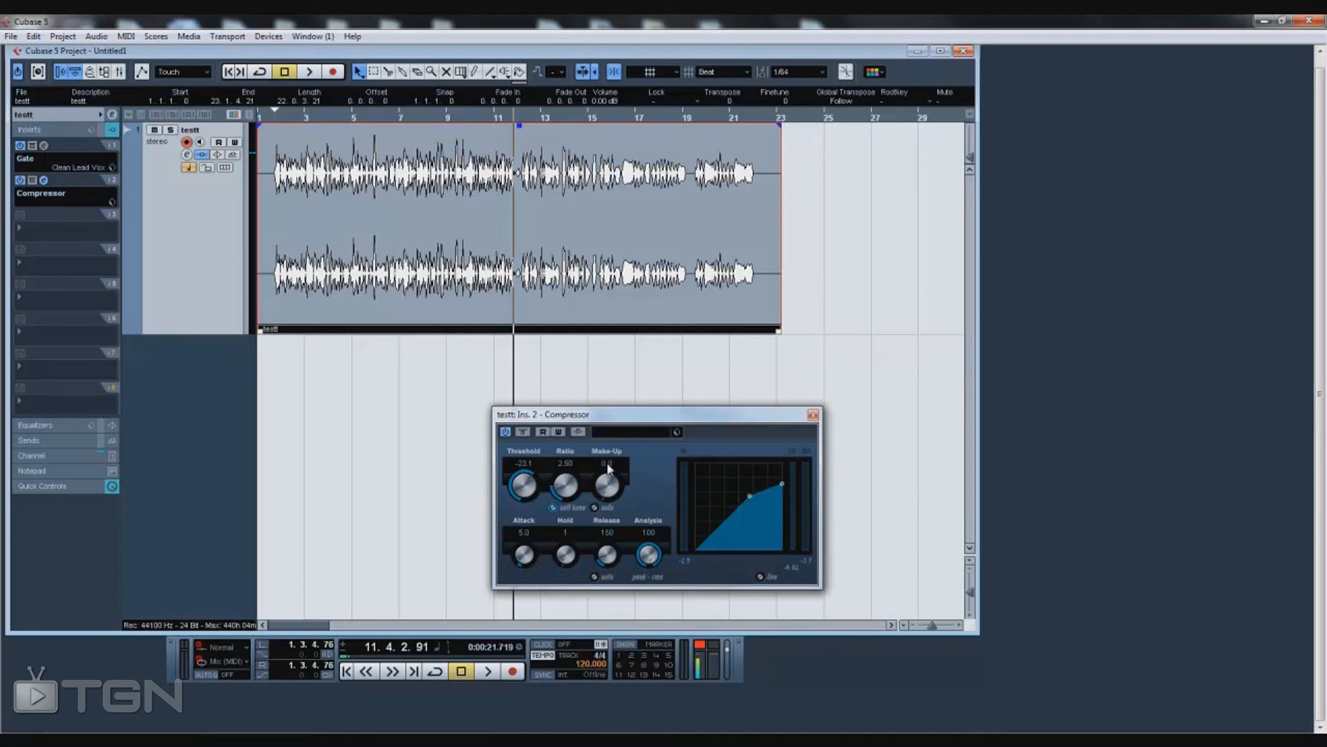
- Enter 7.1 dB of Compressor make-up gain and play the vocal back to check
double_click(607, 463)
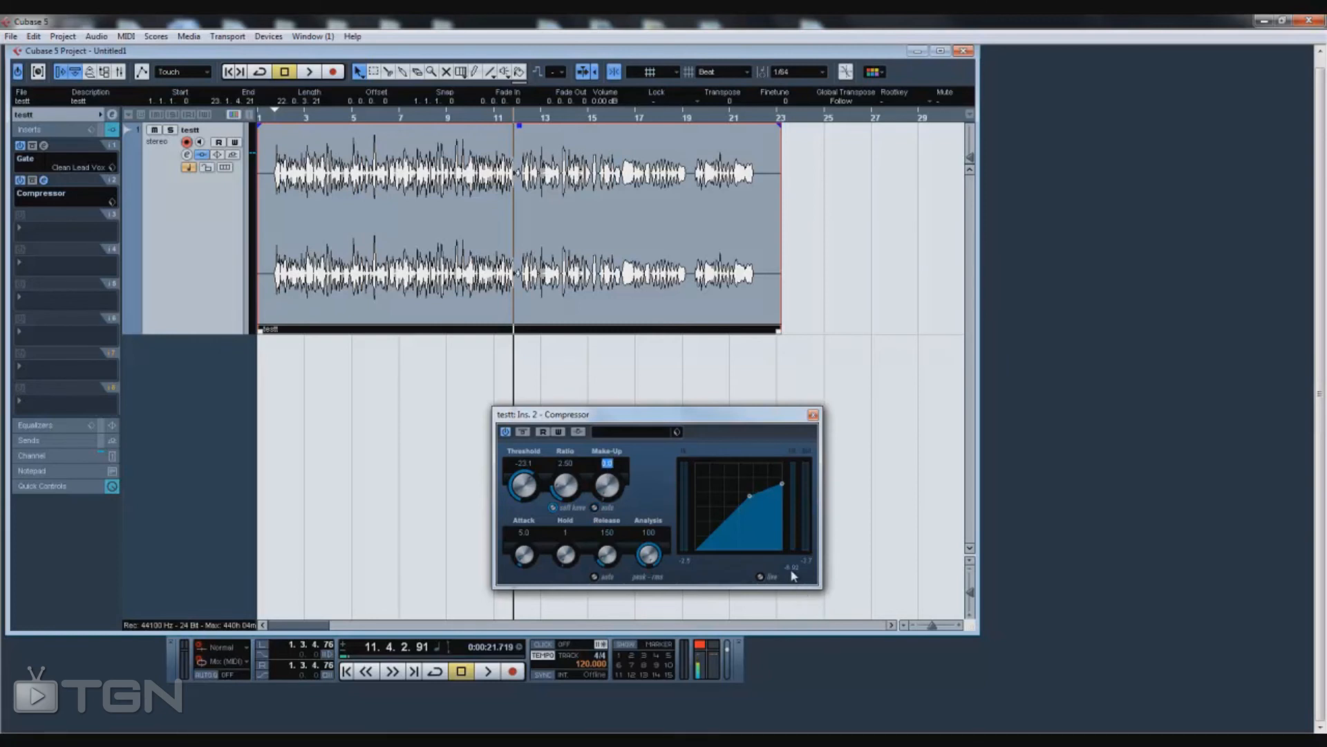
mouse_move(786, 580)
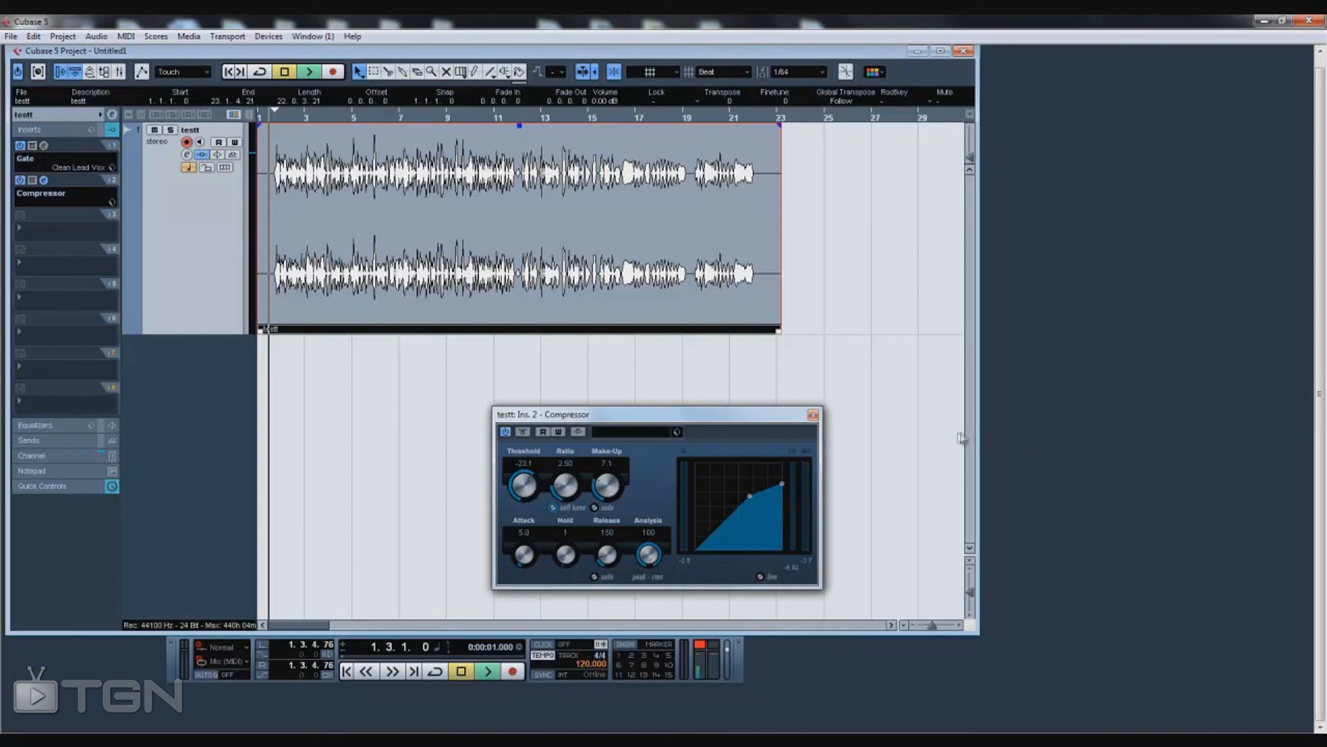
left_click(486, 670)
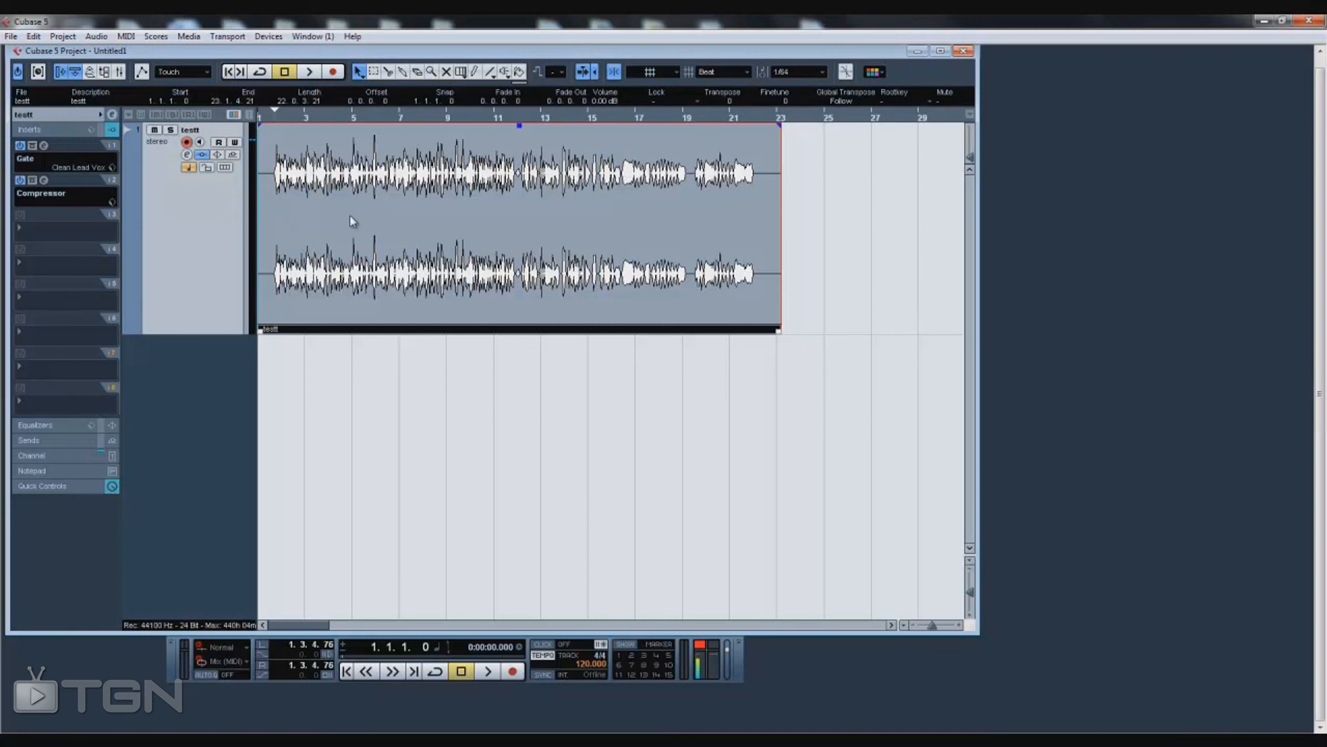
mouse_move(336, 199)
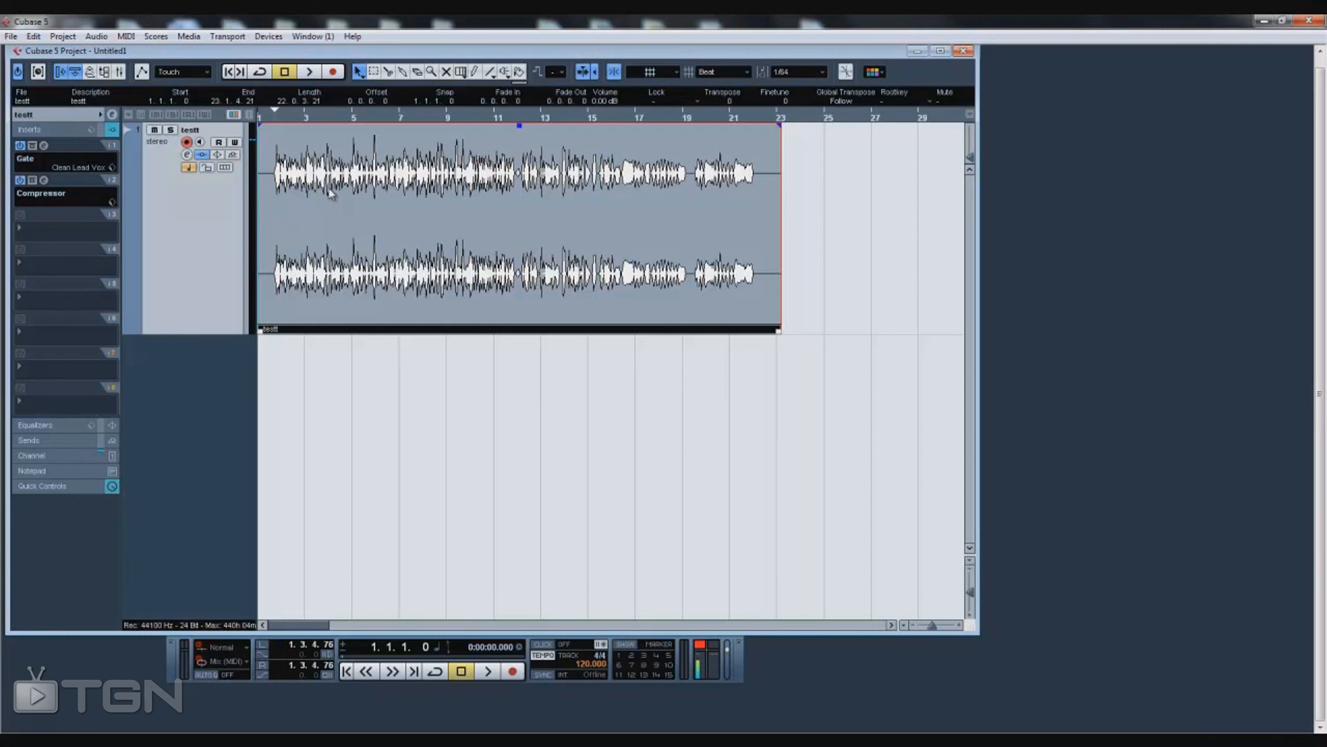
mouse_move(338, 191)
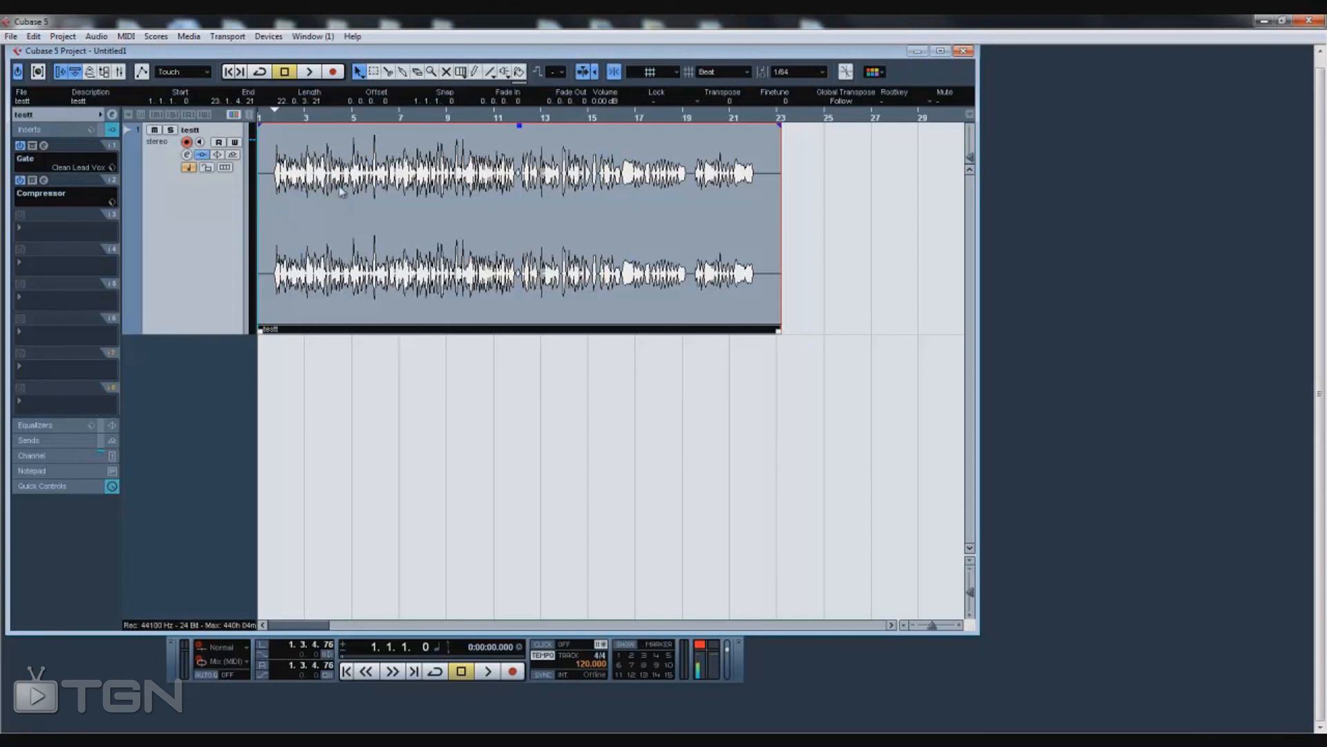